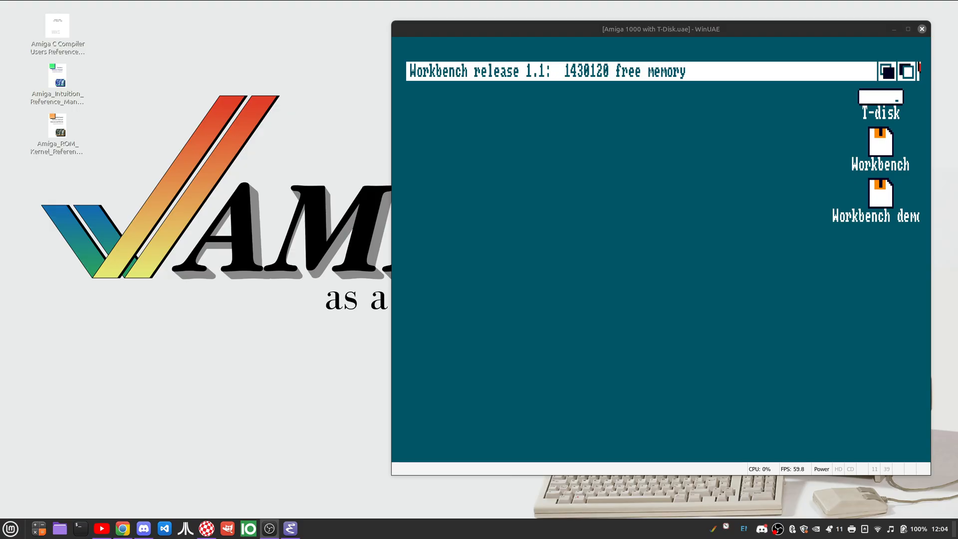
pyautogui.moveTo(242, 116)
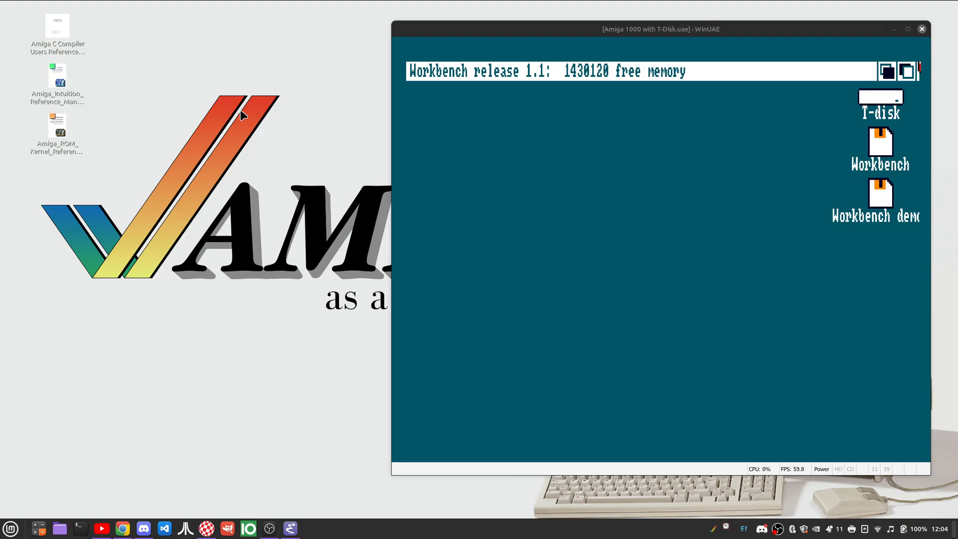
pyautogui.moveTo(234, 99)
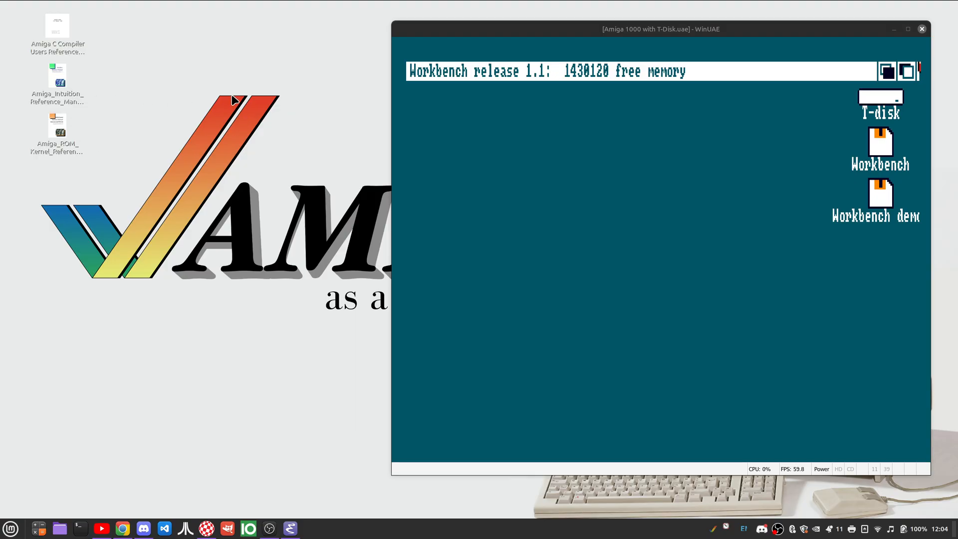
pyautogui.moveTo(3, 3)
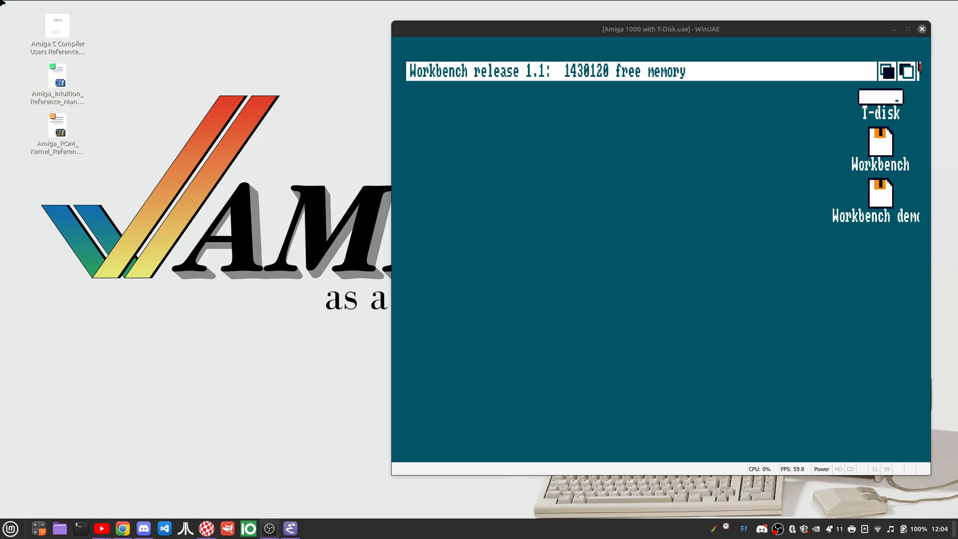
pyautogui.moveTo(219, 92)
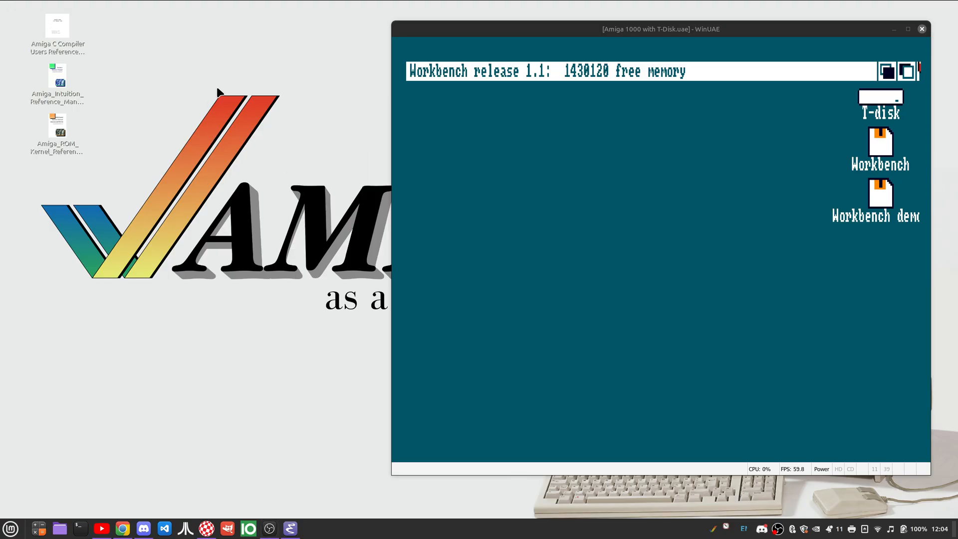
pyautogui.moveTo(102, 288)
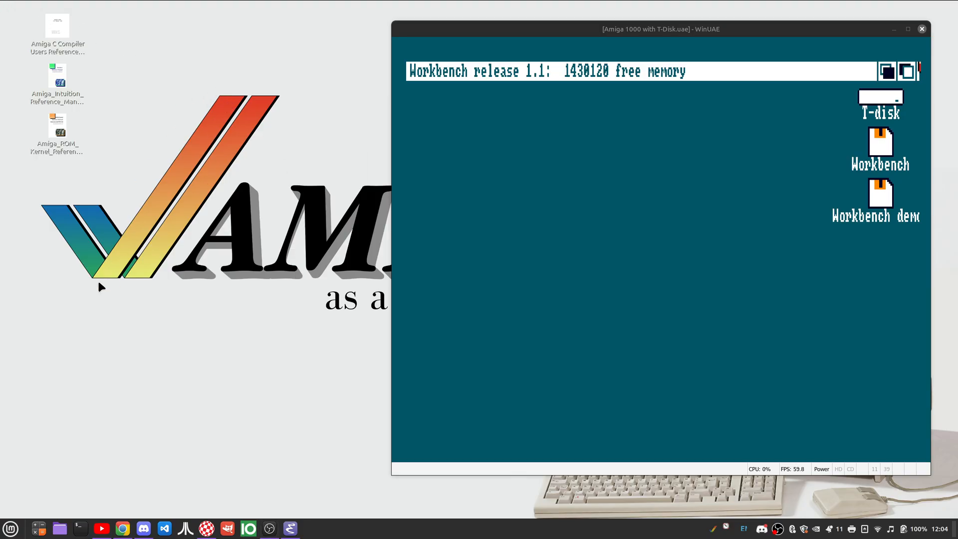
pyautogui.moveTo(230, 117)
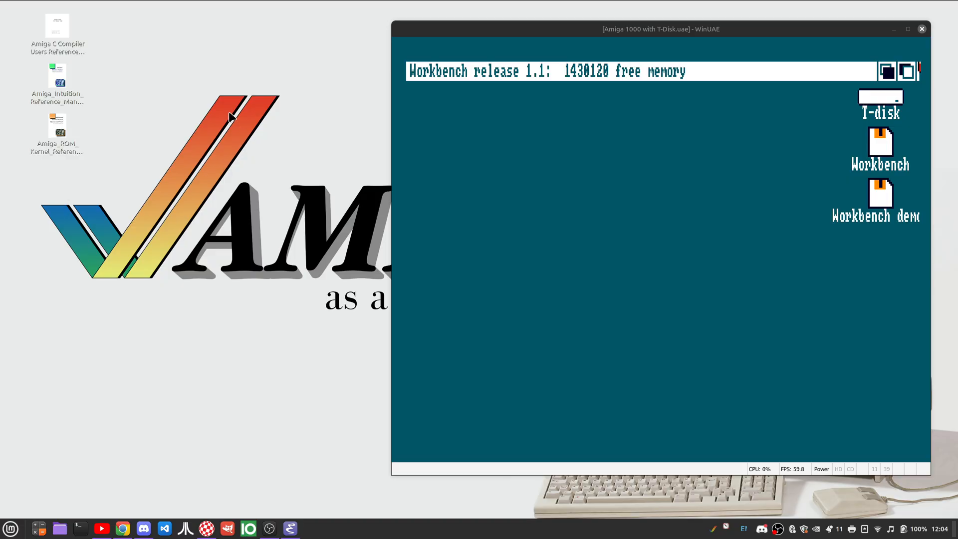
pyautogui.moveTo(223, 103)
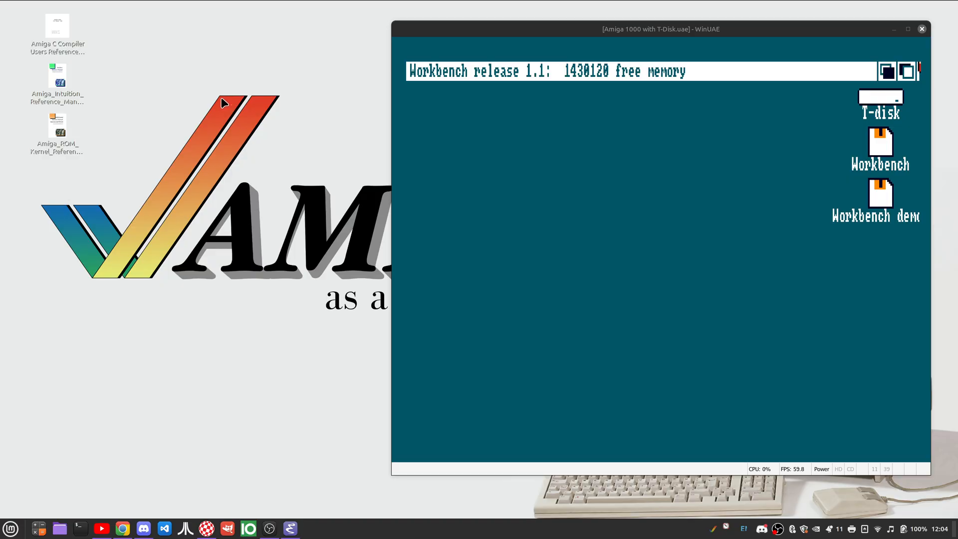
pyautogui.moveTo(343, 63)
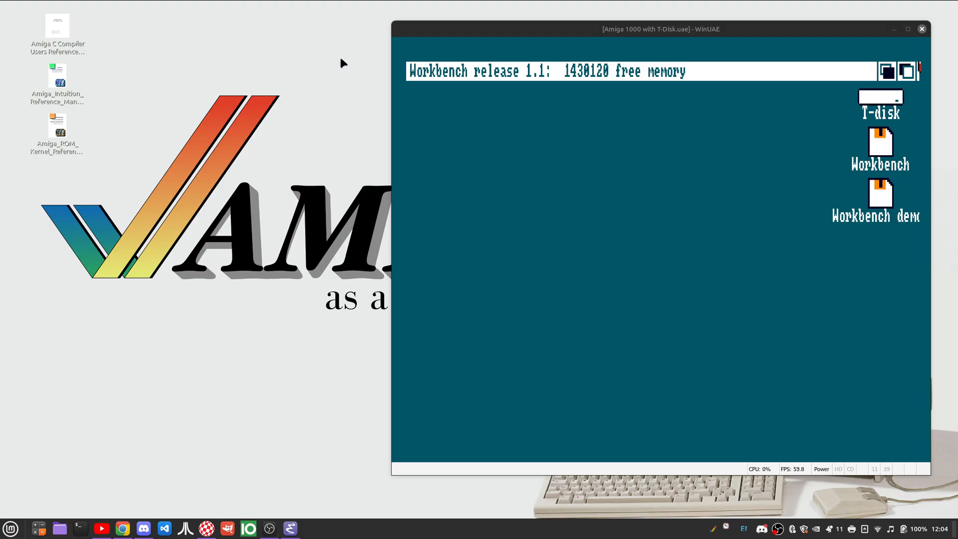
pyautogui.moveTo(250, 399)
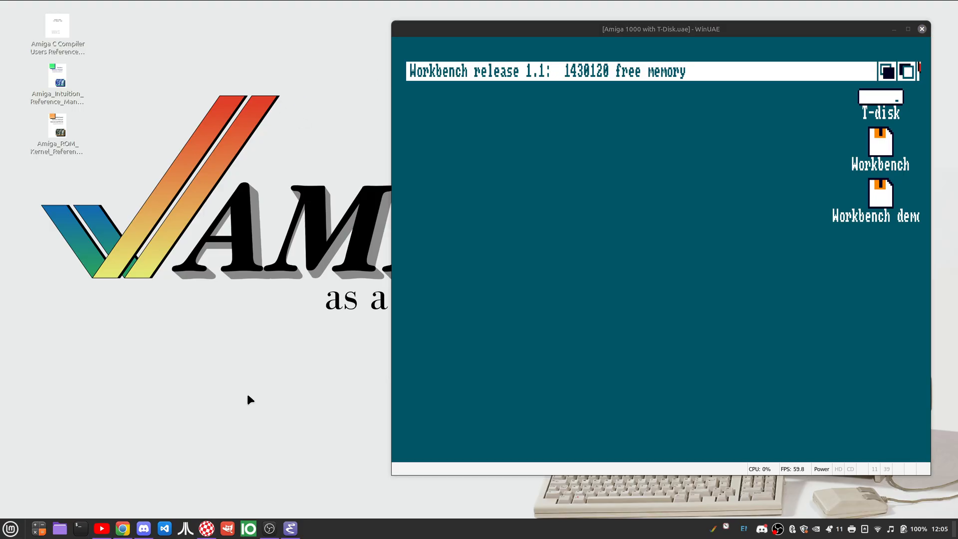
pyautogui.moveTo(229, 366)
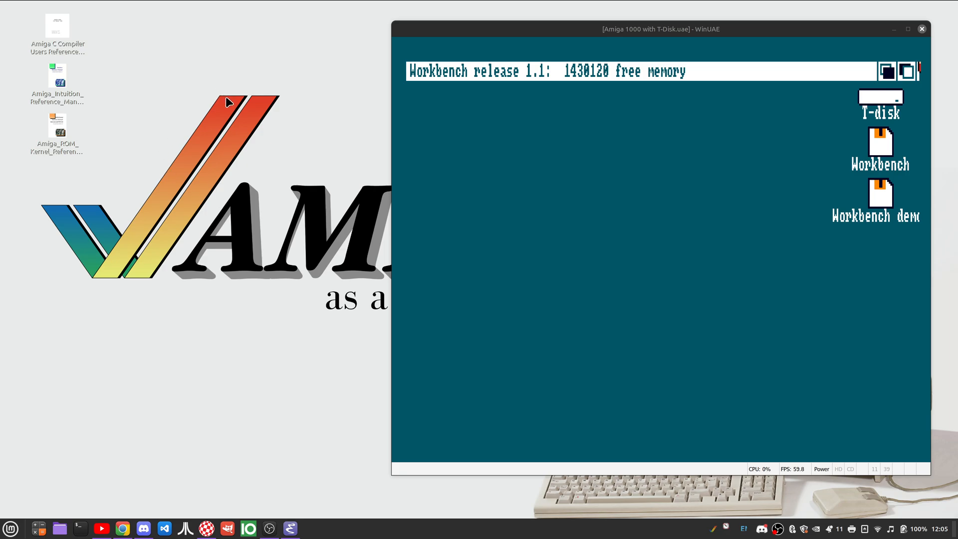
pyautogui.moveTo(164, 256)
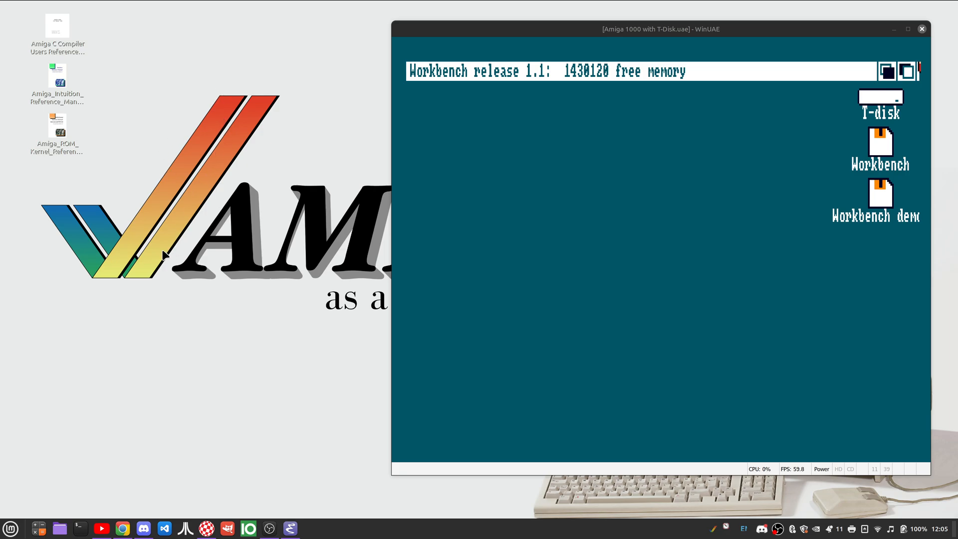
pyautogui.moveTo(58, 218)
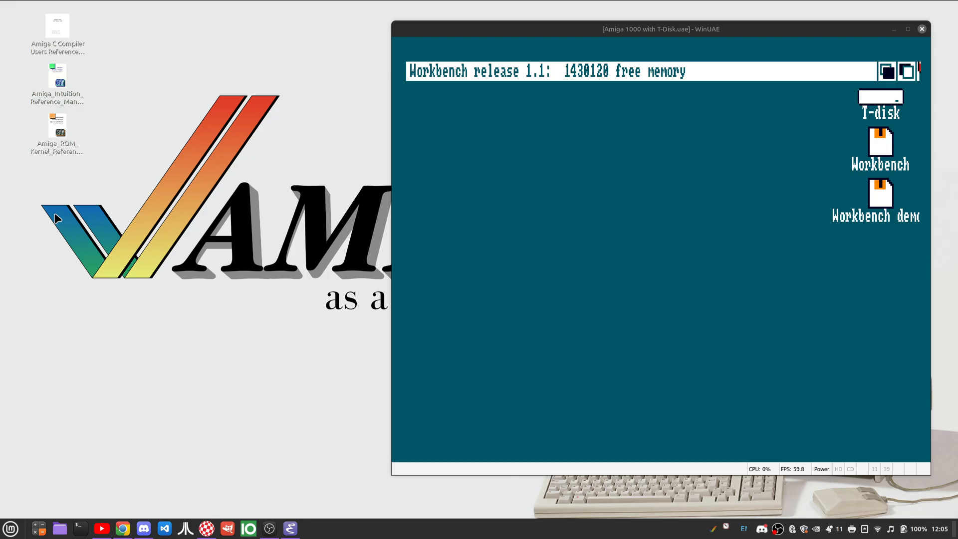
pyautogui.moveTo(58, 207)
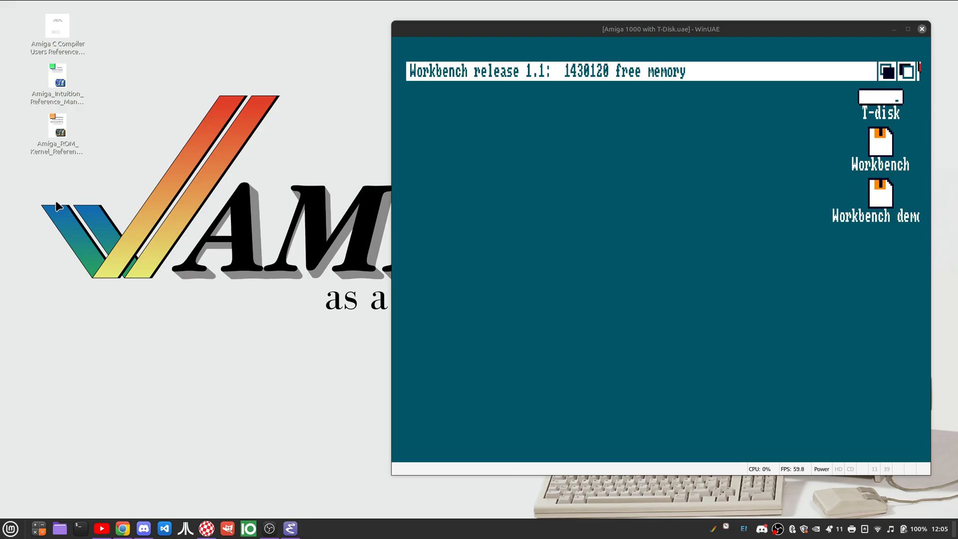
pyautogui.moveTo(37, 181)
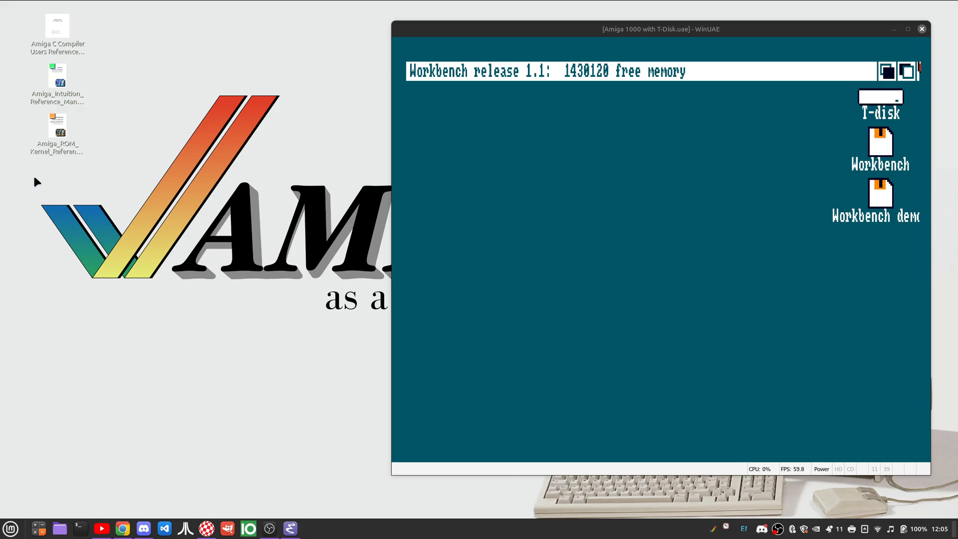
pyautogui.moveTo(134, 456)
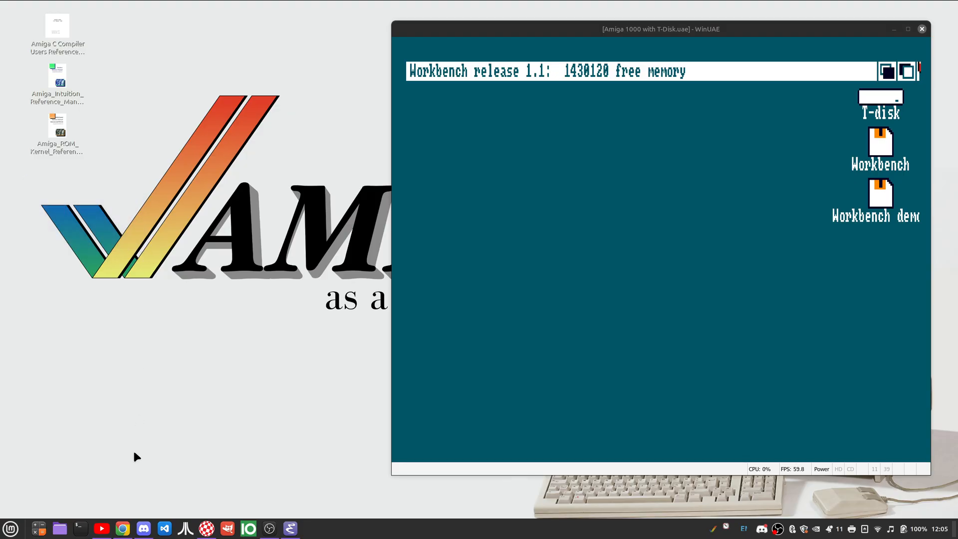
# Bring up a terminal window and position it lower-left on the host desktop
pyautogui.click(79, 527)
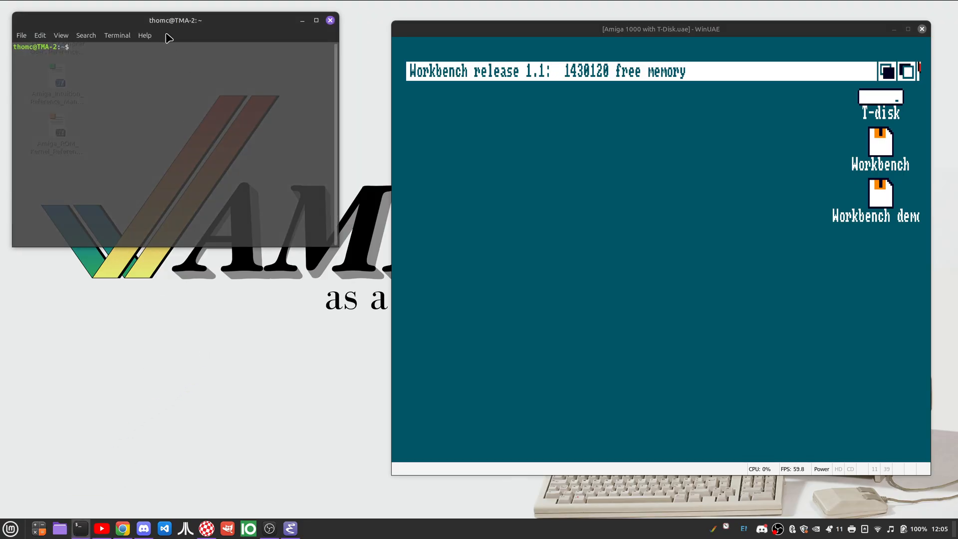
pyautogui.moveTo(175, 20); pyautogui.dragTo(223, 40)
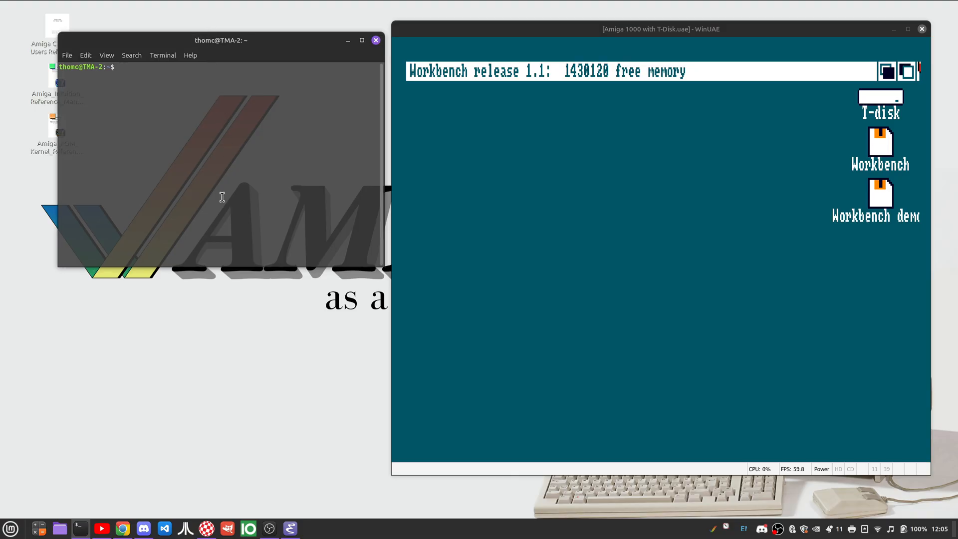
pyautogui.moveTo(293, 265)
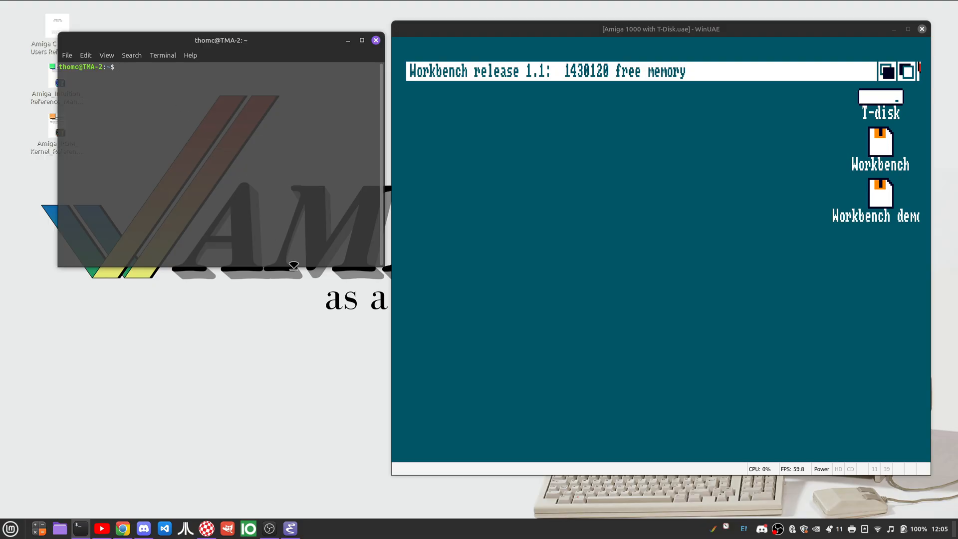
pyautogui.moveTo(221, 40); pyautogui.dragTo(213, 53)
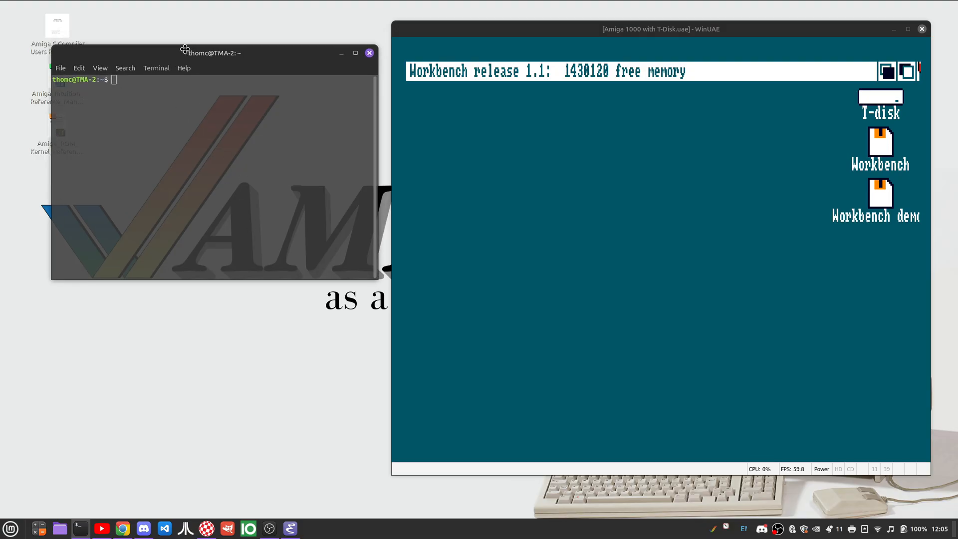
pyautogui.moveTo(211, 53); pyautogui.dragTo(190, 60)
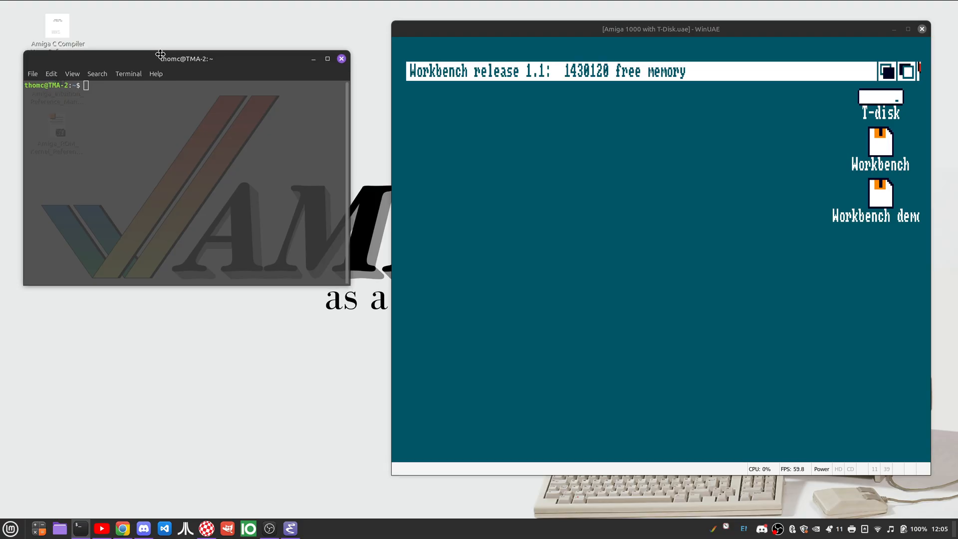
pyautogui.moveTo(273, 80)
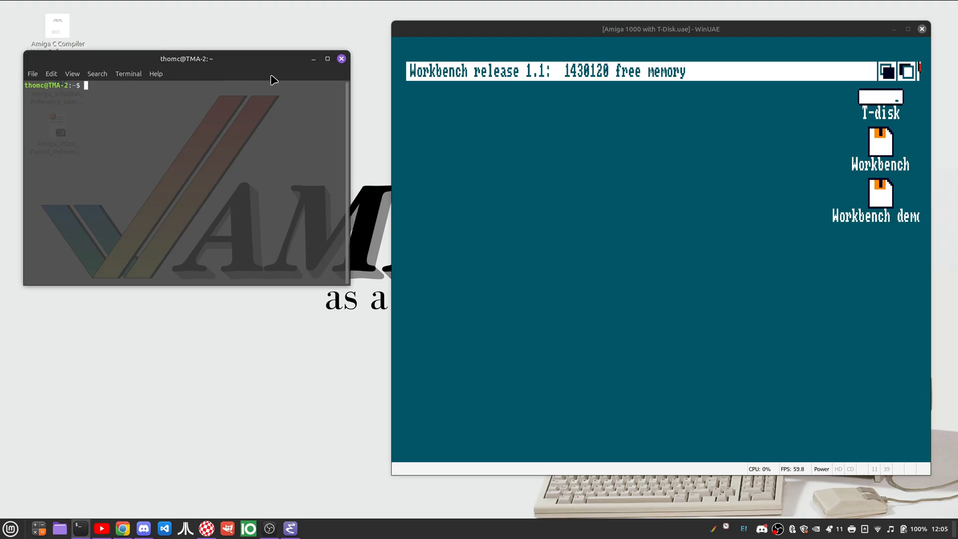
pyautogui.click(341, 58)
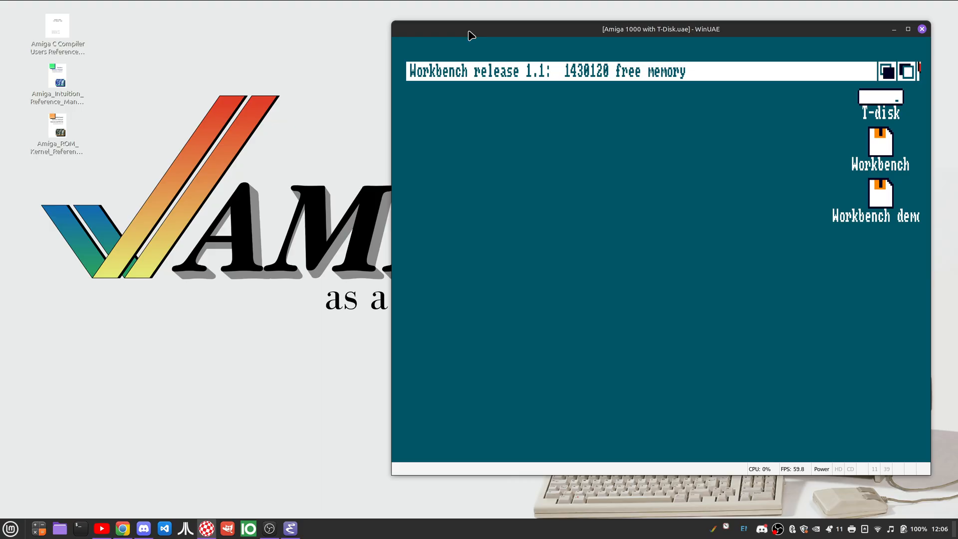
pyautogui.moveTo(582, 67)
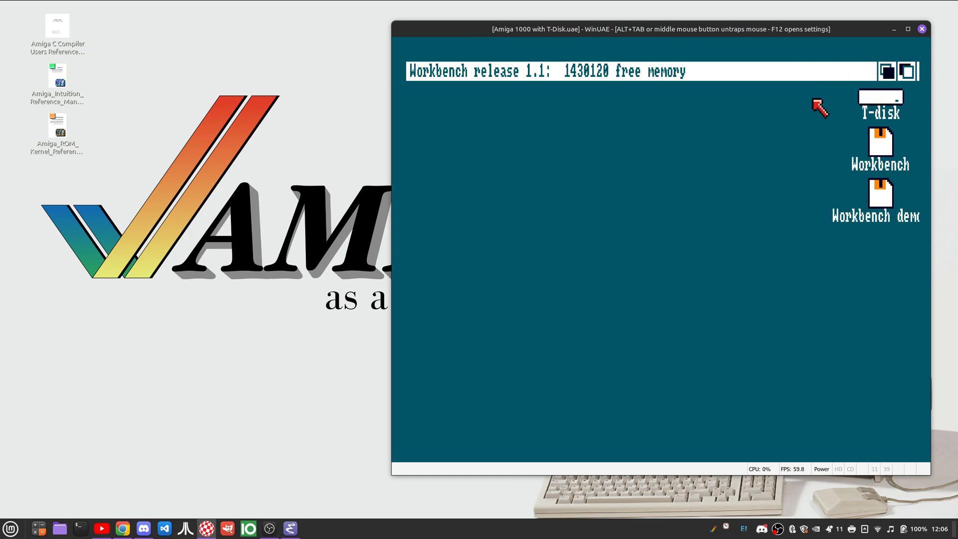
pyautogui.moveTo(767, 121)
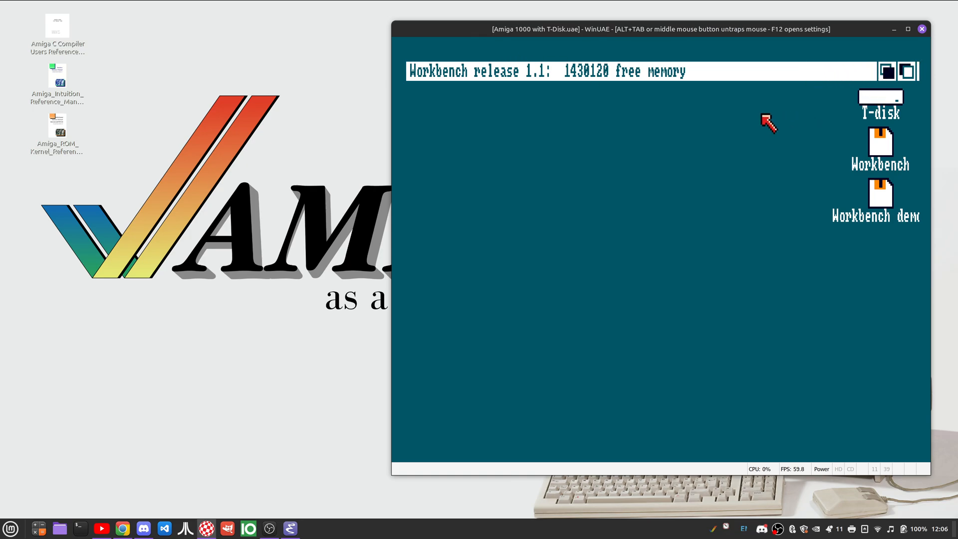
pyautogui.moveTo(666, 143)
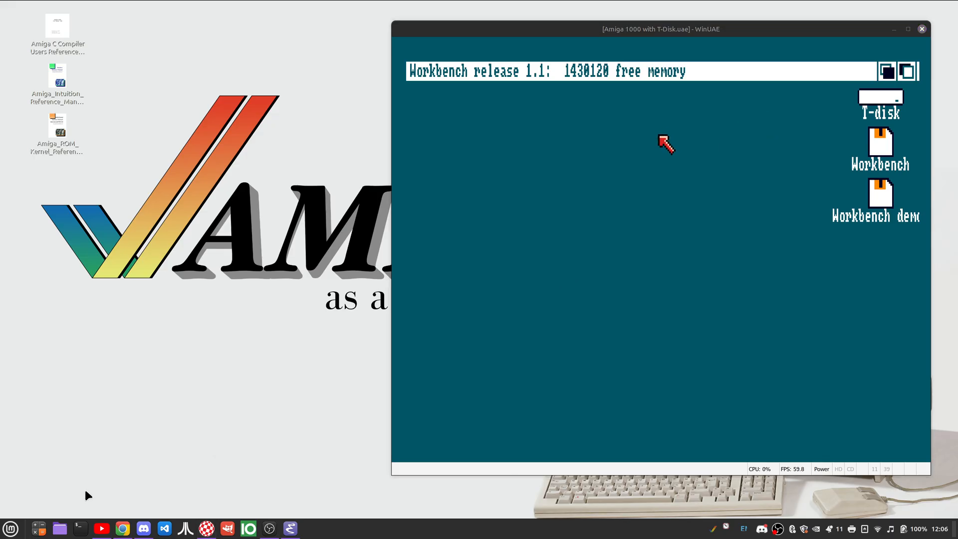
pyautogui.moveTo(199, 501)
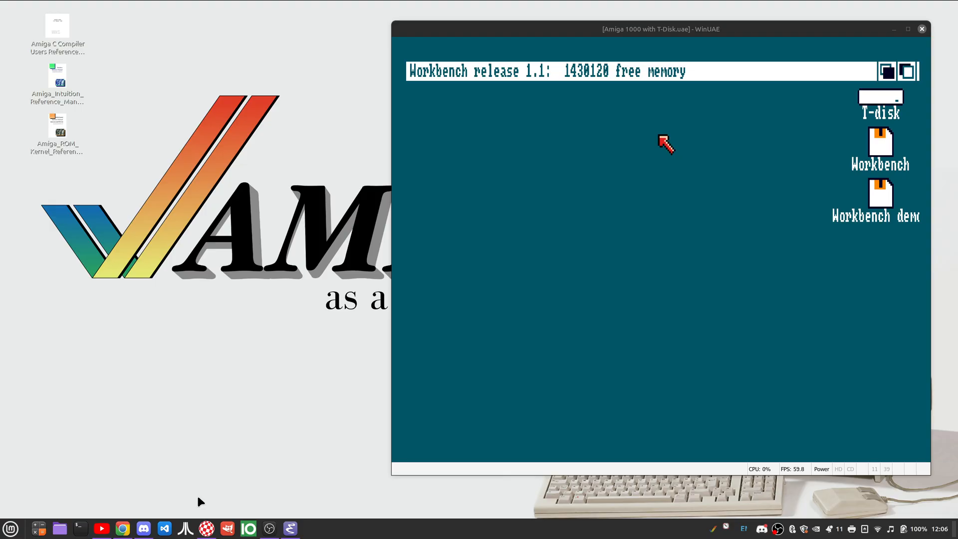
pyautogui.moveTo(128, 506)
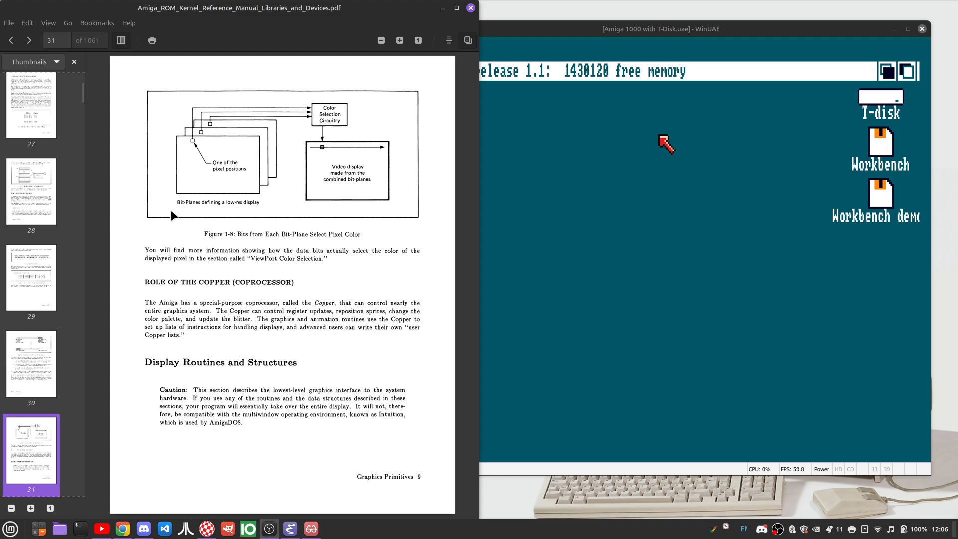
pyautogui.moveTo(327, 160)
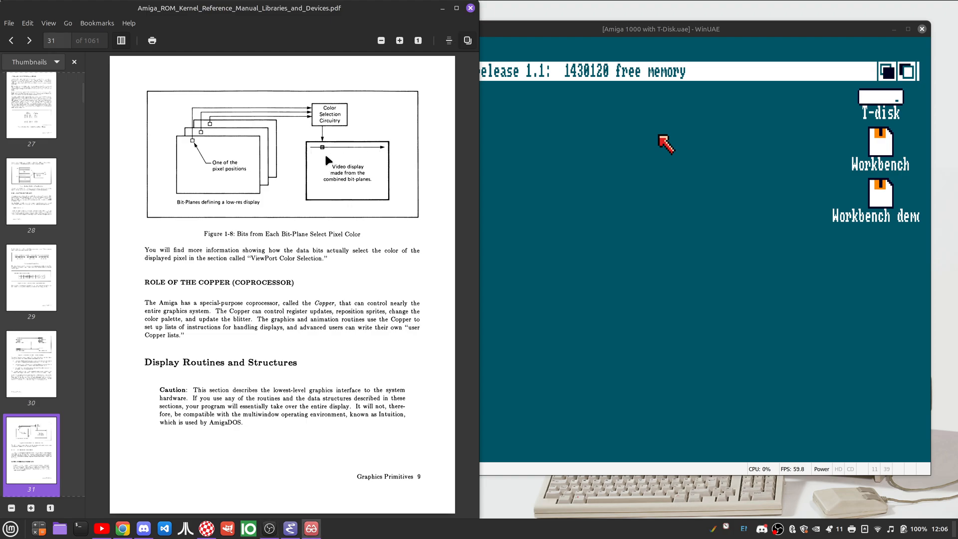
pyautogui.moveTo(325, 154)
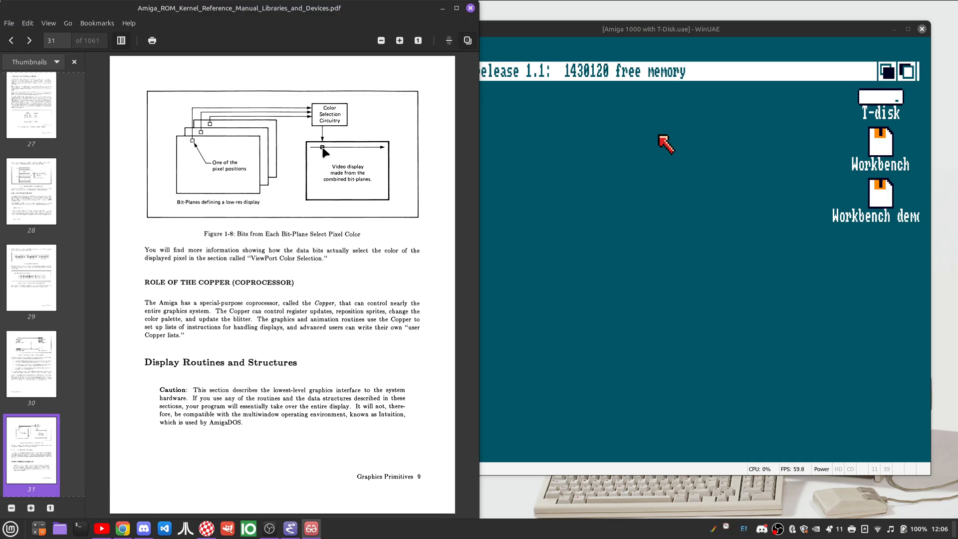
pyautogui.moveTo(237, 144)
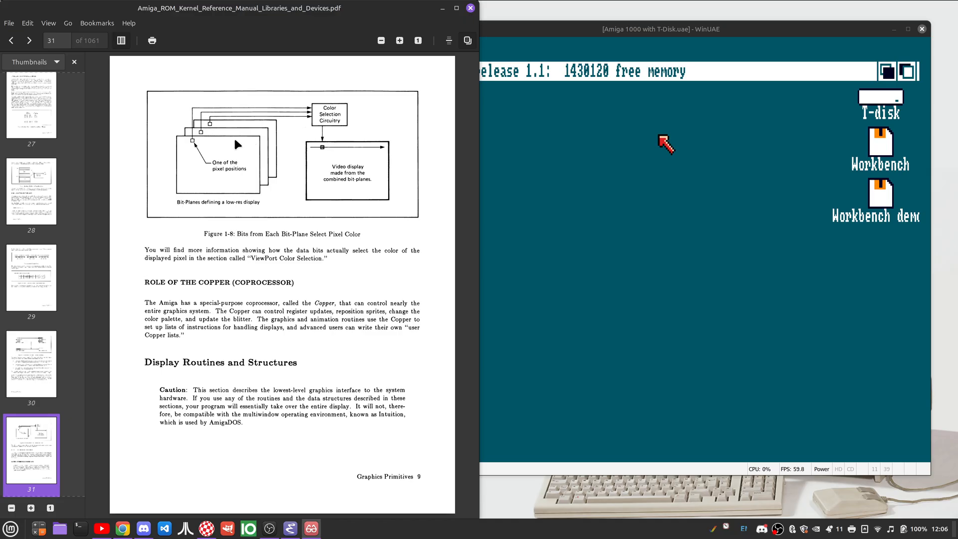
pyautogui.moveTo(263, 195)
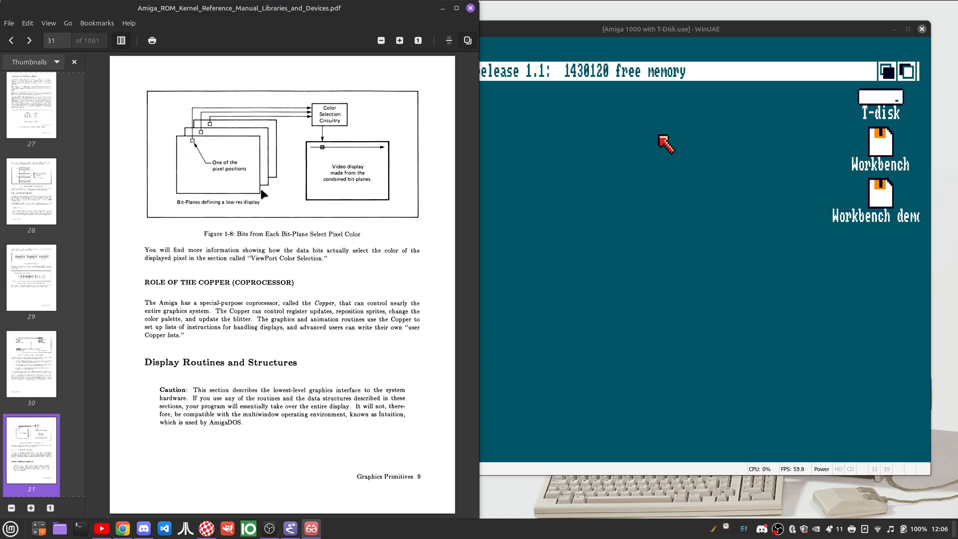
pyautogui.moveTo(181, 143)
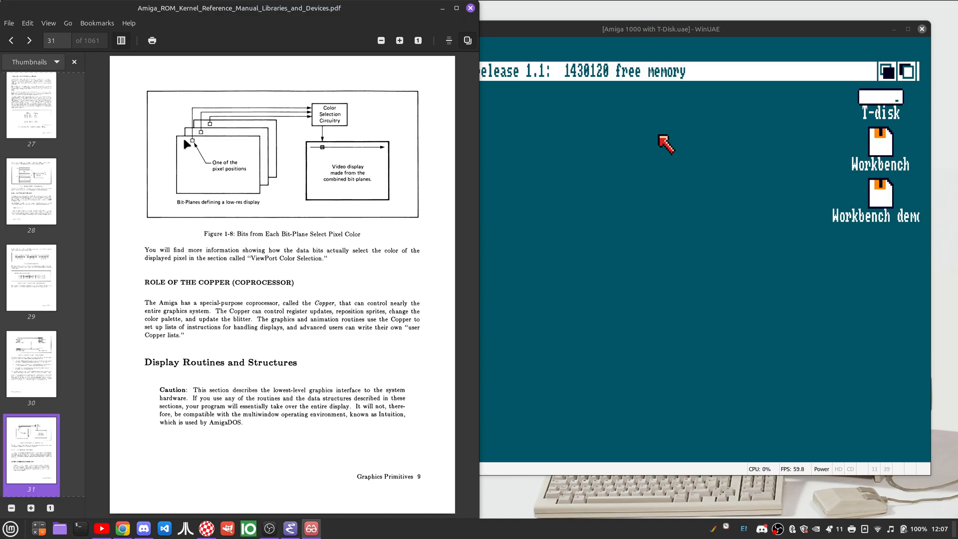
pyautogui.moveTo(239, 144)
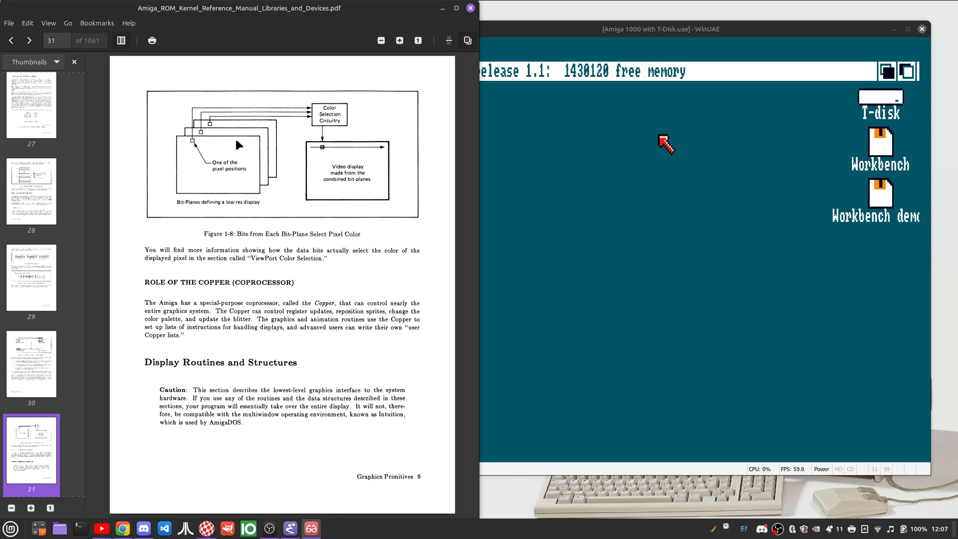
pyautogui.moveTo(183, 150)
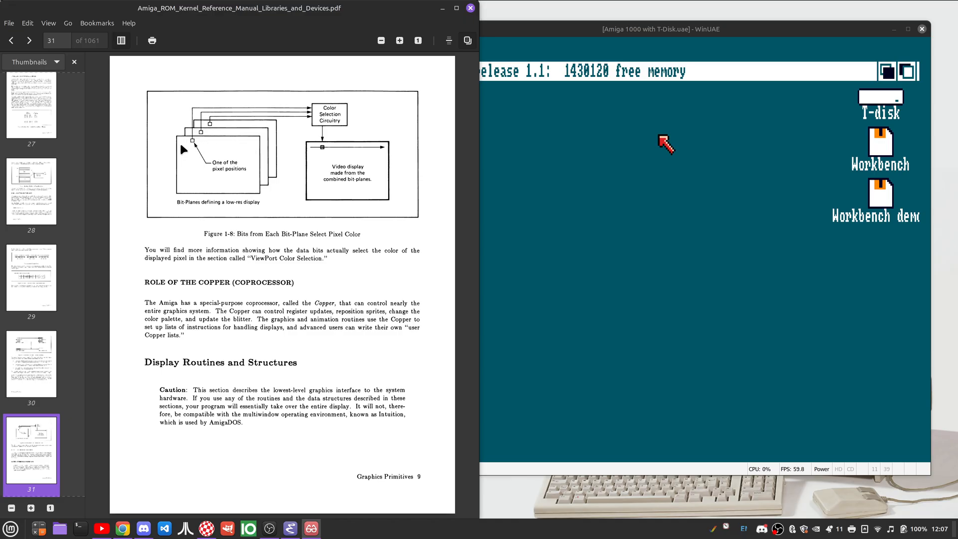
pyautogui.moveTo(240, 166)
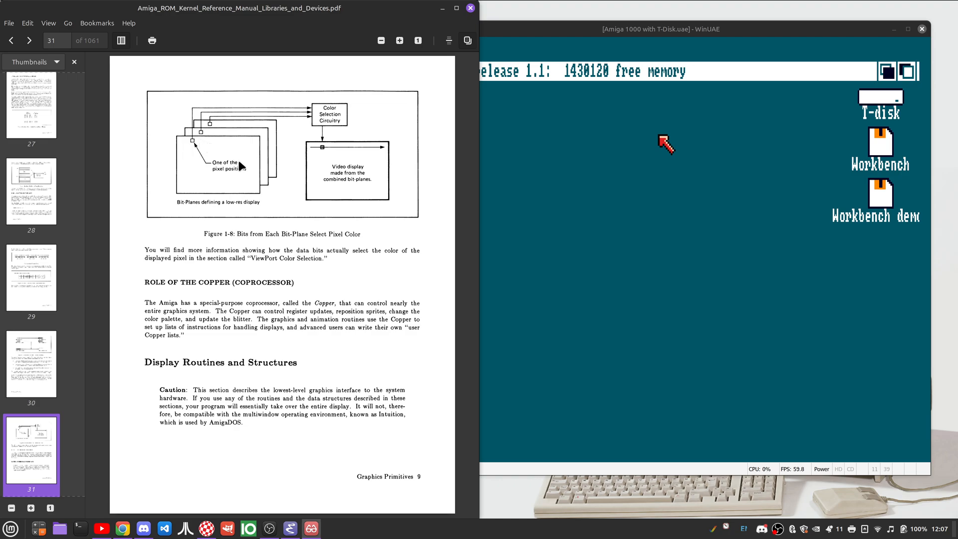
pyautogui.moveTo(243, 138)
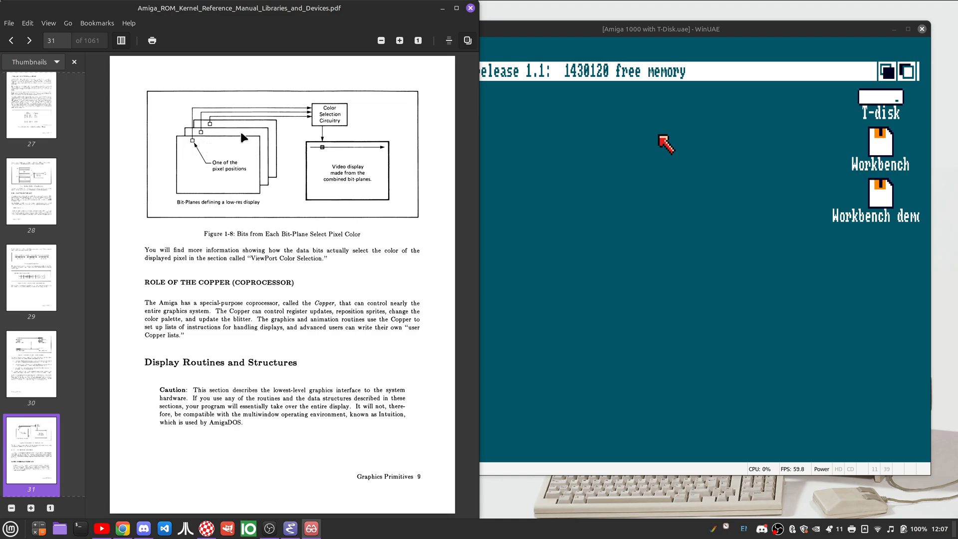
pyautogui.moveTo(243, 129)
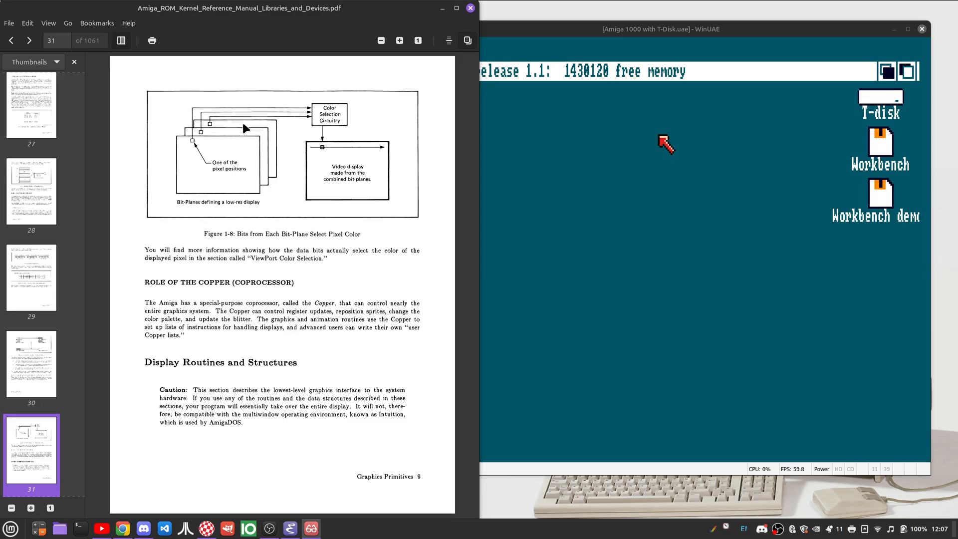
pyautogui.moveTo(193, 146)
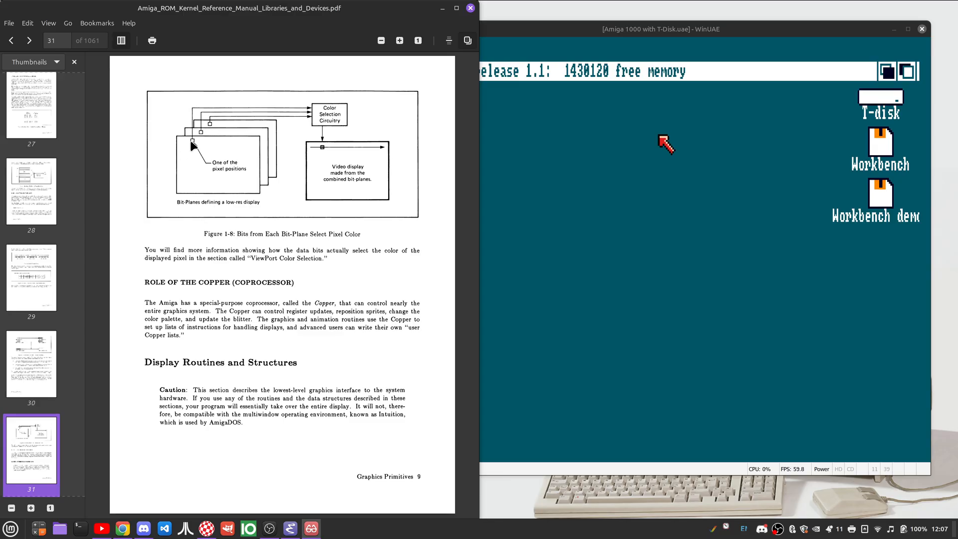
pyautogui.moveTo(210, 129)
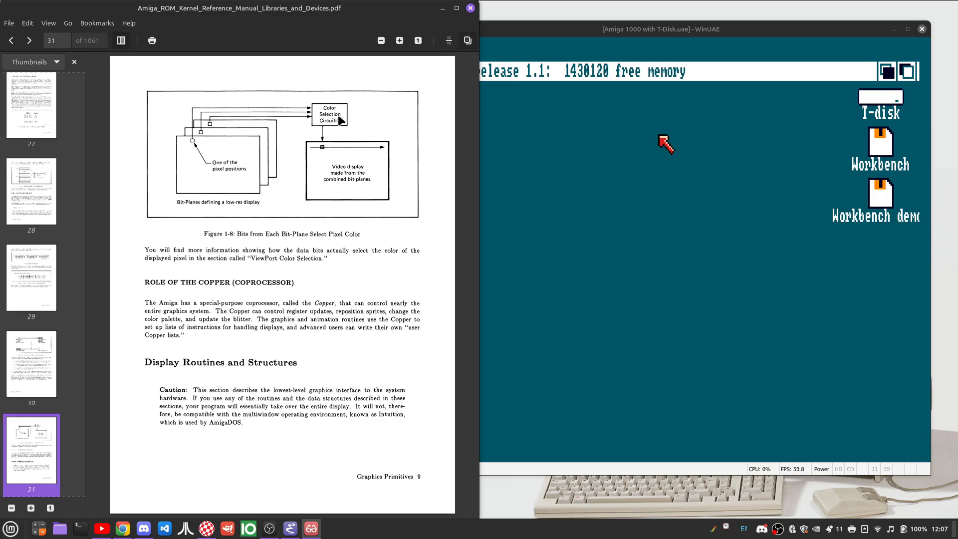
pyautogui.moveTo(333, 147)
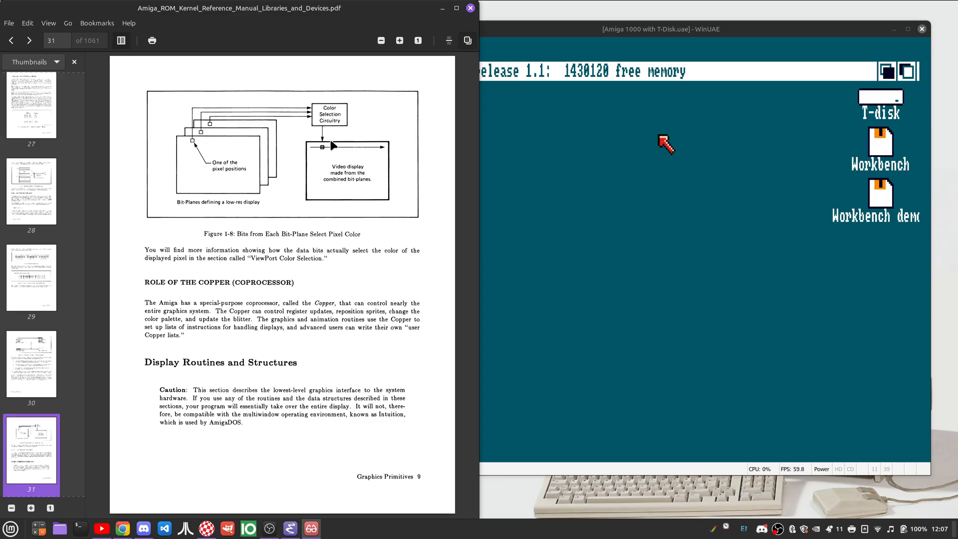
pyautogui.moveTo(331, 147)
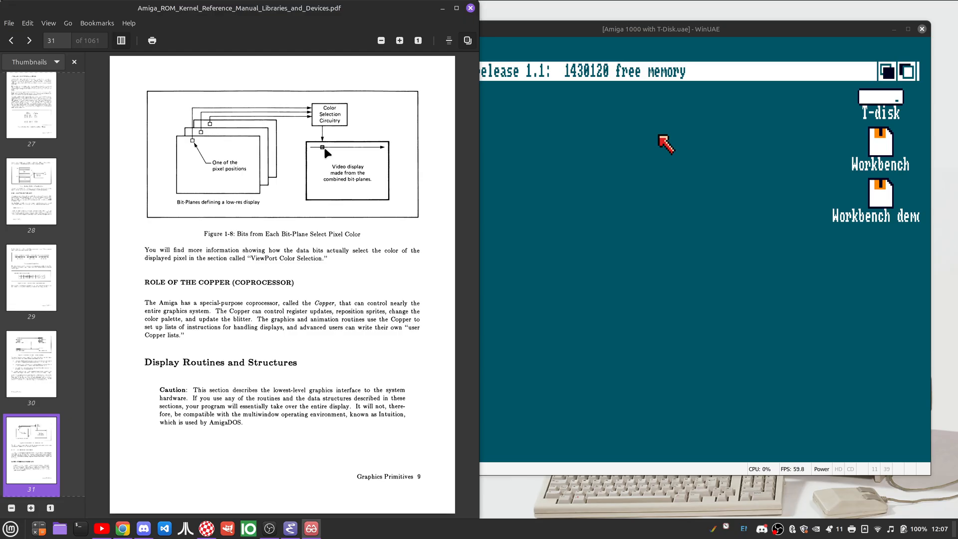
pyautogui.moveTo(261, 131)
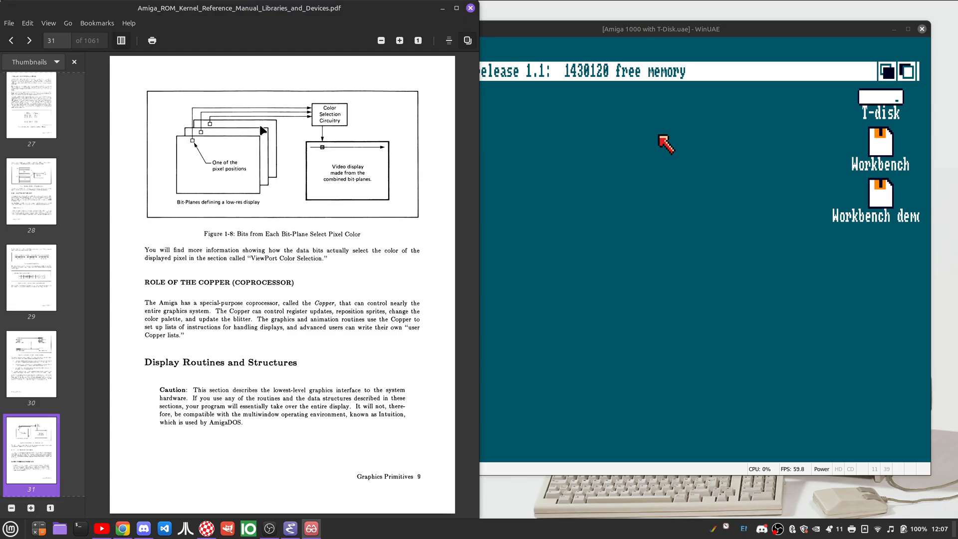
pyautogui.moveTo(197, 148)
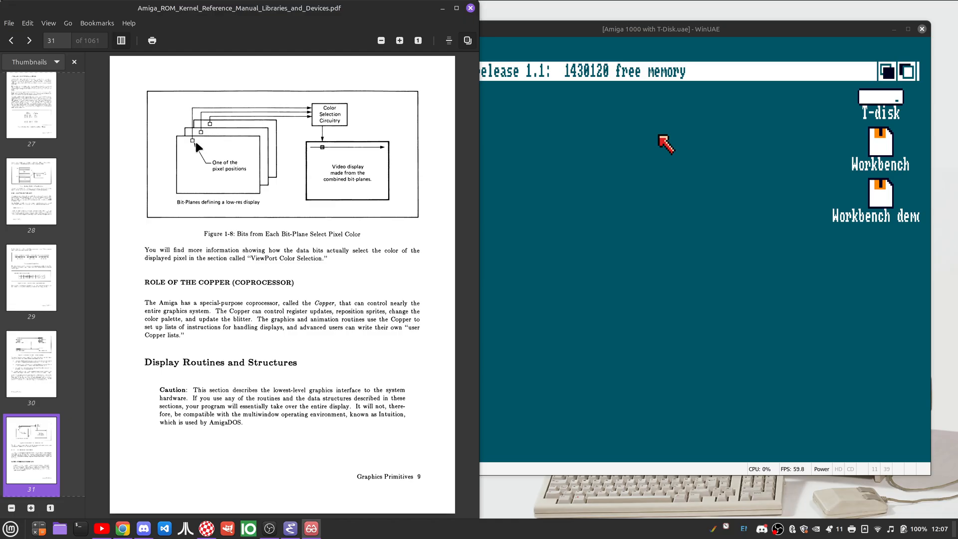
pyautogui.moveTo(214, 144)
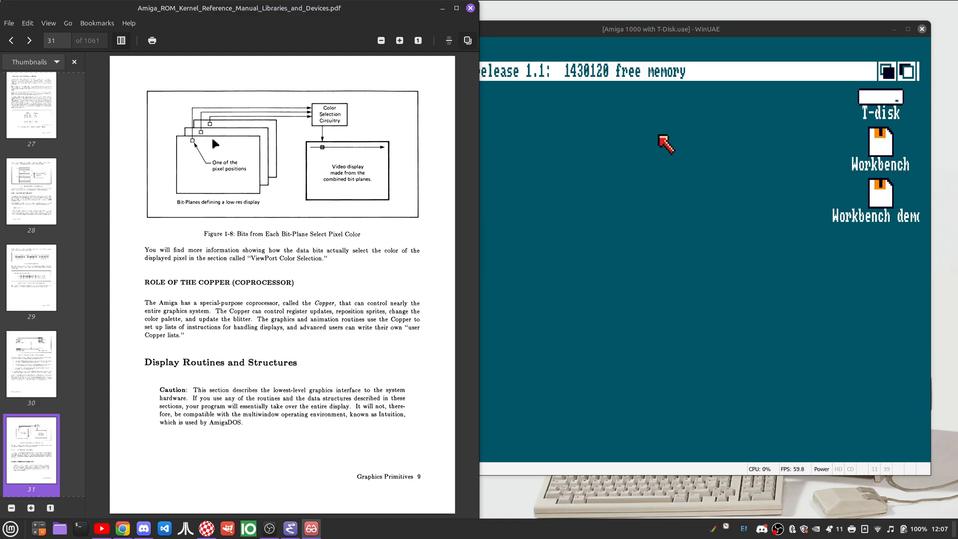
pyautogui.moveTo(214, 121)
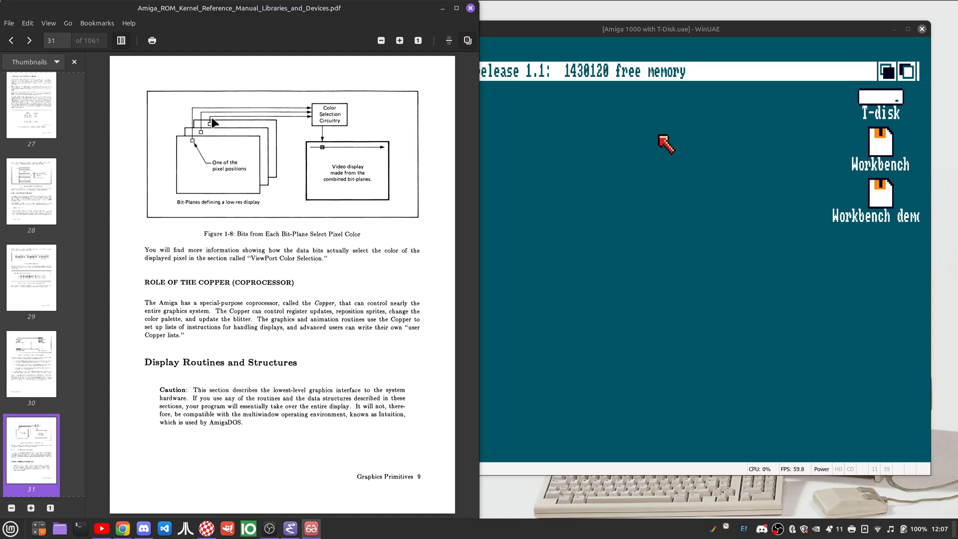
pyautogui.moveTo(273, 160)
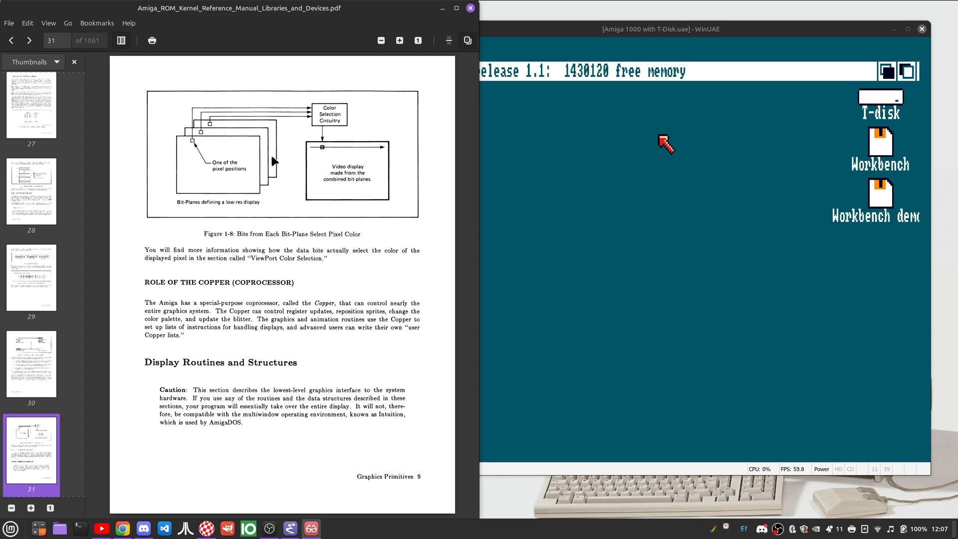
pyautogui.moveTo(283, 187)
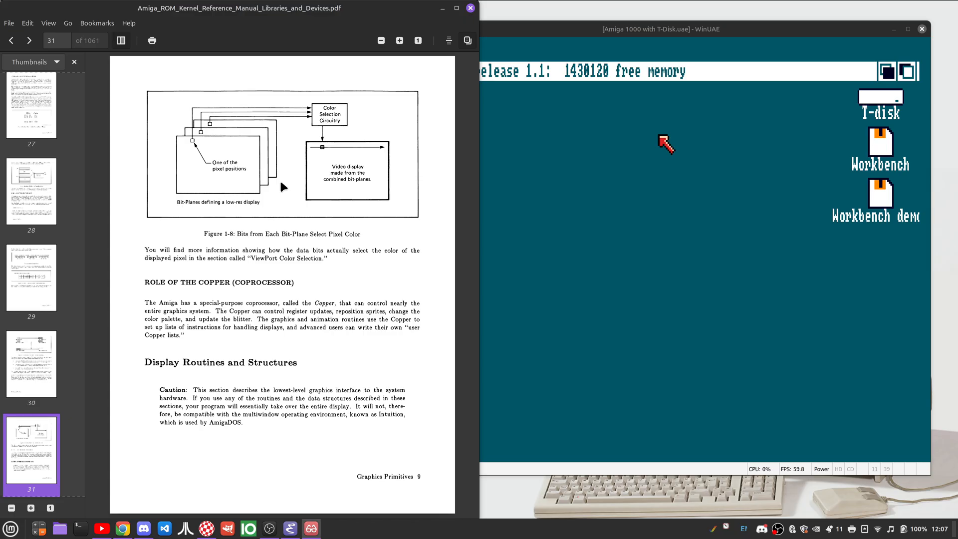
pyautogui.moveTo(223, 138)
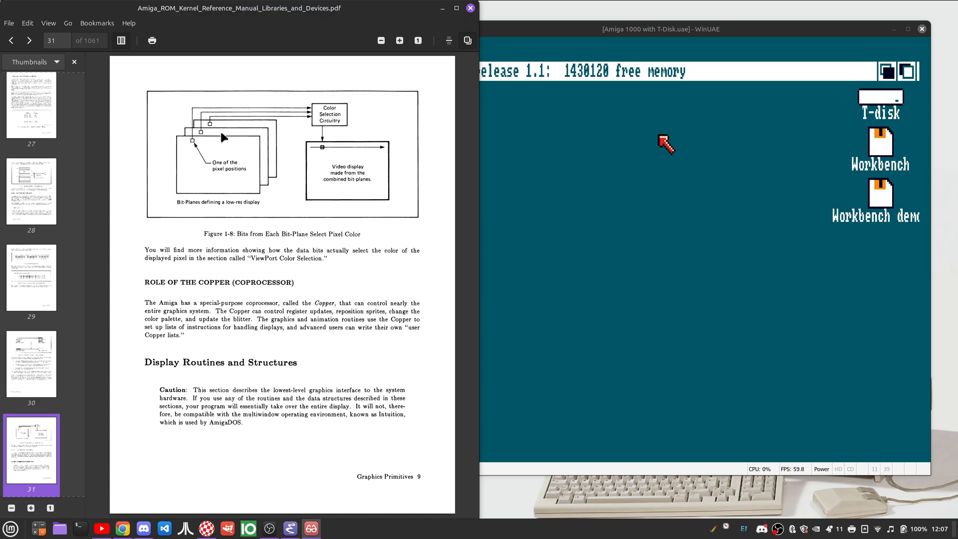
pyautogui.moveTo(262, 178)
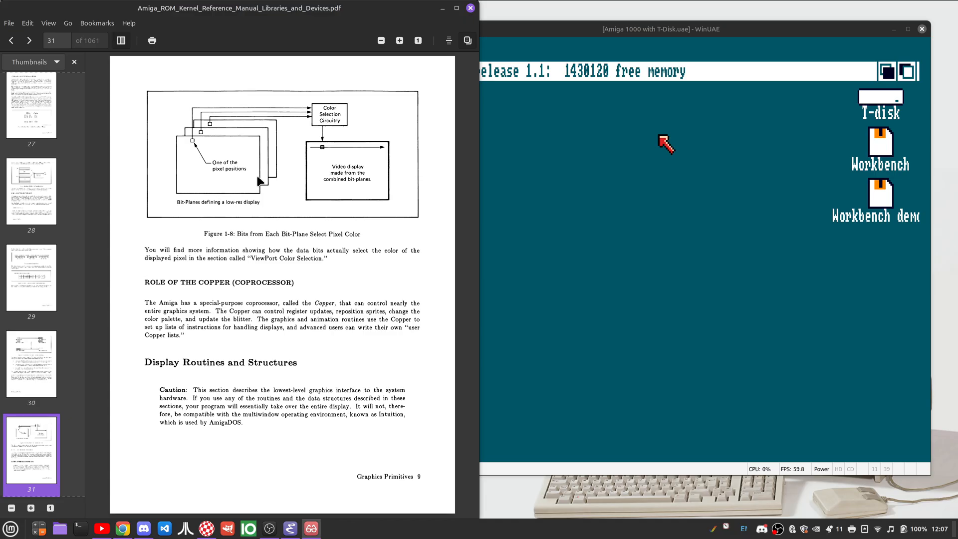
pyautogui.moveTo(256, 175)
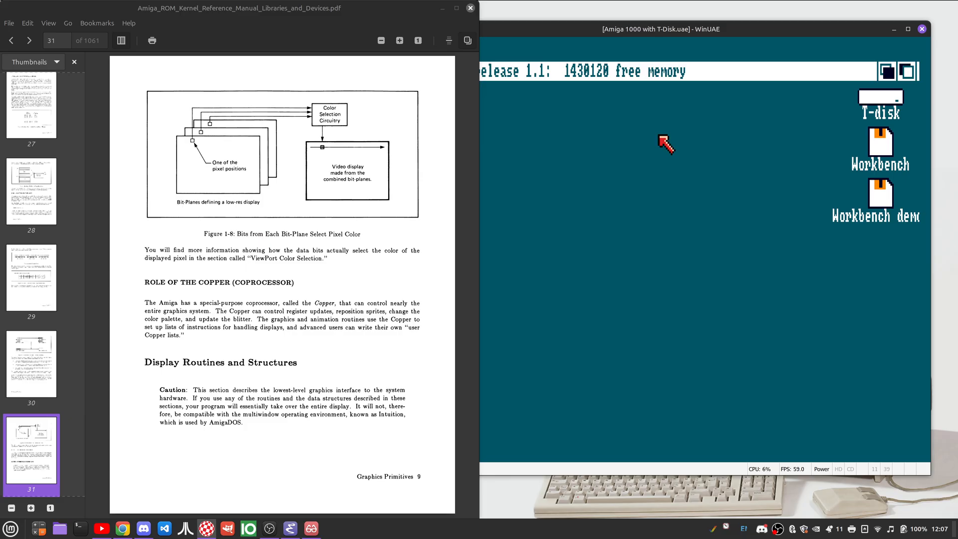
# Focus WinUAE and open the Workbench demos disk, then its graphics drawer listing the ham demo
pyautogui.click(665, 145)
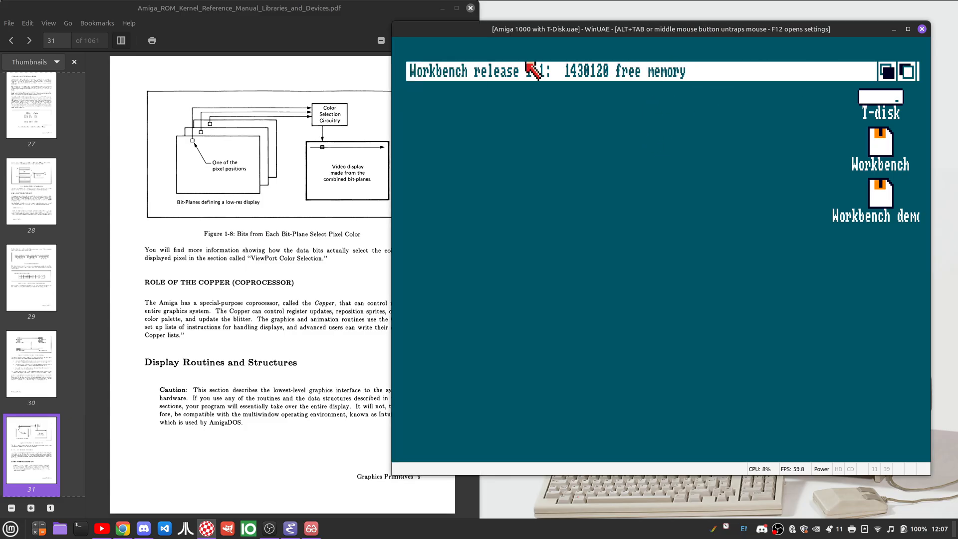
pyautogui.moveTo(680, 122)
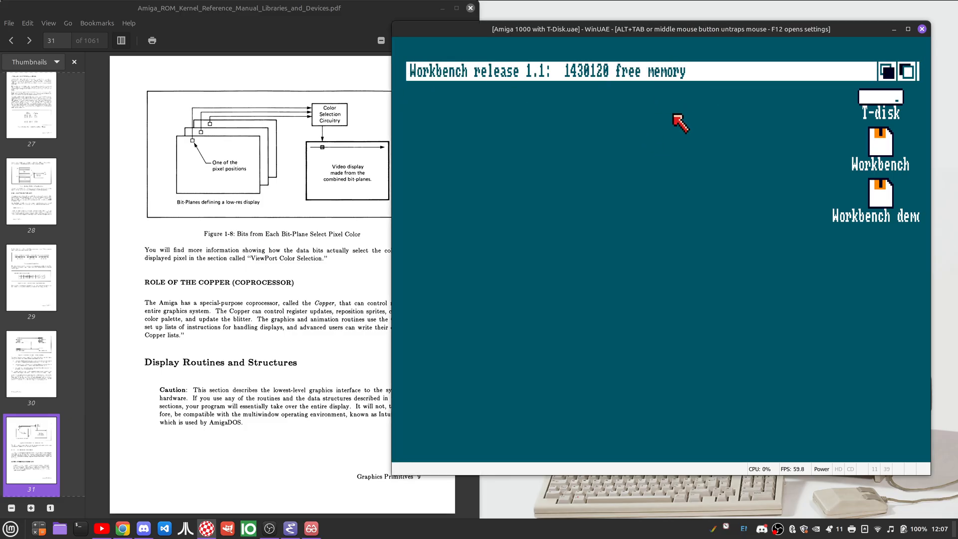
pyautogui.moveTo(452, 95)
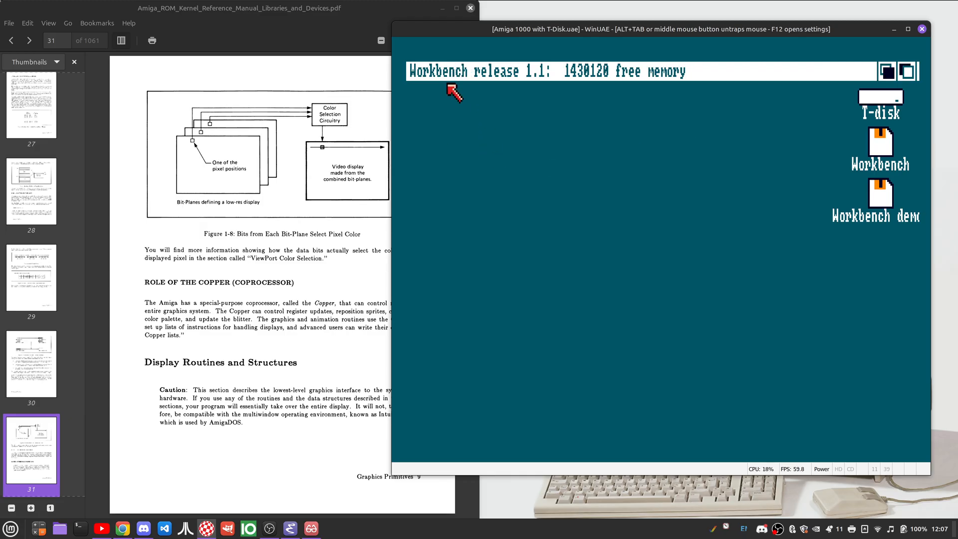
pyautogui.moveTo(829, 126)
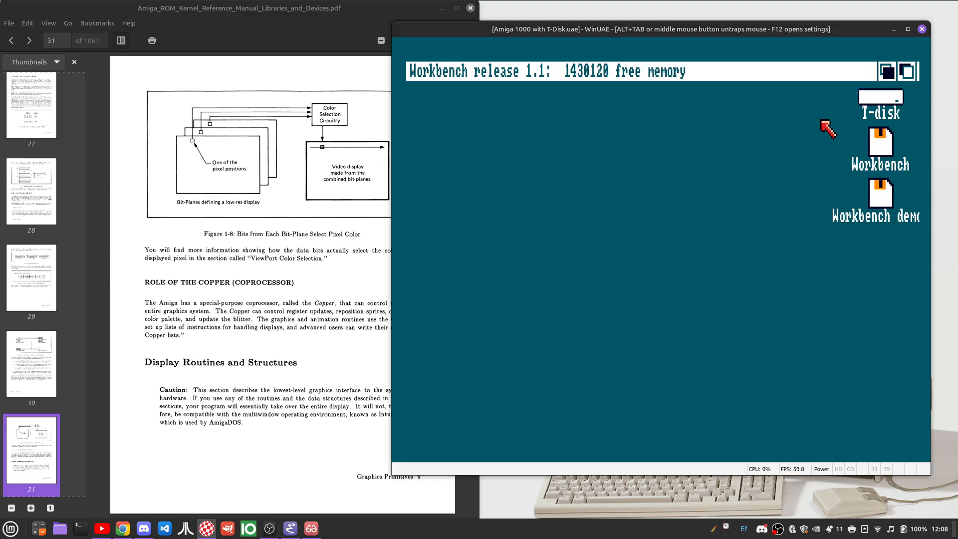
pyautogui.moveTo(829, 133)
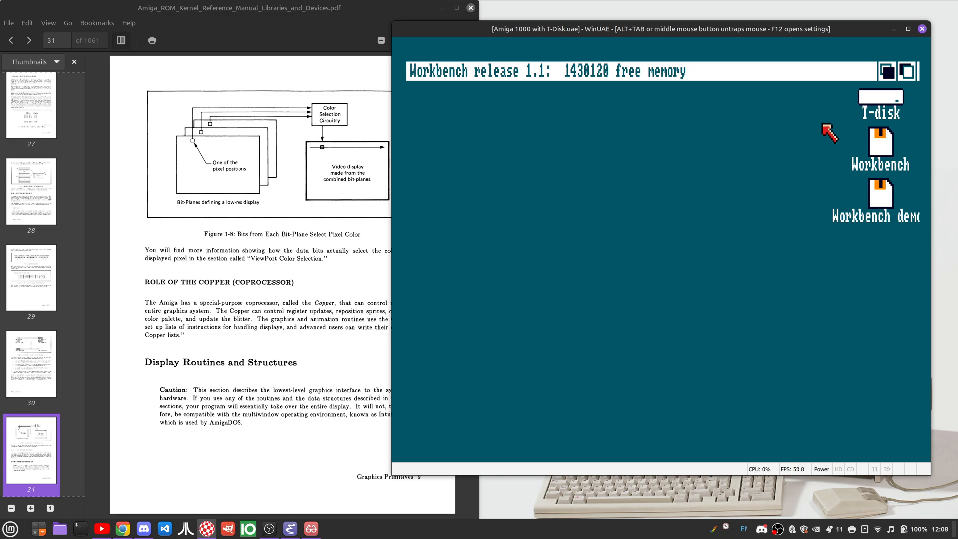
pyautogui.moveTo(833, 133)
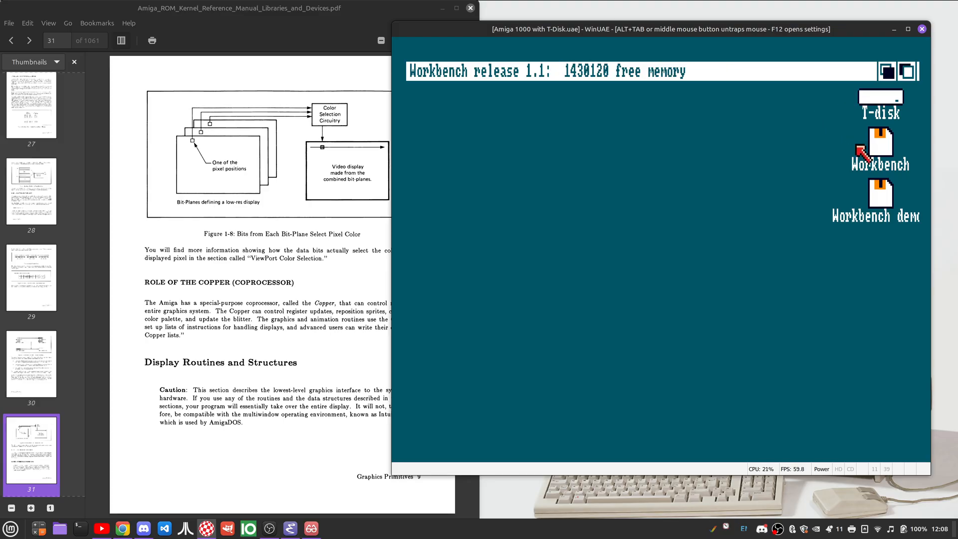
pyautogui.doubleClick(880, 201)
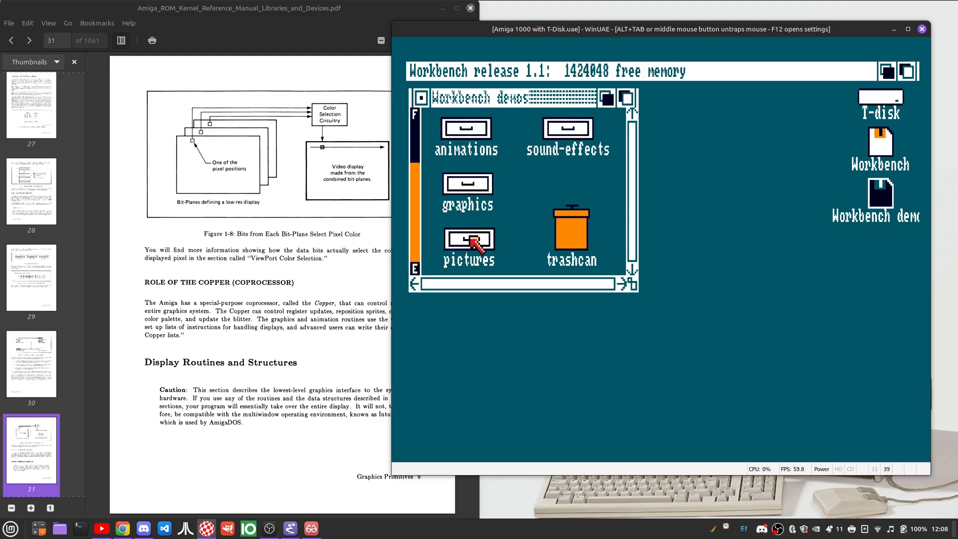
pyautogui.doubleClick(468, 240)
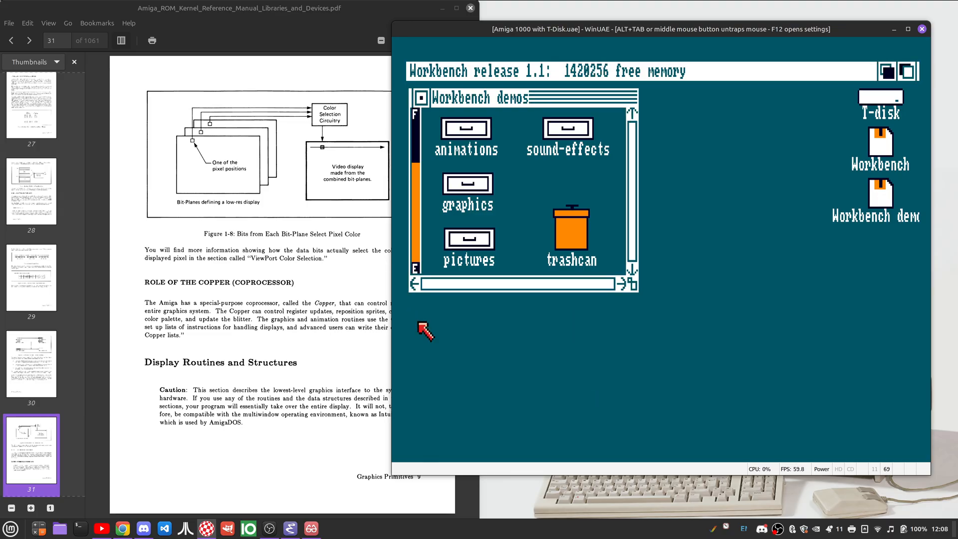
pyautogui.doubleClick(467, 184)
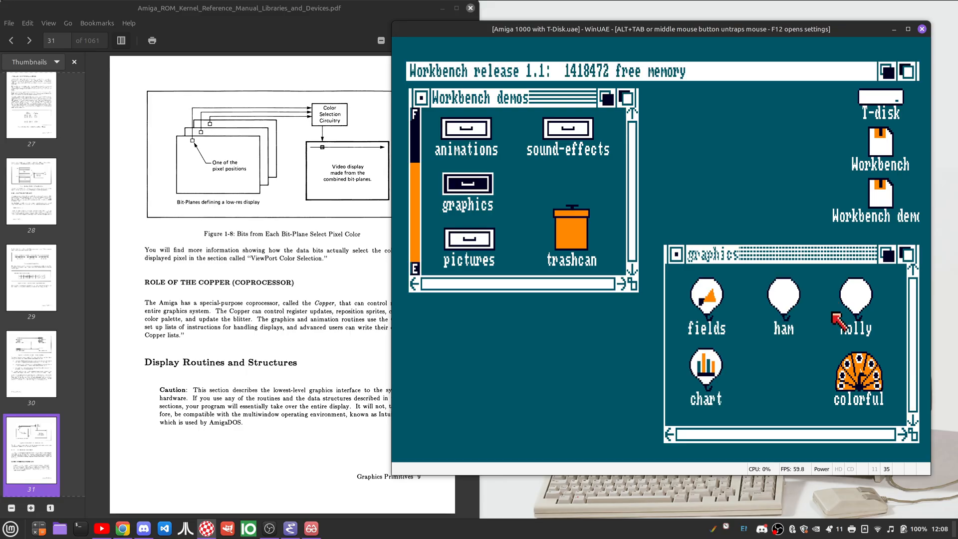
pyautogui.click(728, 254)
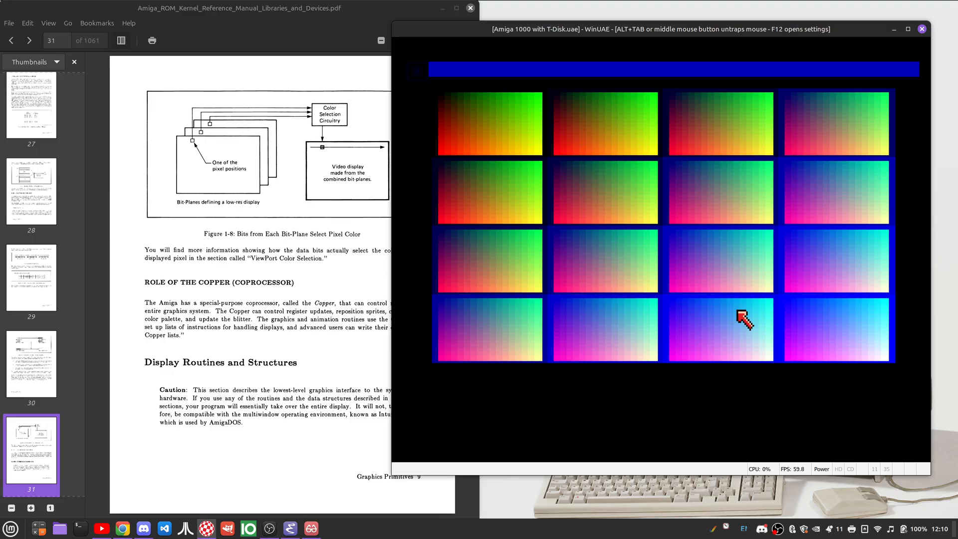
pyautogui.moveTo(441, 101)
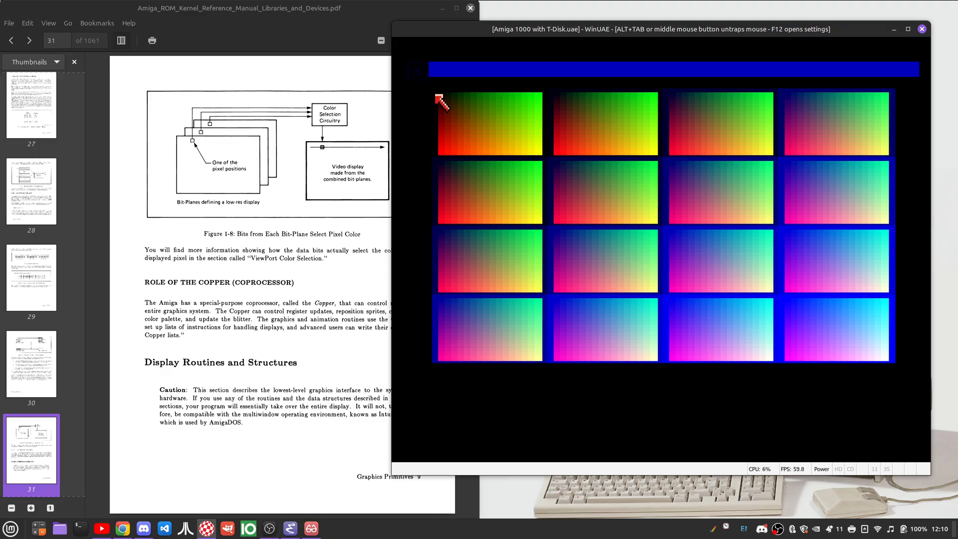
pyautogui.moveTo(554, 170)
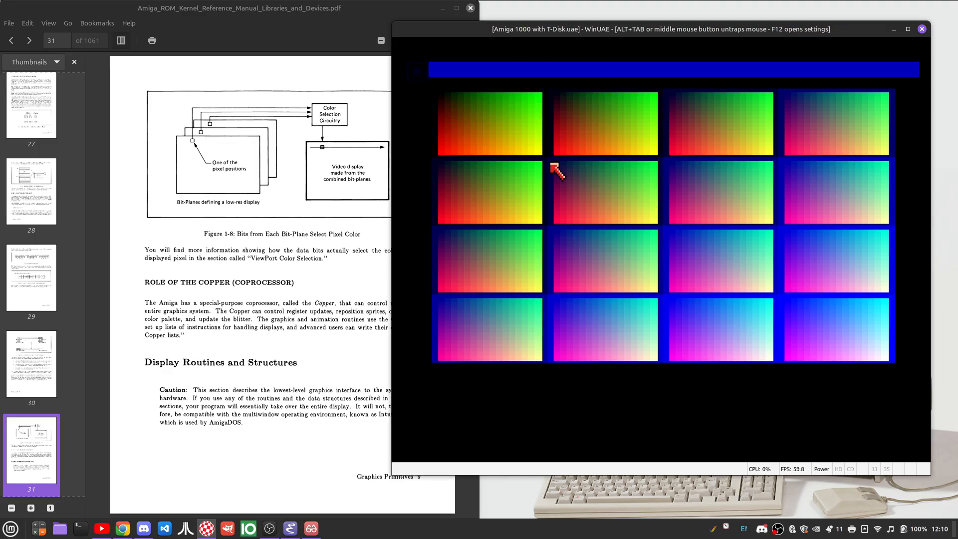
pyautogui.moveTo(443, 110)
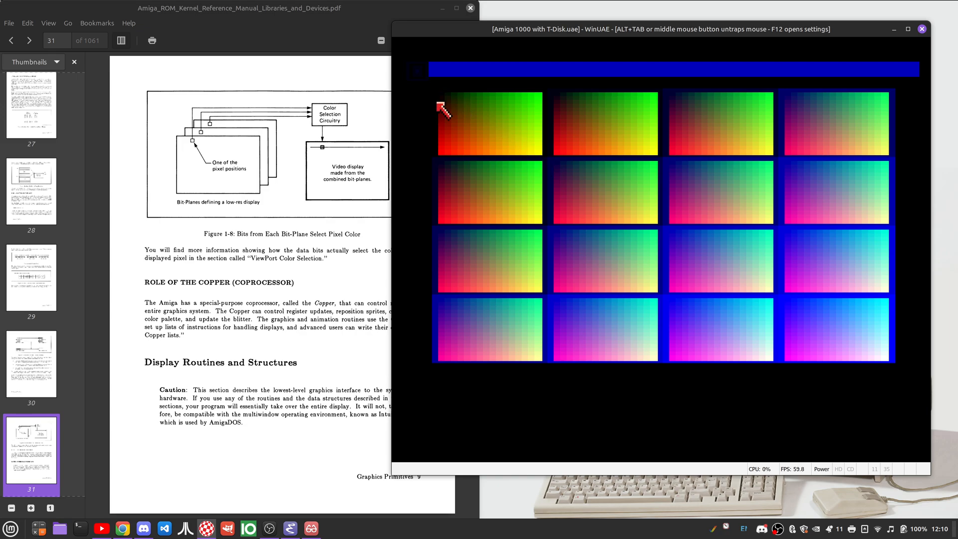
pyautogui.moveTo(543, 103)
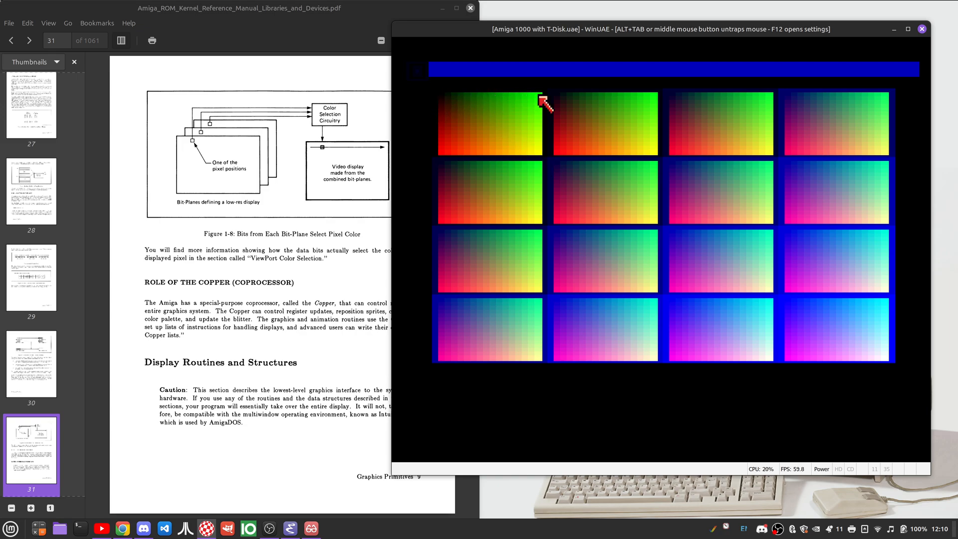
pyautogui.moveTo(502, 105)
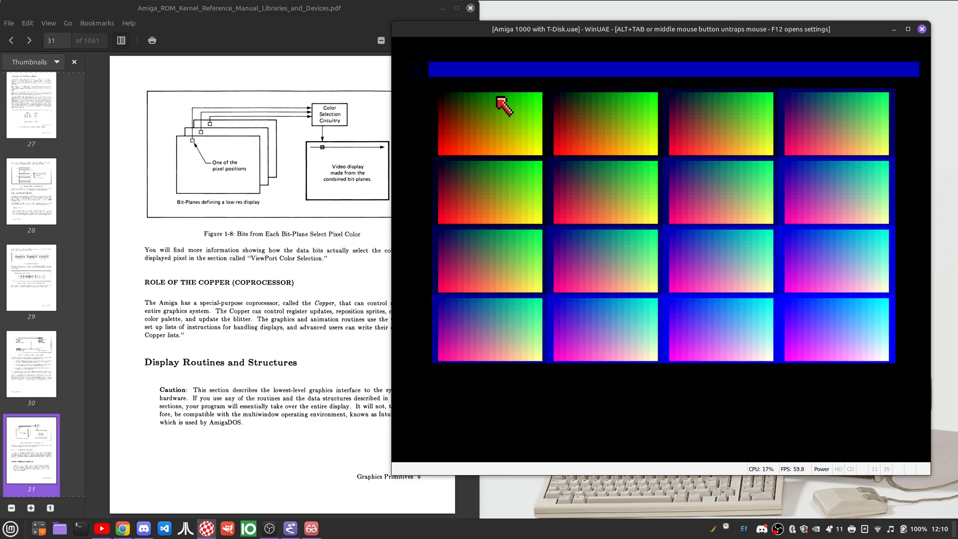
pyautogui.moveTo(541, 100)
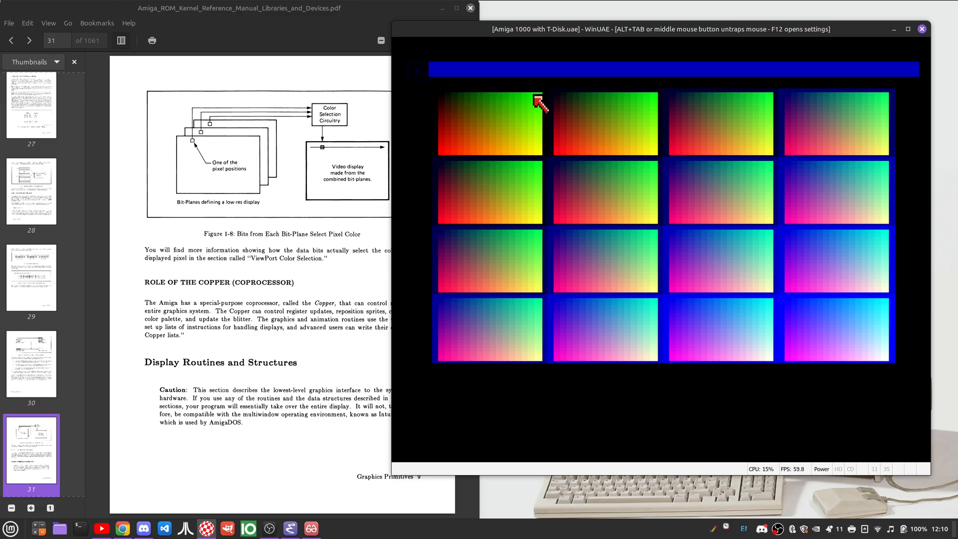
pyautogui.moveTo(550, 119)
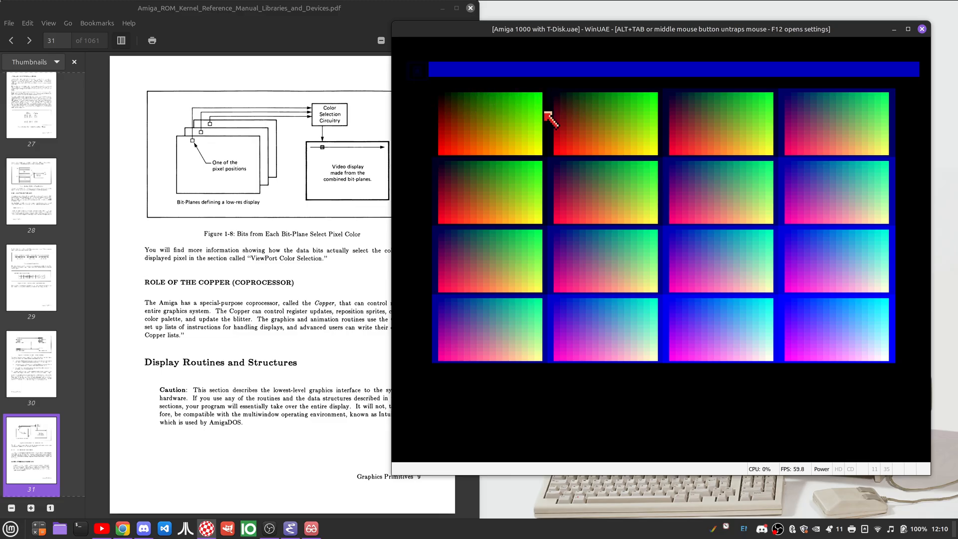
pyautogui.moveTo(452, 149)
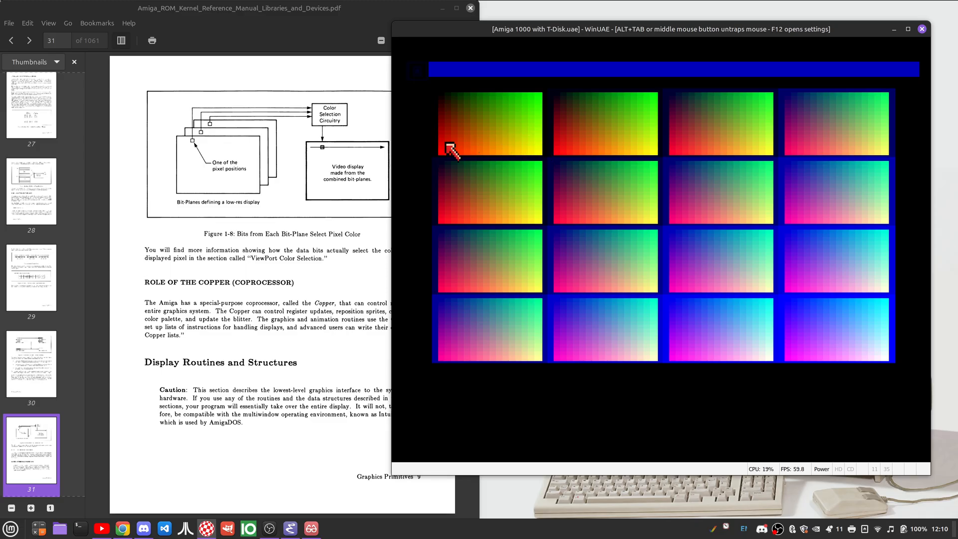
pyautogui.moveTo(443, 101)
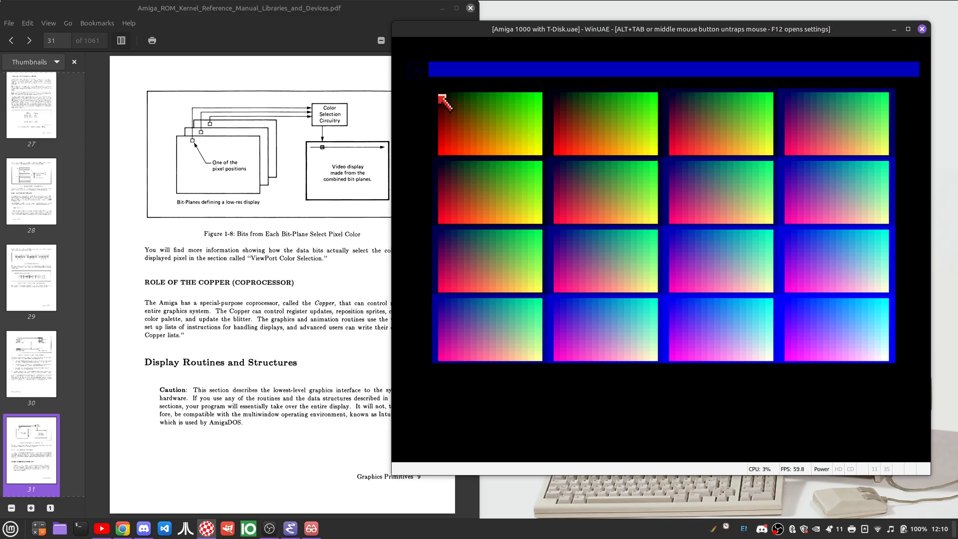
pyautogui.moveTo(449, 105)
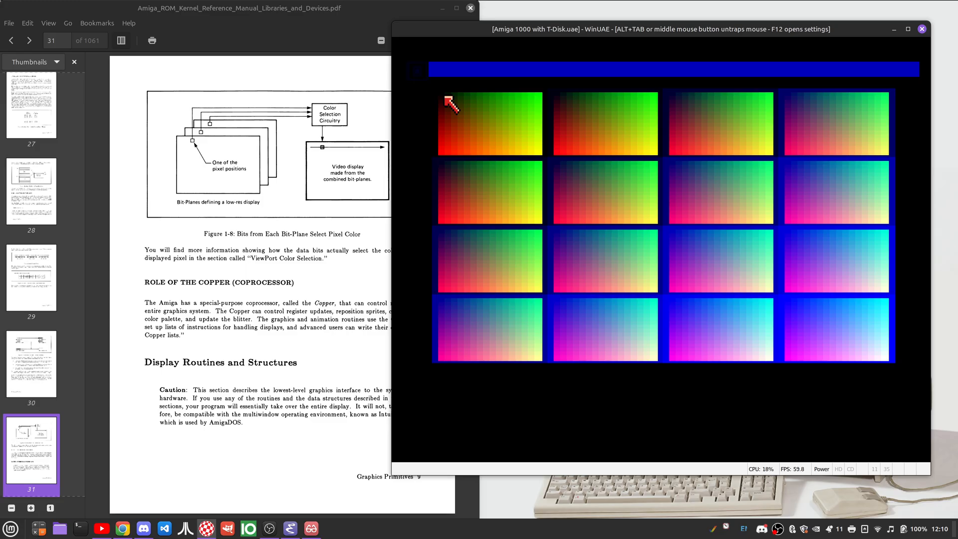
pyautogui.moveTo(502, 105)
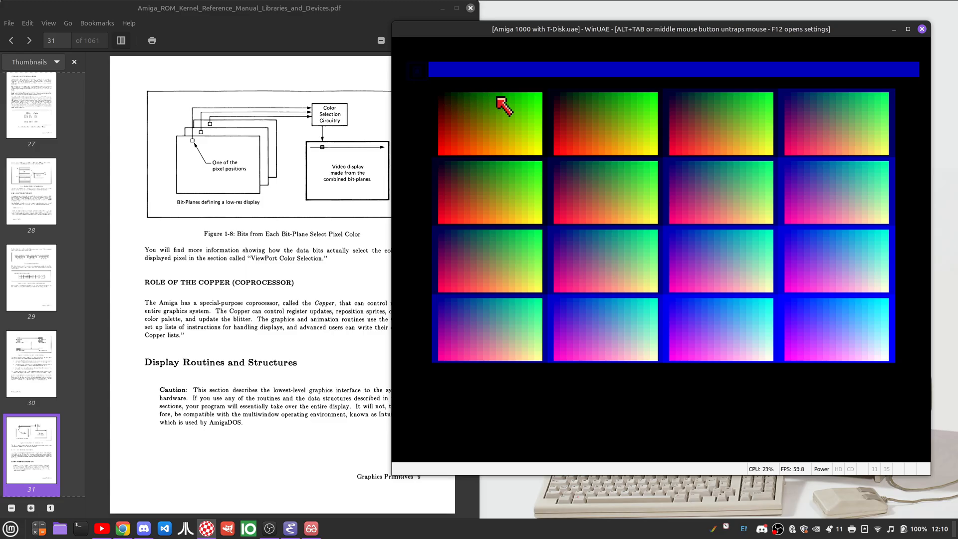
pyautogui.moveTo(450, 160)
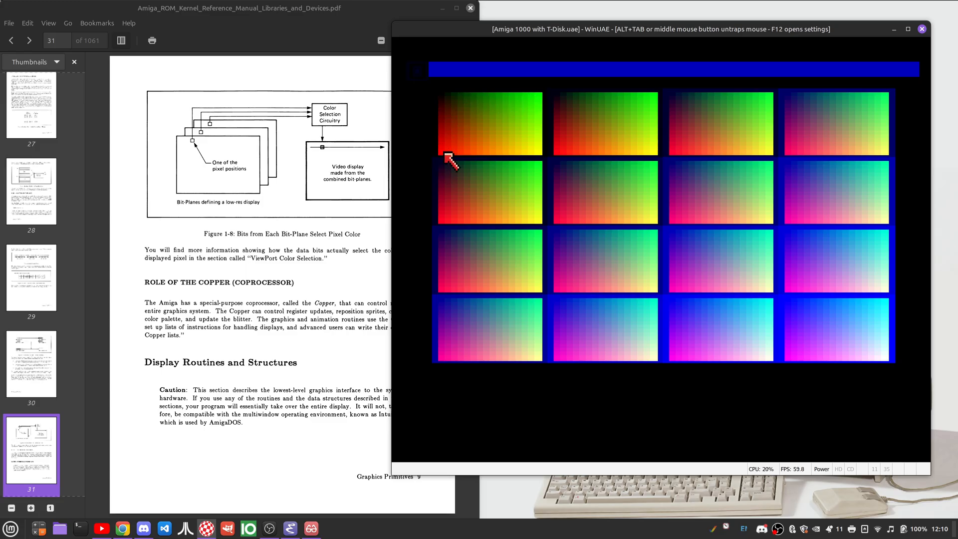
pyautogui.moveTo(904, 440)
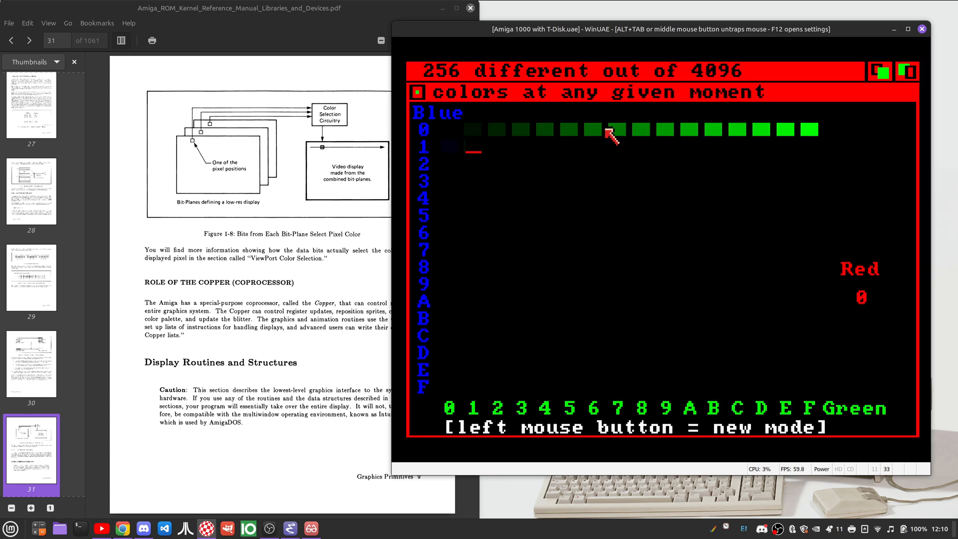
# Let the ham demo finish filling its 256-of-4096 Blue/Green colour grid
pyautogui.click(613, 132)
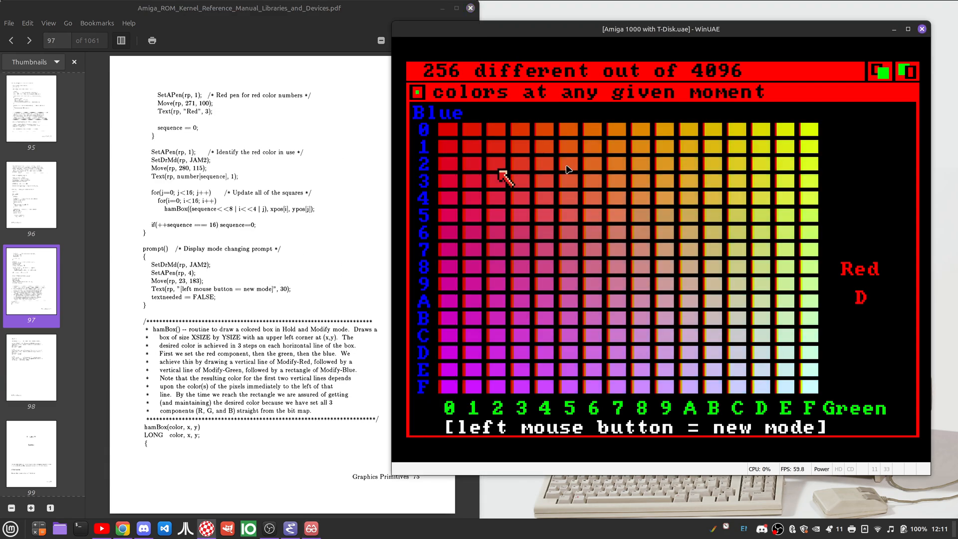
# Cycle the colour grid demo through its next drawing modes with left clicks on the Amiga screen
pyautogui.click(567, 169)
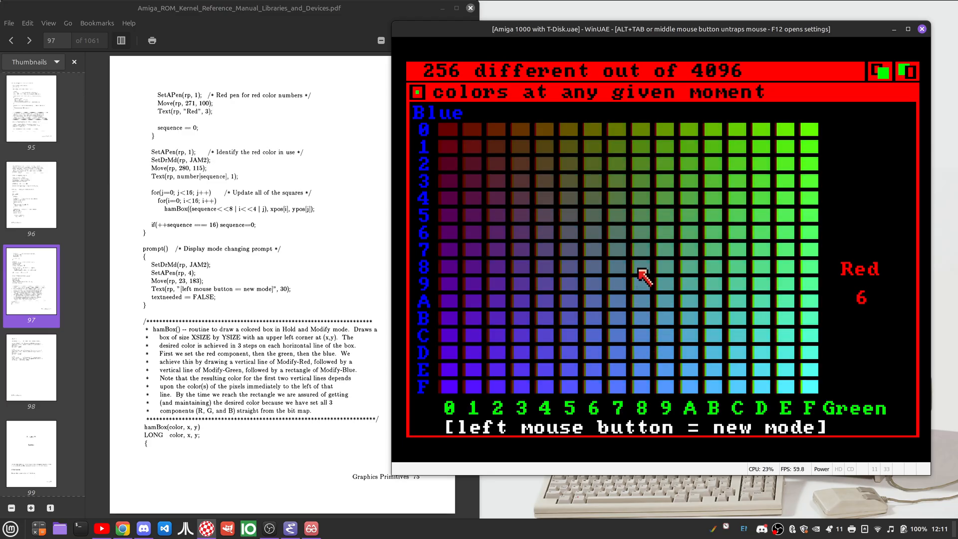
pyautogui.moveTo(562, 254)
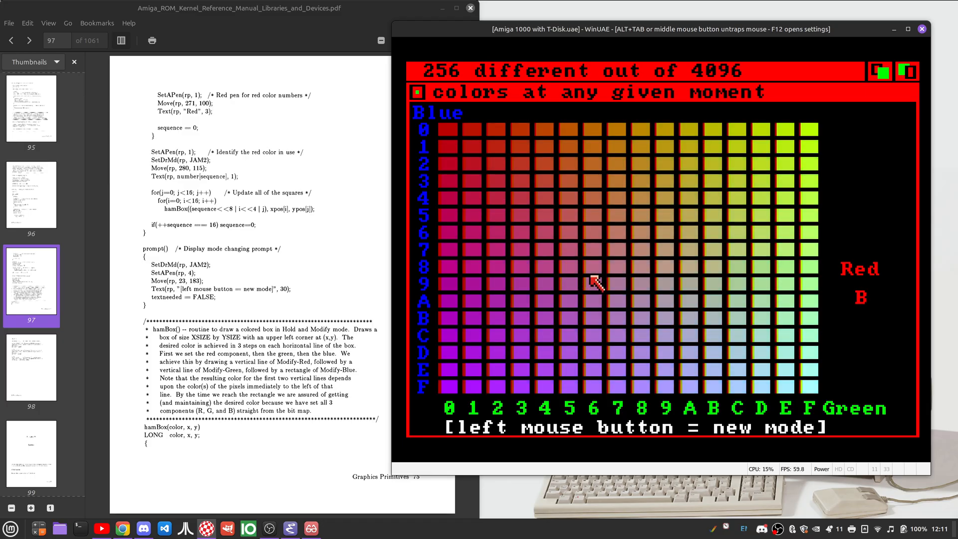
pyautogui.moveTo(543, 136)
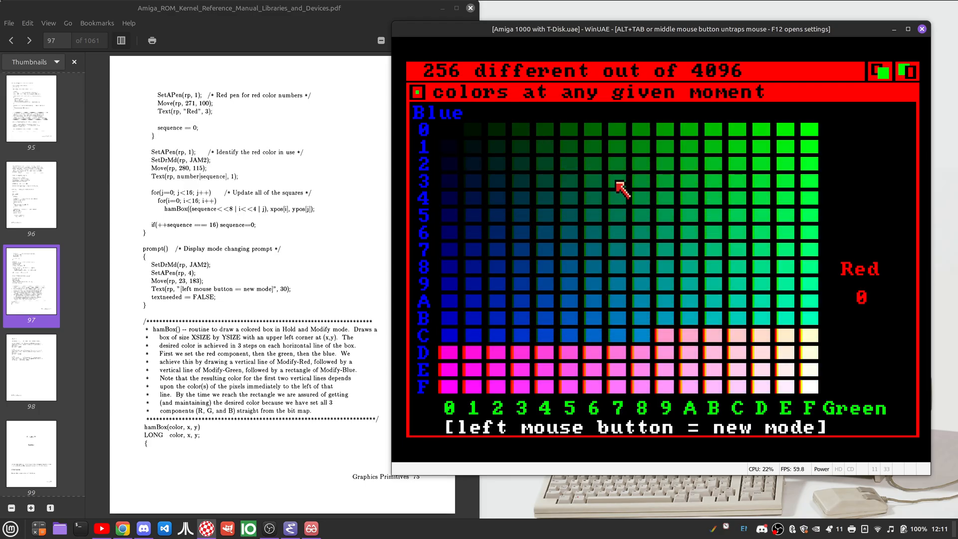
pyautogui.click(622, 187)
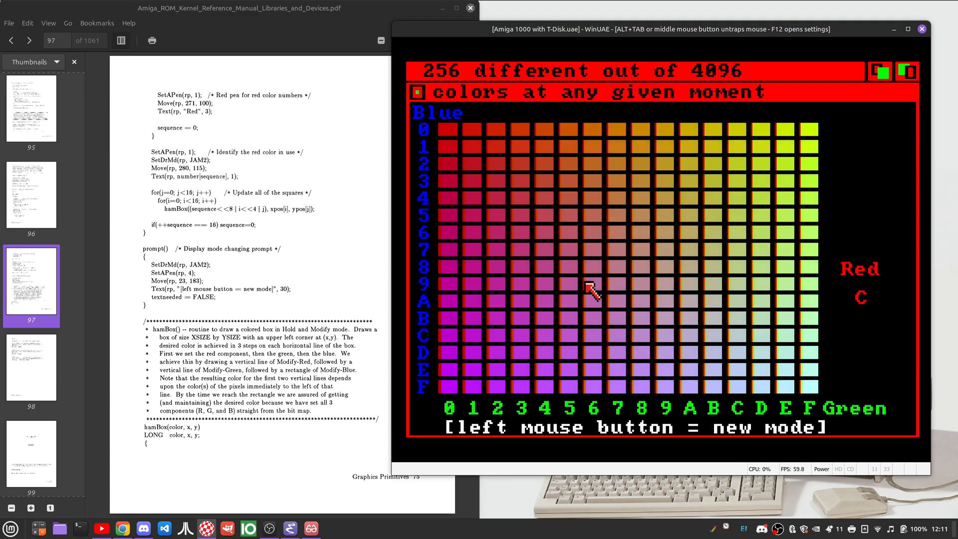
pyautogui.click(592, 290)
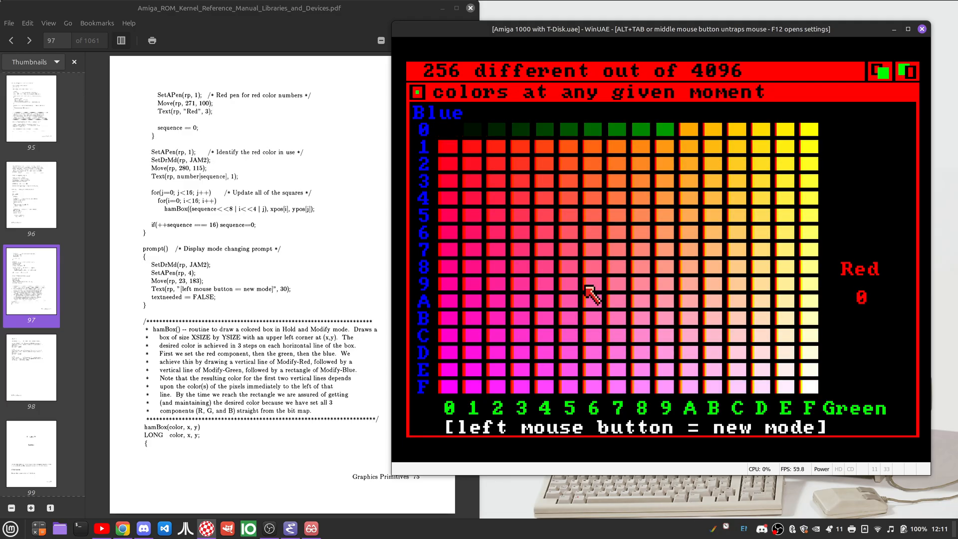
pyautogui.click(591, 294)
pyautogui.write('xz')
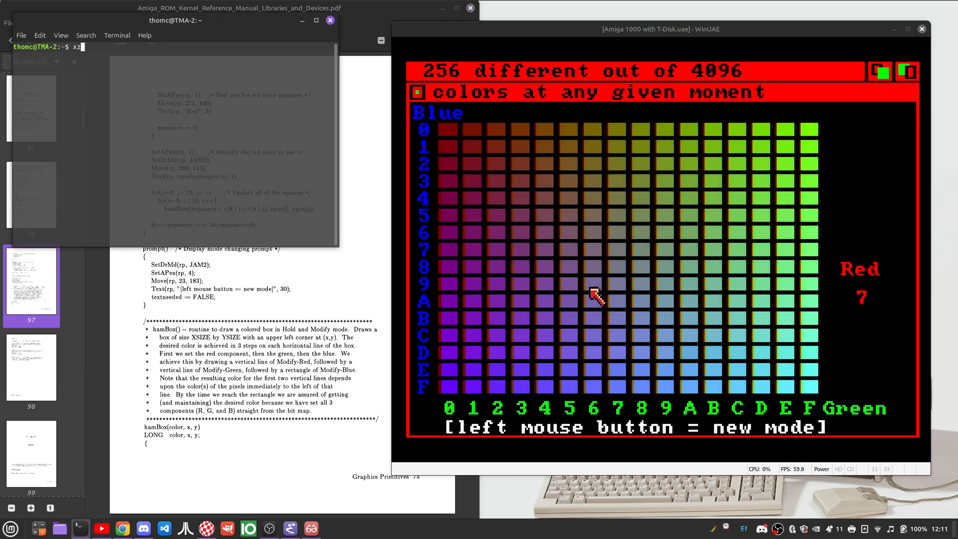
# Run xmag to magnify a colour box showing red and orange fringe stripes, then close it
pyautogui.write('mag')
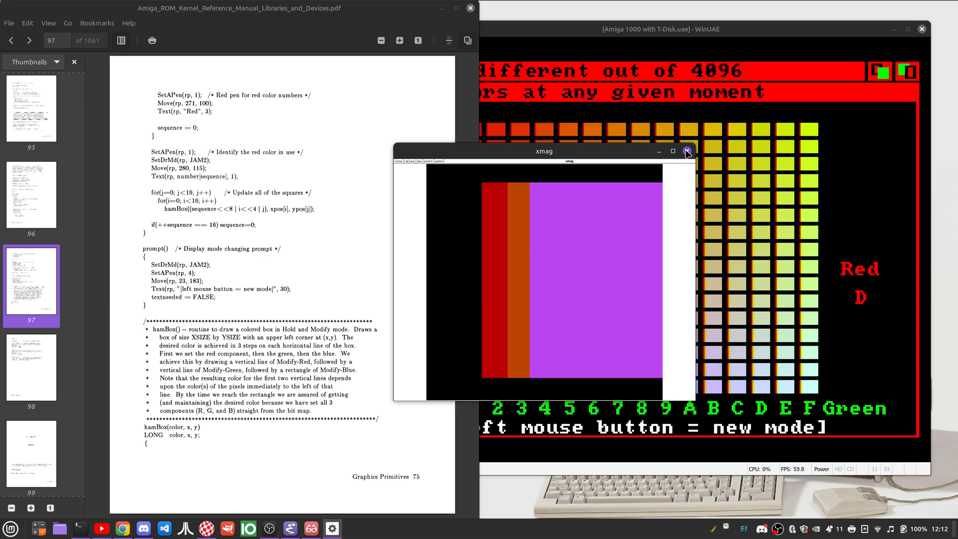
pyautogui.click(686, 151)
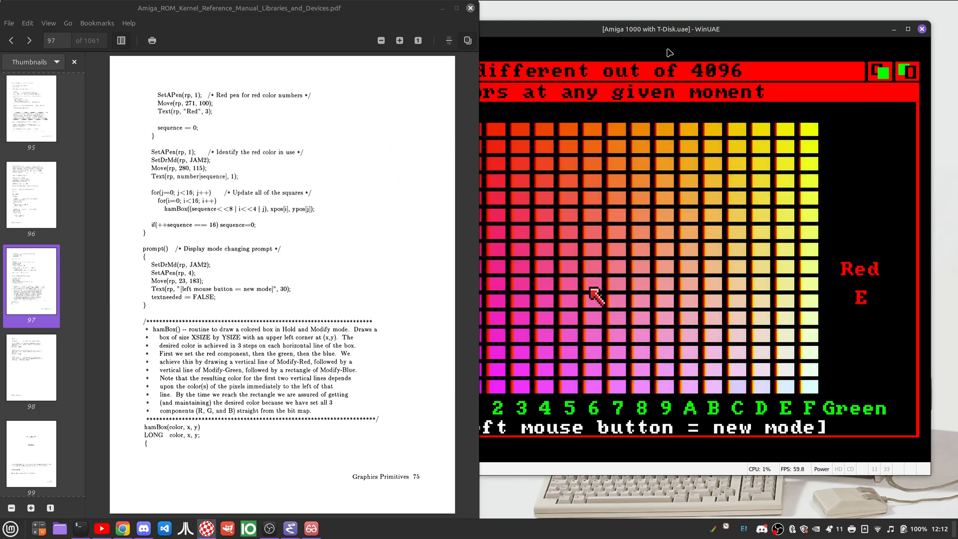
# Quit the colour demo back to Workbench and open the T-disk
pyautogui.click(611, 293)
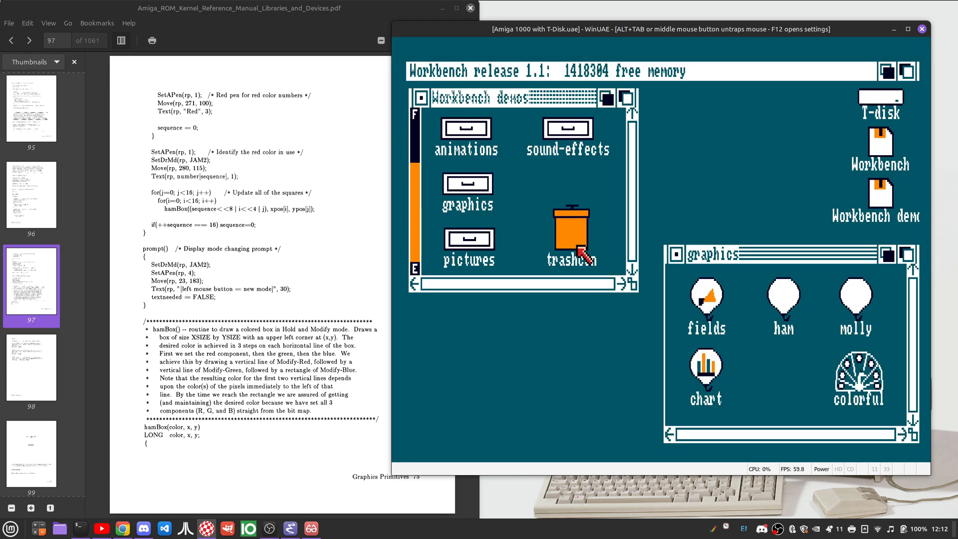
pyautogui.moveTo(708, 227)
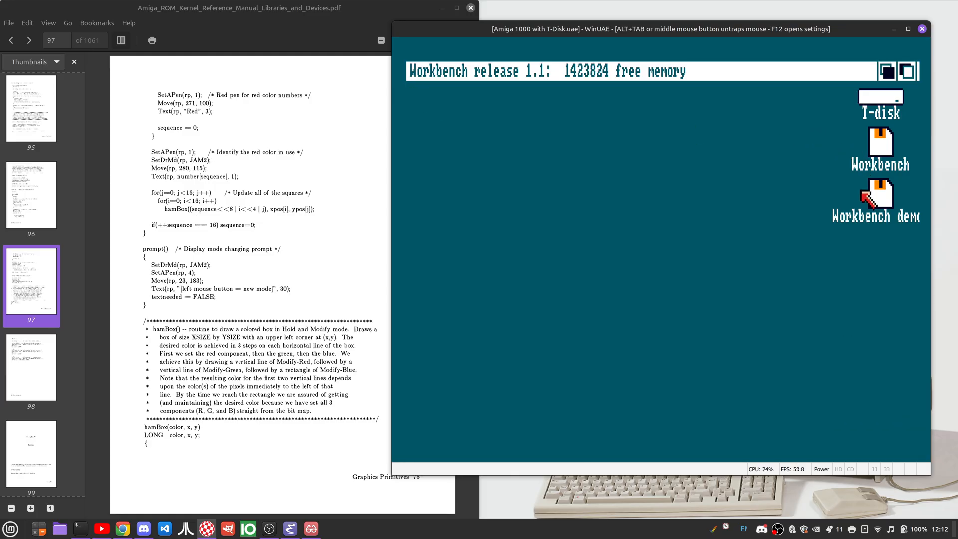
pyautogui.doubleClick(881, 100)
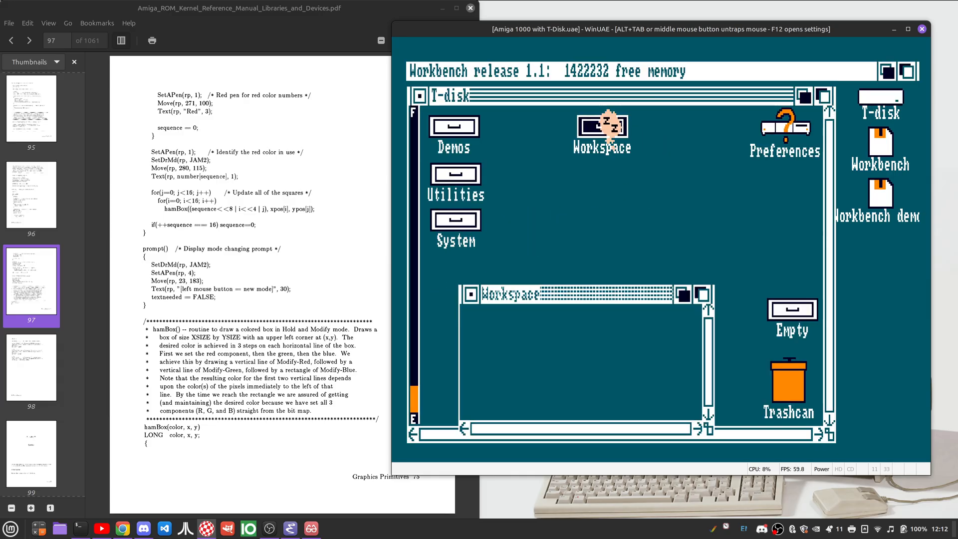
# Open the T-disk's Workspace drawer and the HAM drawer inside it
pyautogui.doubleClick(600, 127)
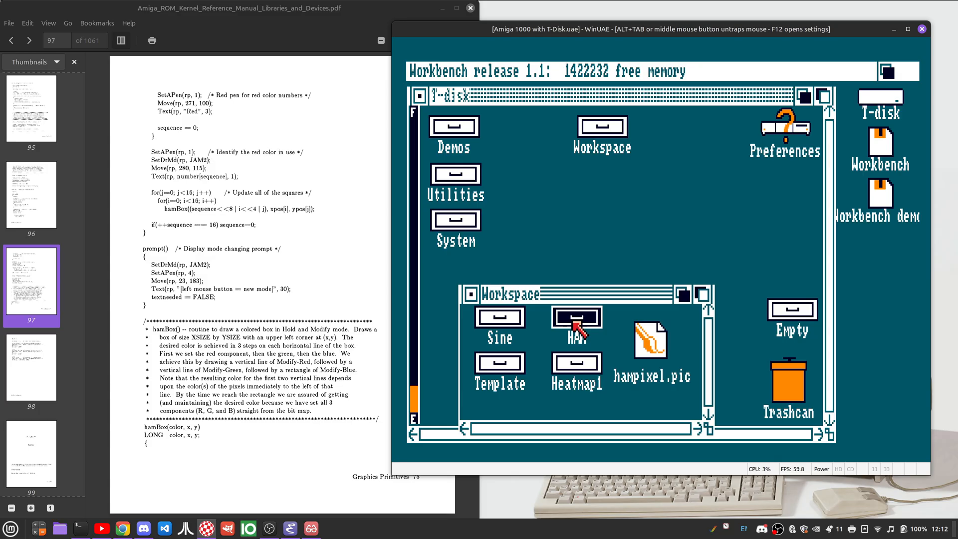
pyautogui.doubleClick(576, 317)
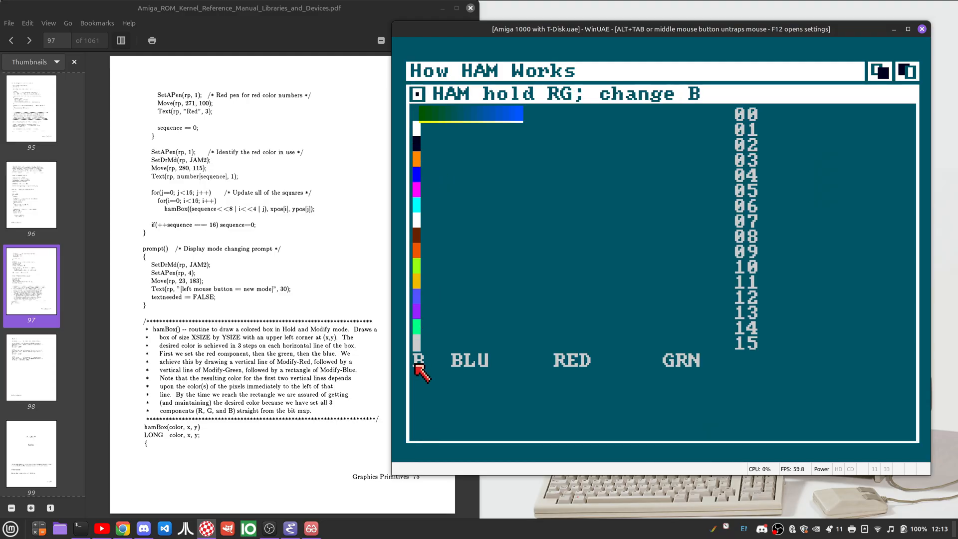
pyautogui.moveTo(452, 296)
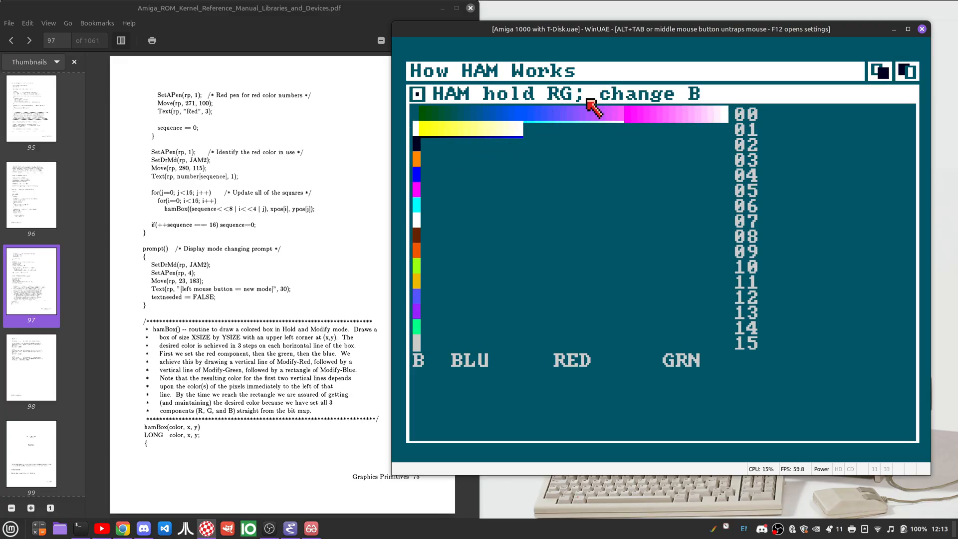
# Advance How HAM Works to draw rows 00-05 in hold GB, change R mode
pyautogui.click(568, 129)
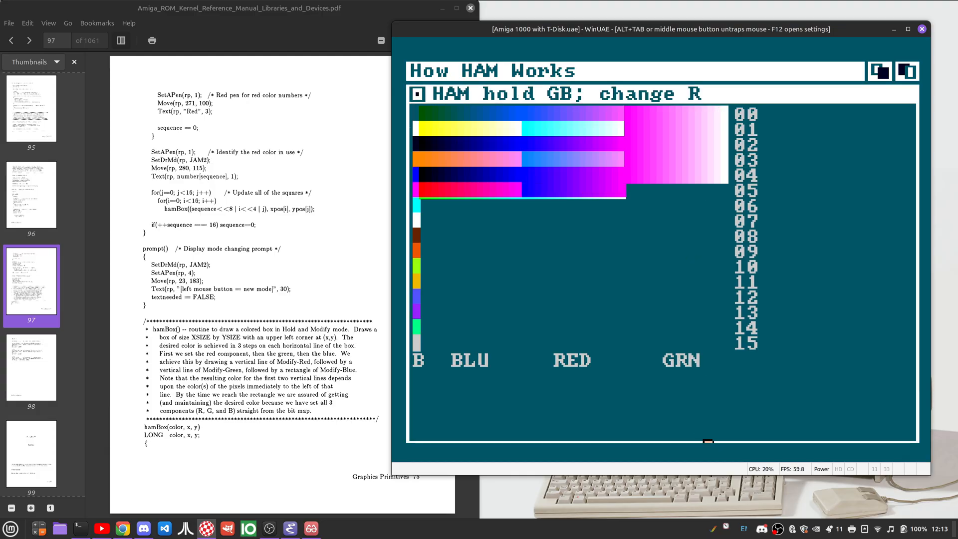
pyautogui.moveTo(661, 149)
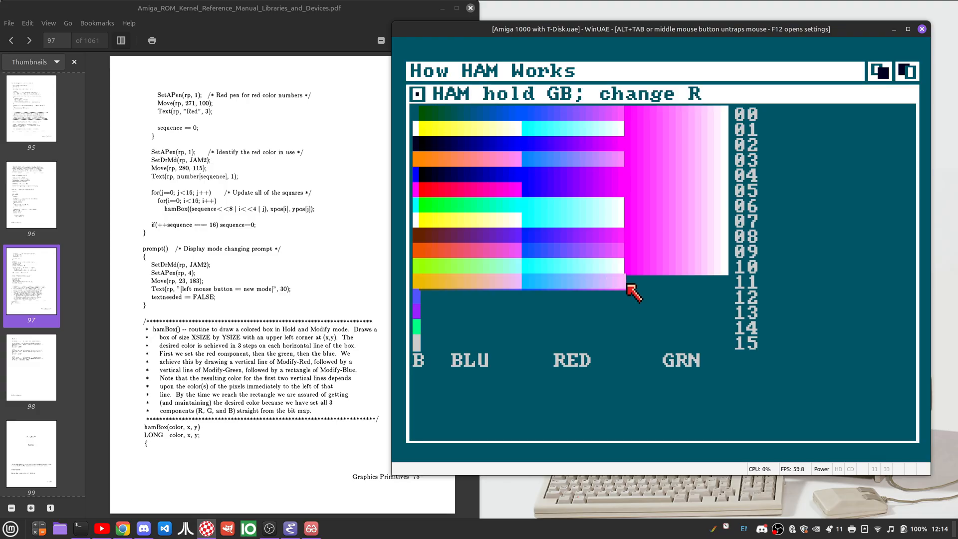
# Step the demo through its hold-and-modify stages to Re-Add Base Colors with all sixteen rows filled
pyautogui.click(634, 292)
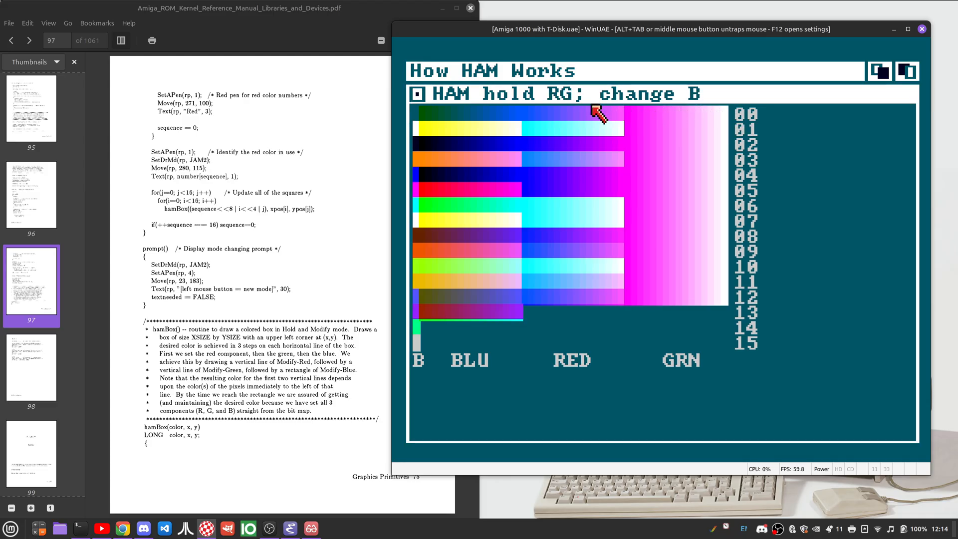
pyautogui.click(597, 115)
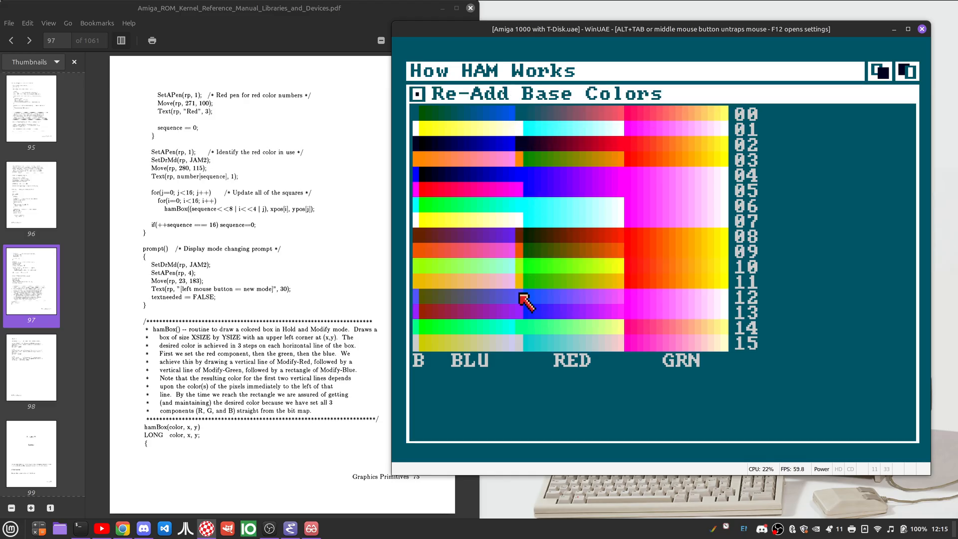
pyautogui.moveTo(630, 265)
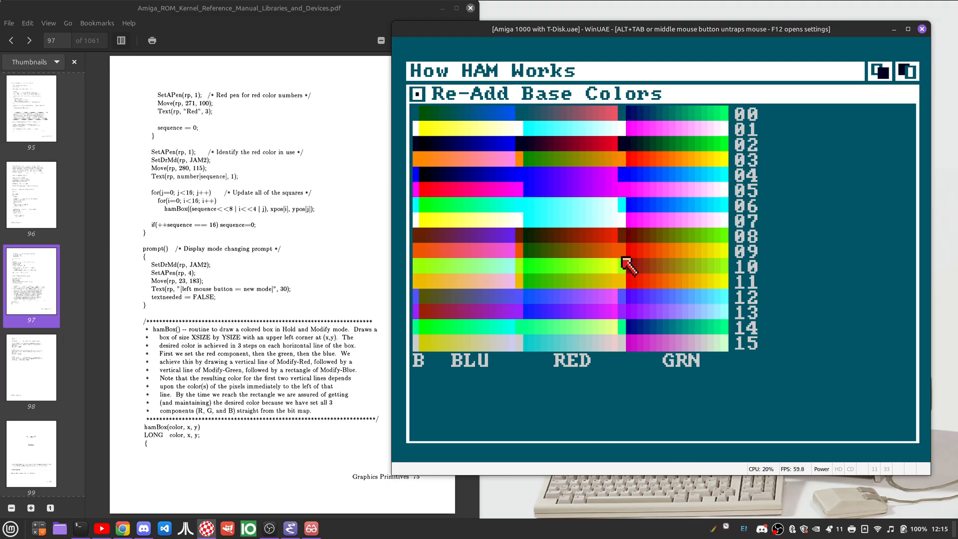
# Advance the demo to its finished colour-bar grid with the 'Press to close' prompt
pyautogui.click(630, 263)
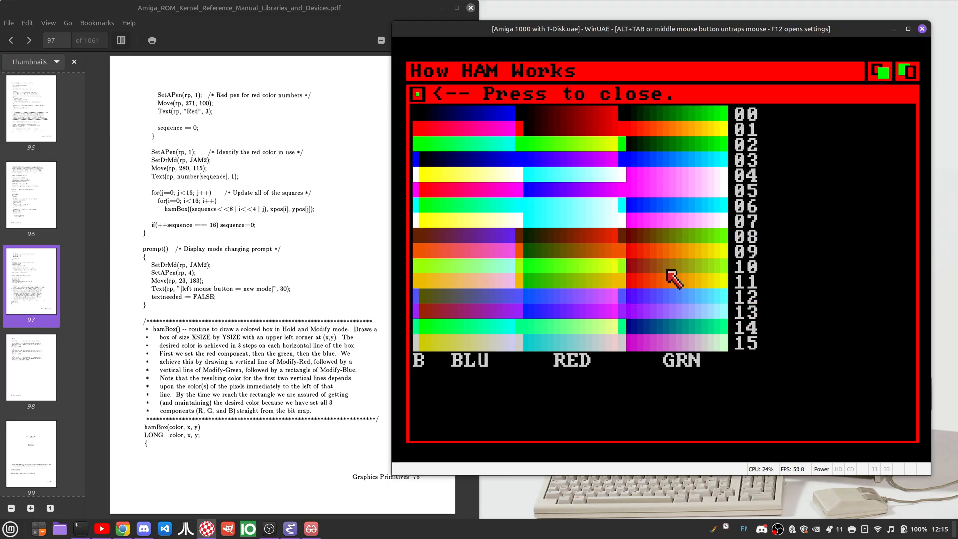
pyautogui.moveTo(627, 211)
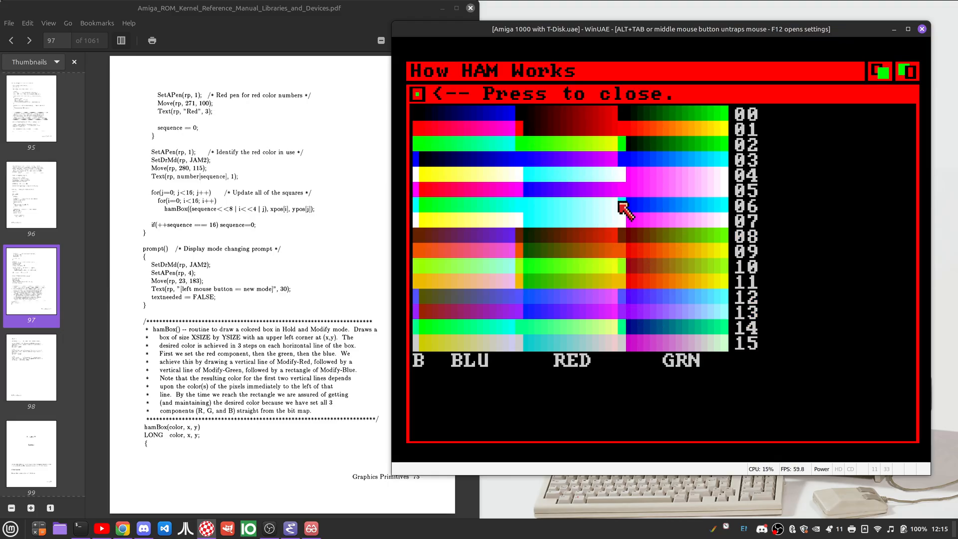
pyautogui.moveTo(630, 133)
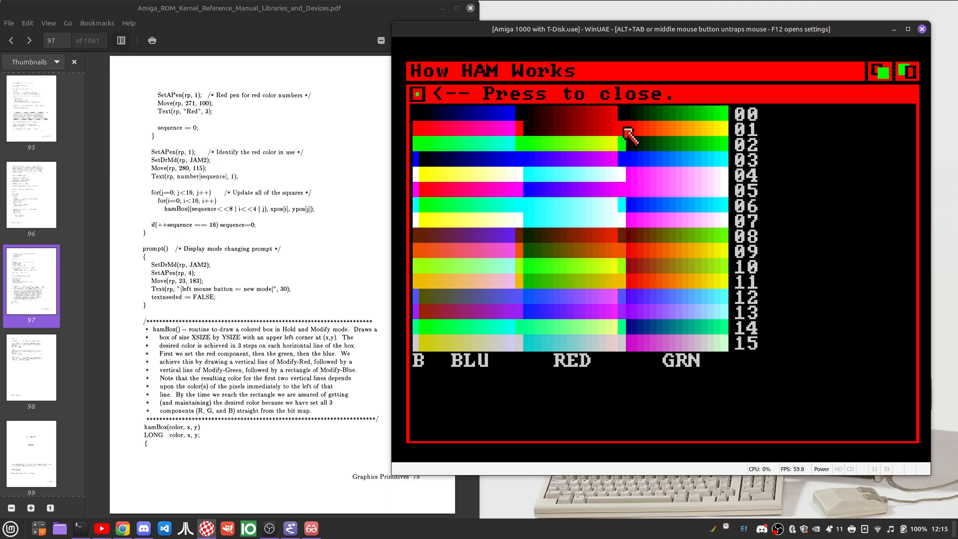
pyautogui.moveTo(421, 116)
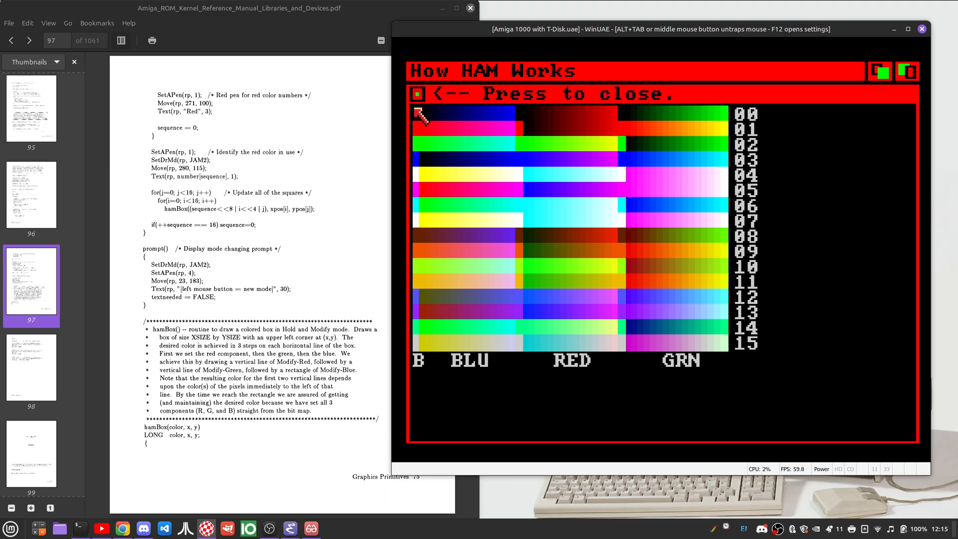
pyautogui.moveTo(635, 119)
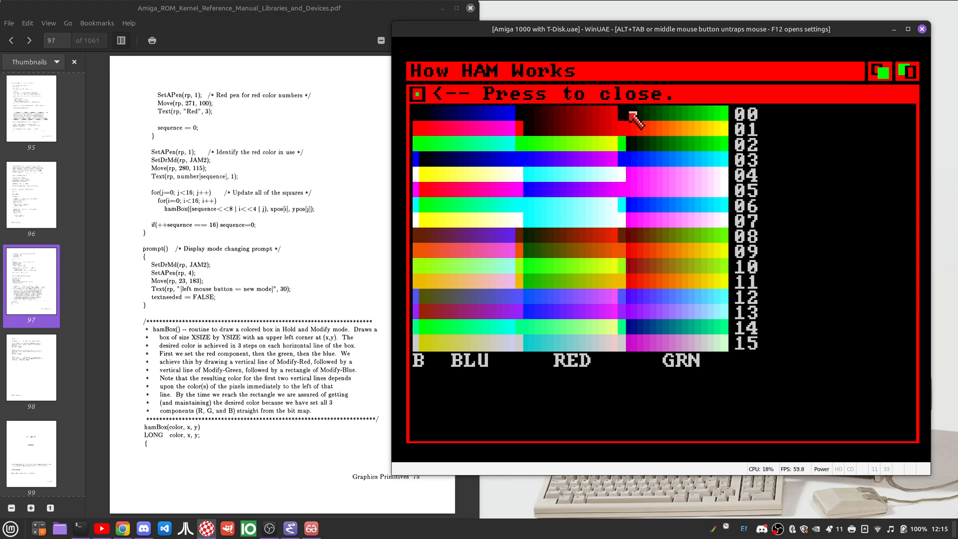
pyautogui.moveTo(418, 122)
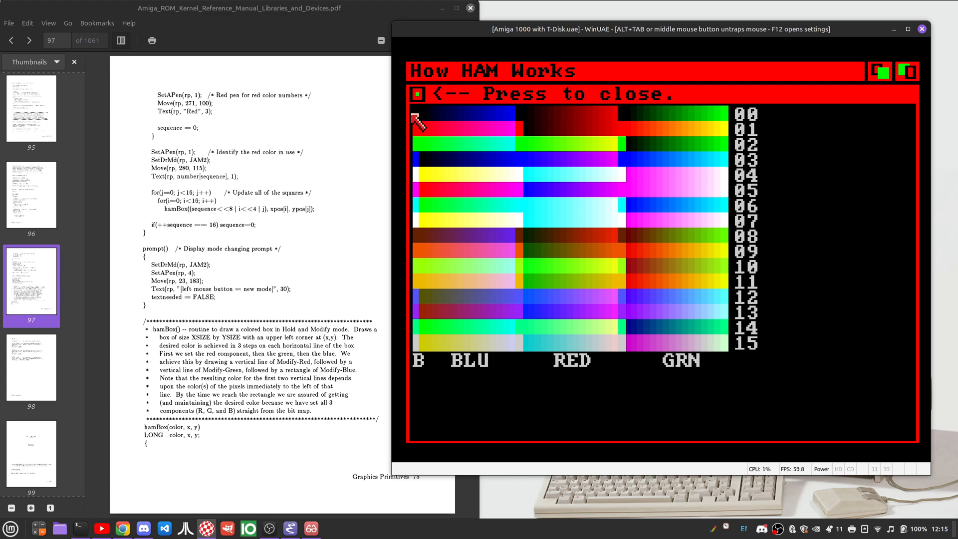
pyautogui.moveTo(522, 116)
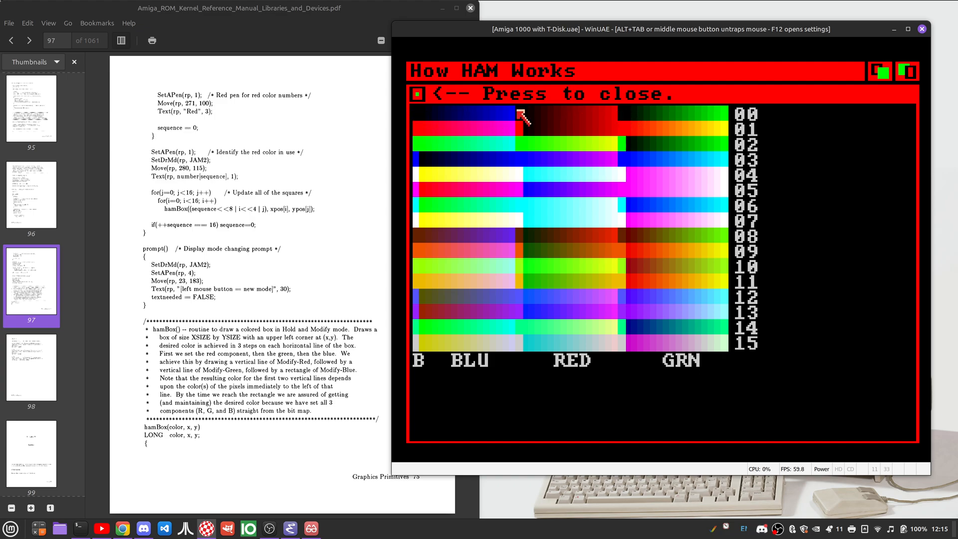
pyautogui.moveTo(518, 118)
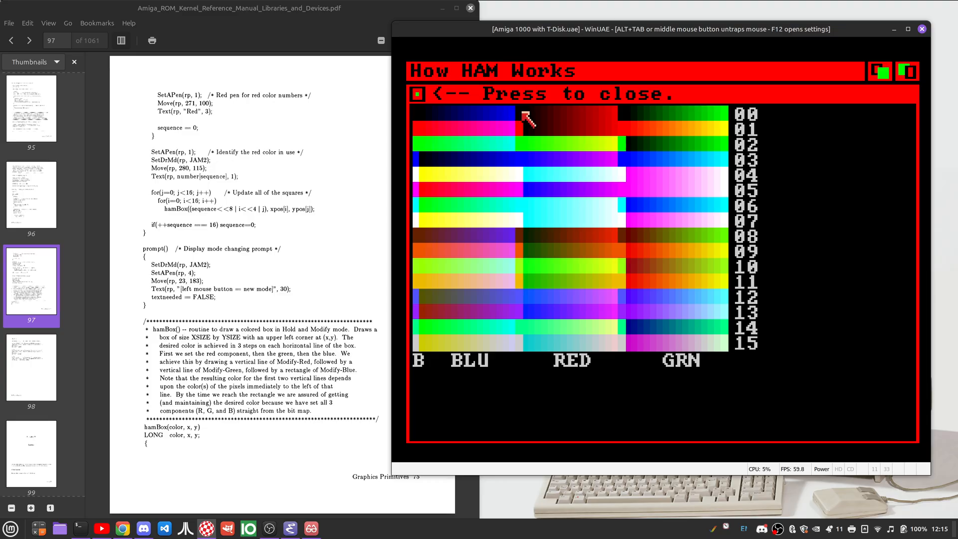
pyautogui.moveTo(620, 122)
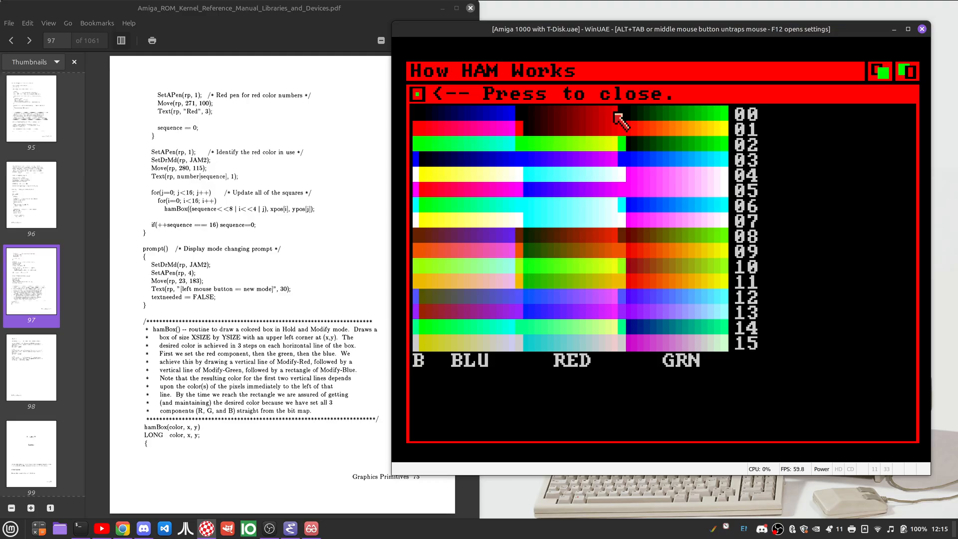
pyautogui.moveTo(721, 116)
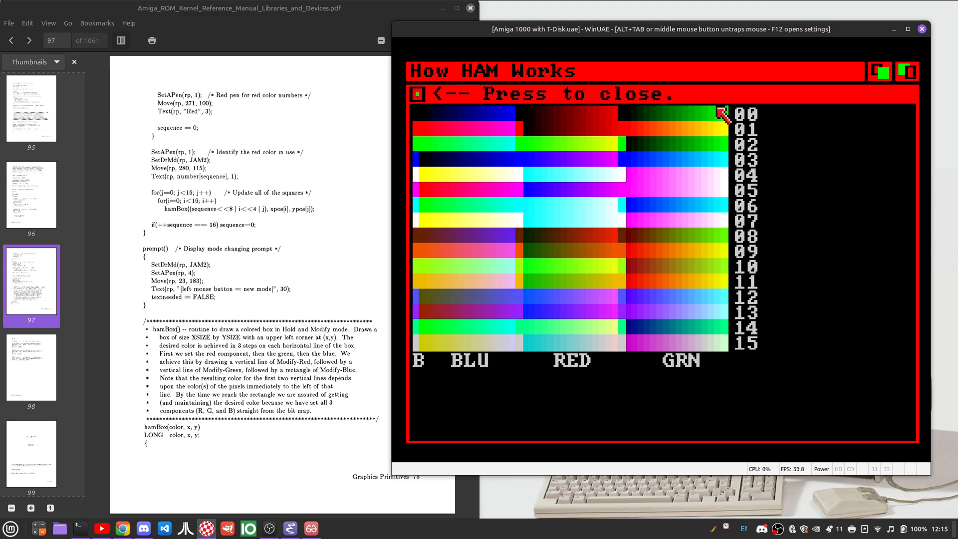
pyautogui.moveTo(891, 80)
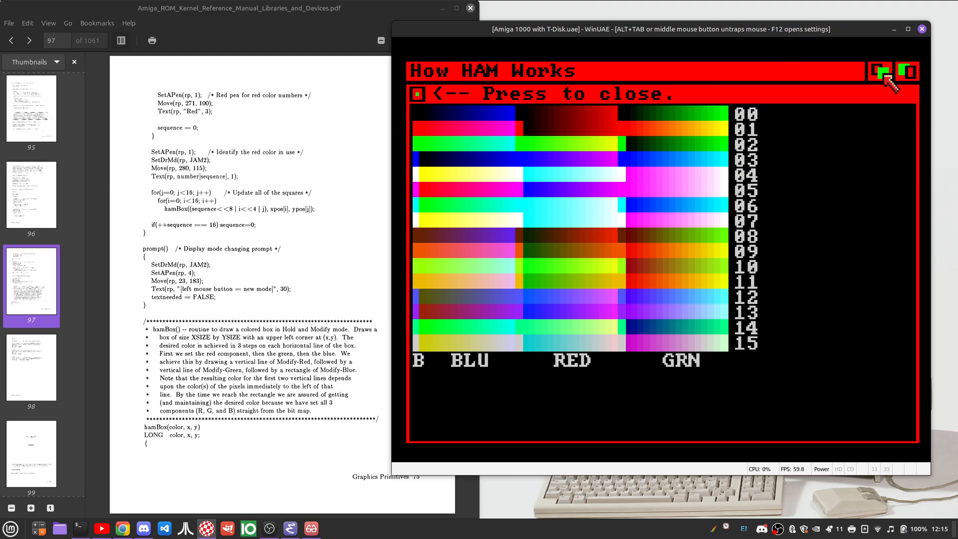
# Close the How HAM Works demo back to the Workbench screen
pyautogui.click(417, 94)
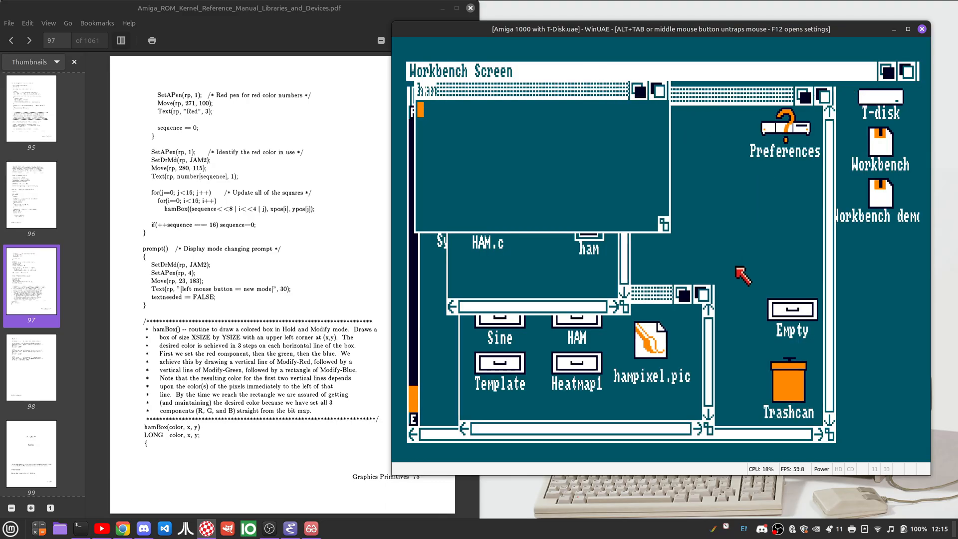
pyautogui.moveTo(556, 67)
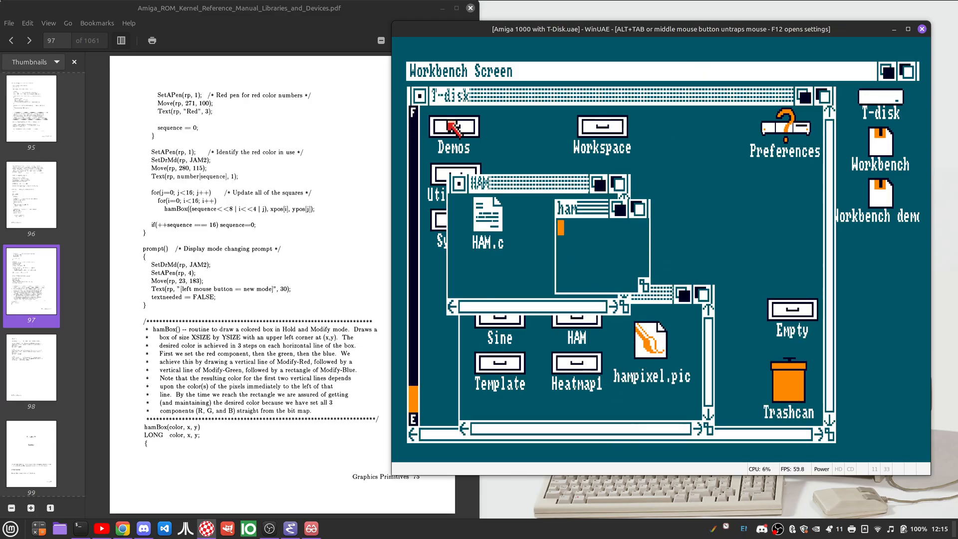
pyautogui.moveTo(656, 336)
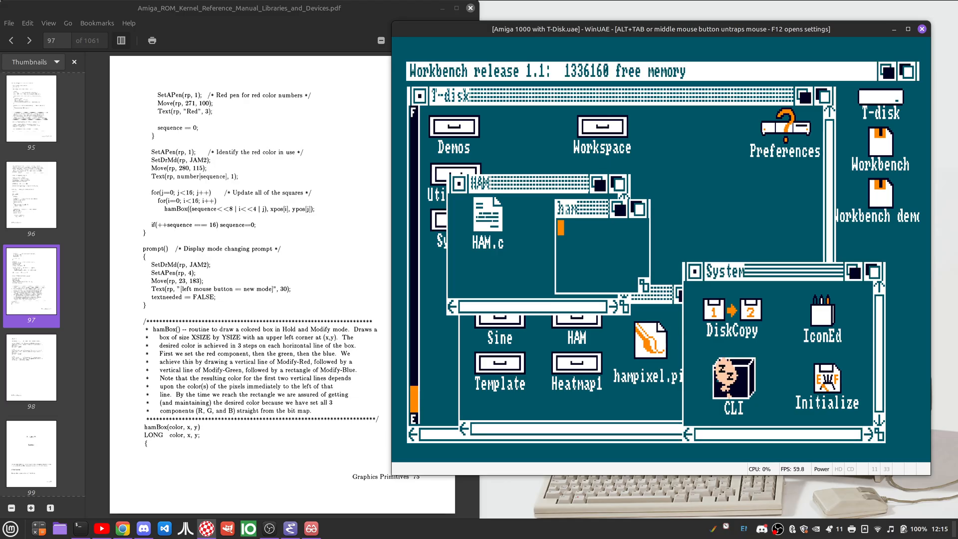
# From a new CLI window, change into workspace:ham and view hampixel.pic, showing the HAM pixel diagram
pyautogui.doubleClick(733, 379)
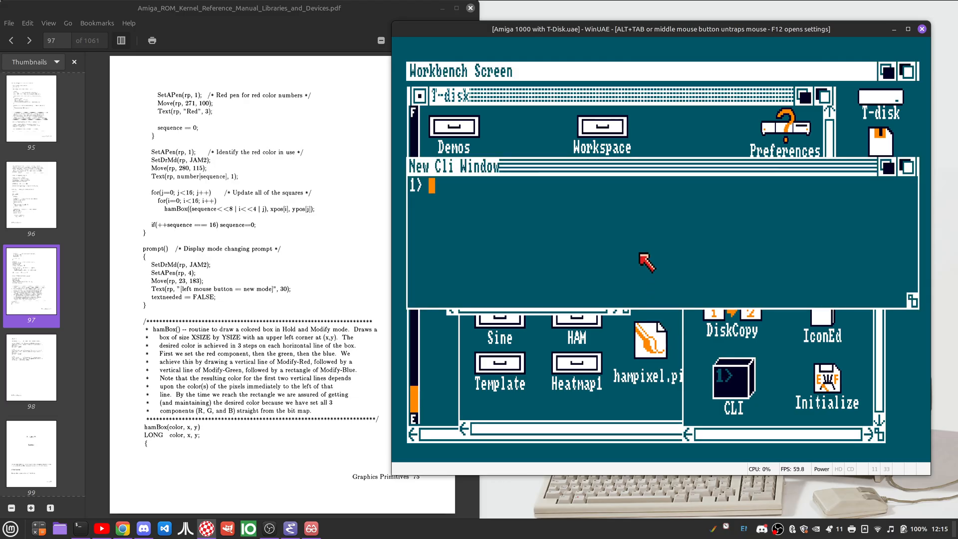
pyautogui.write('cd workspace:ham')
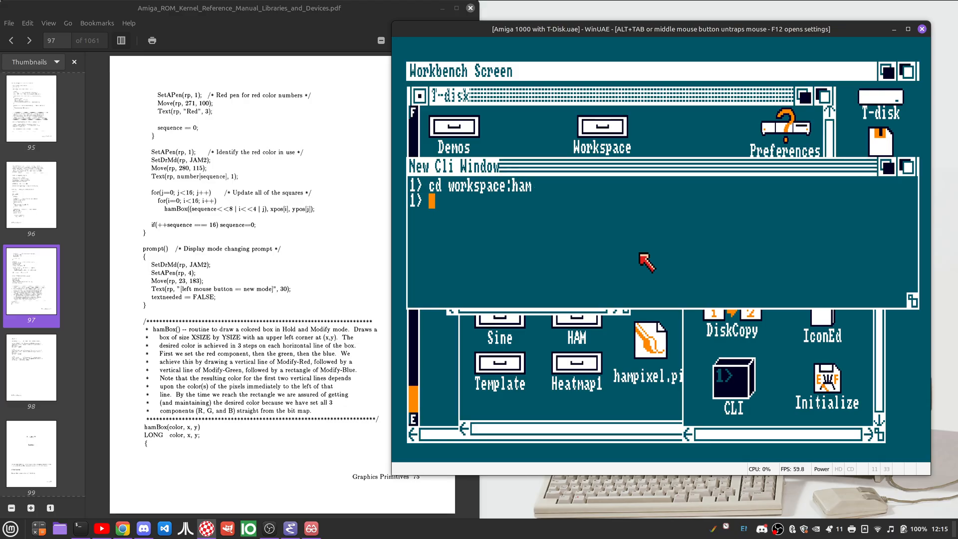
pyautogui.write('view hampixel.pi')
pyautogui.write('dir')
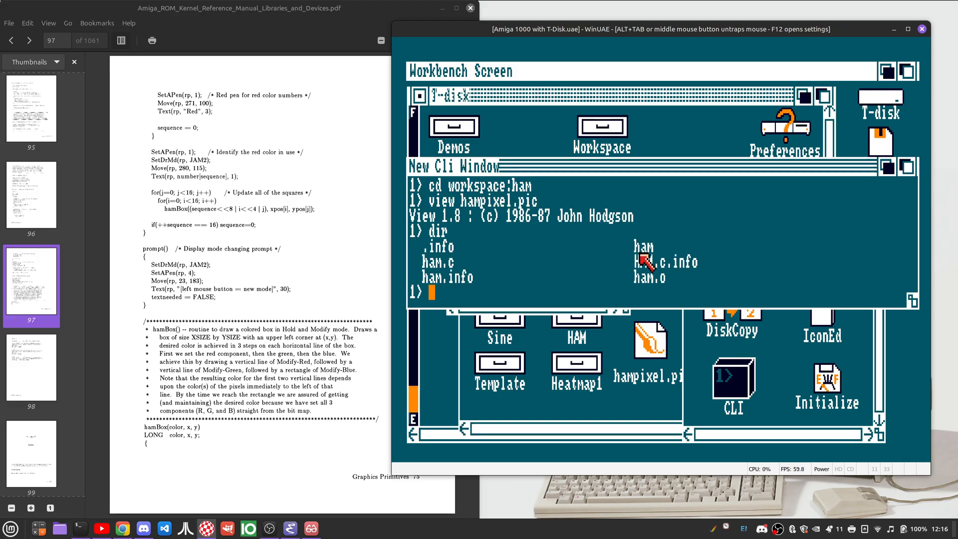
pyautogui.write('cd workspace')
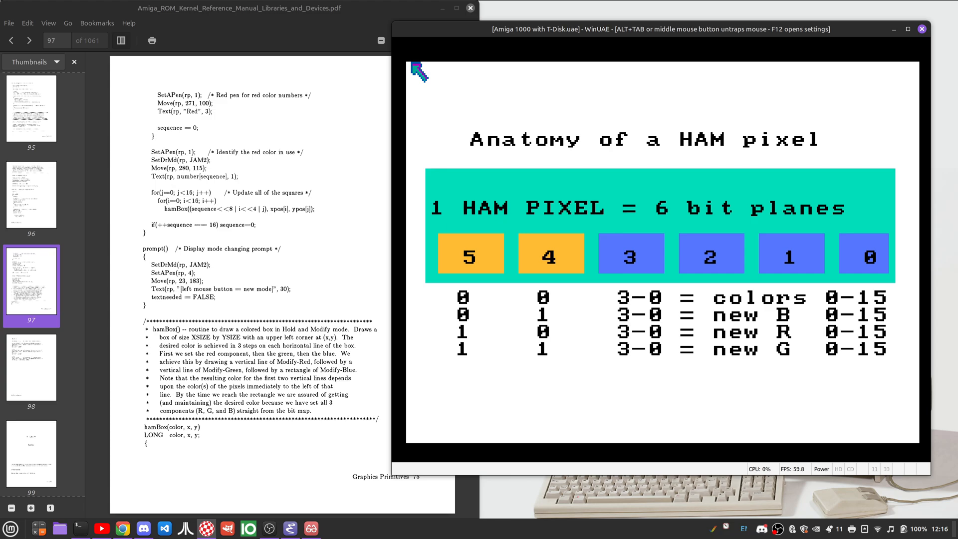
pyautogui.moveTo(688, 69)
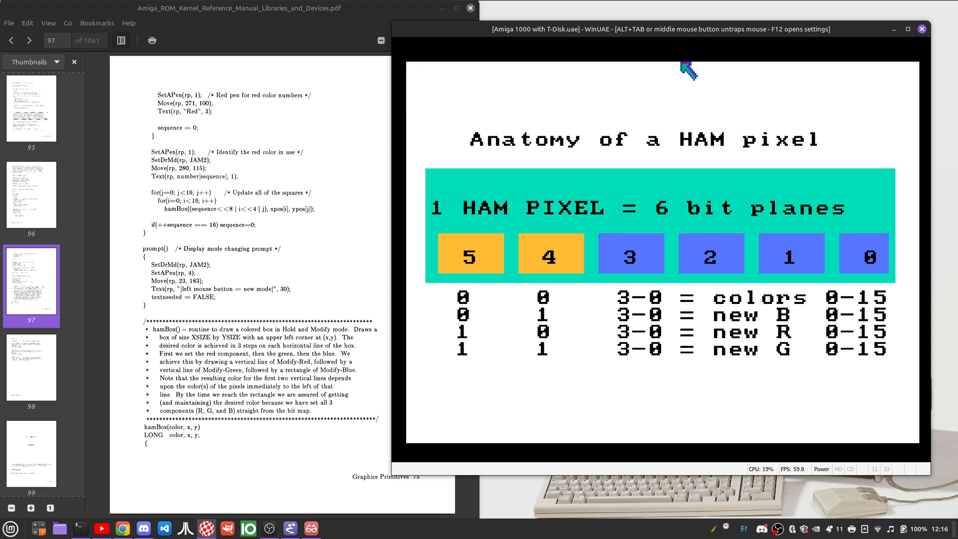
pyautogui.moveTo(641, 67)
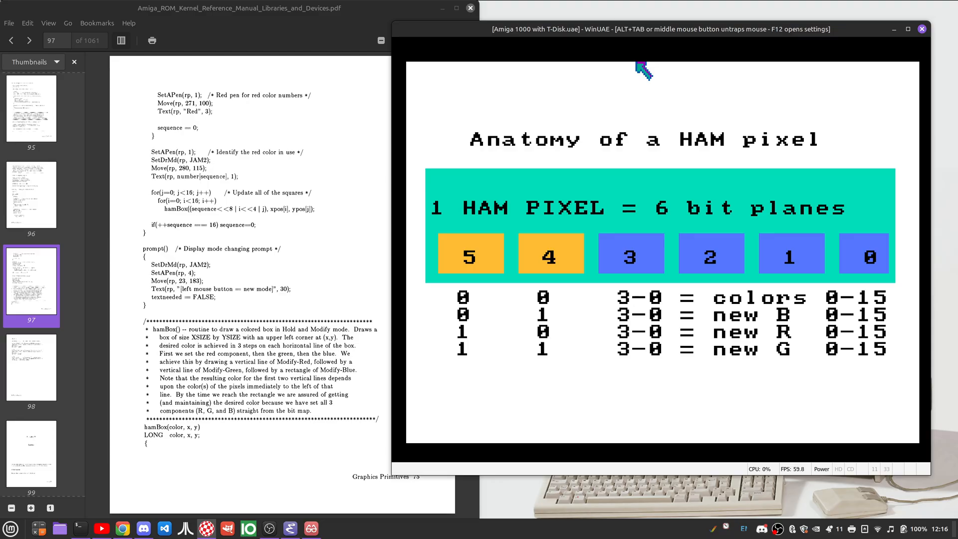
pyautogui.moveTo(867, 254)
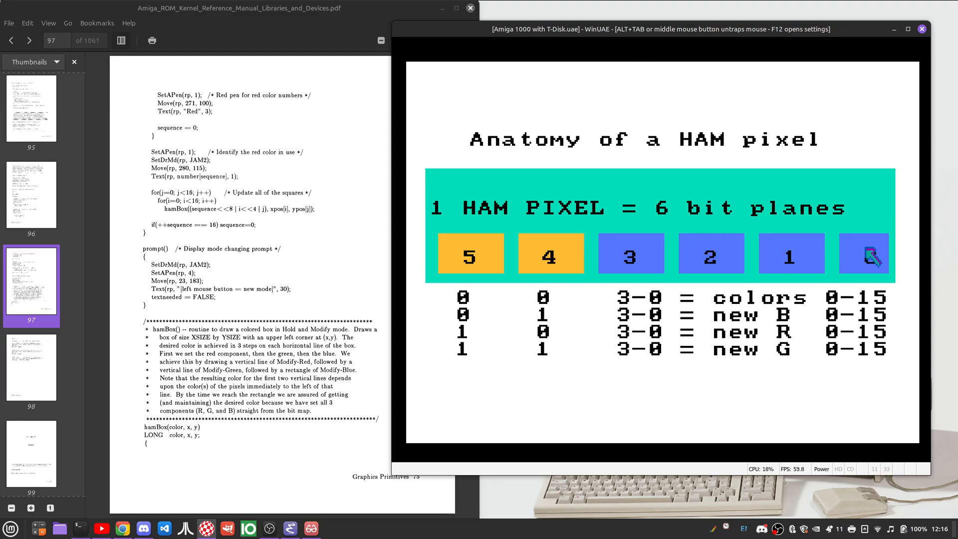
pyautogui.moveTo(446, 244)
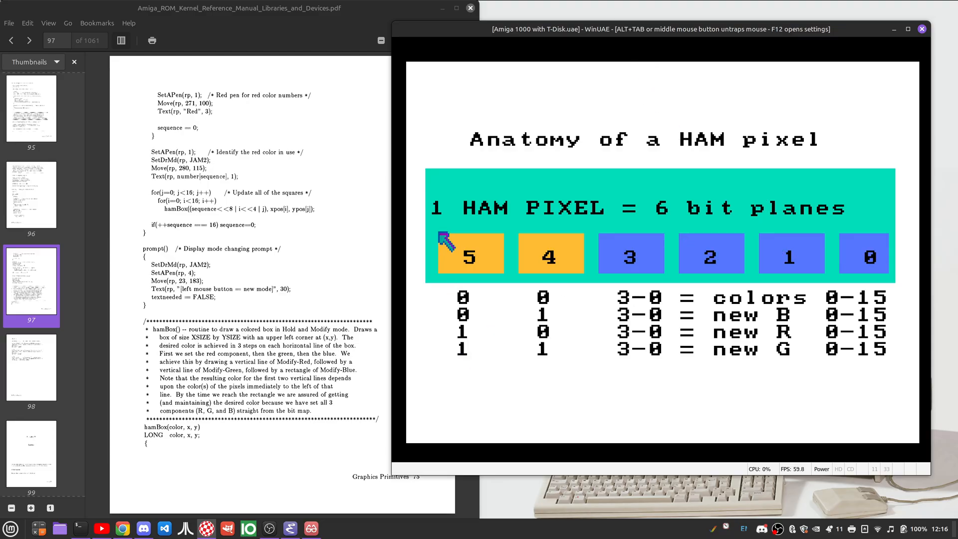
pyautogui.moveTo(860, 258)
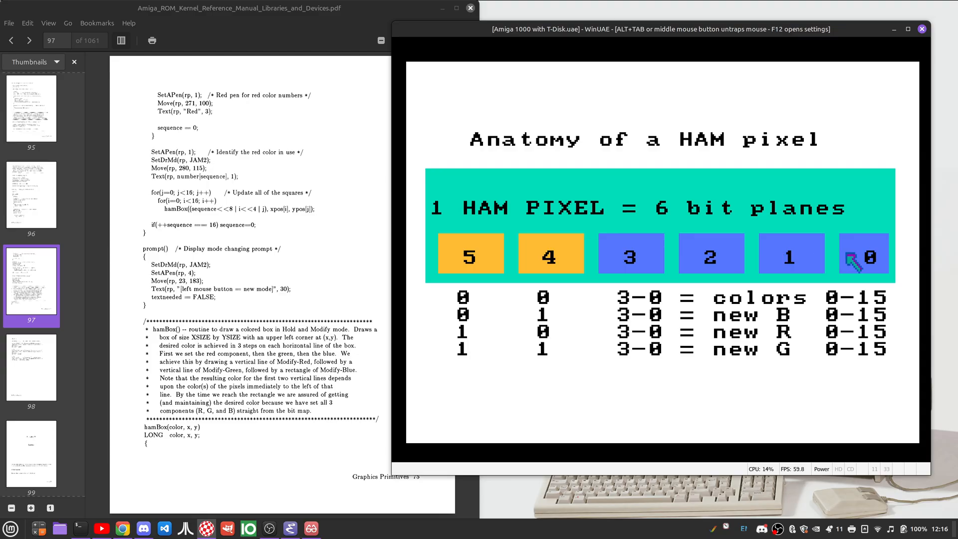
pyautogui.moveTo(544, 255)
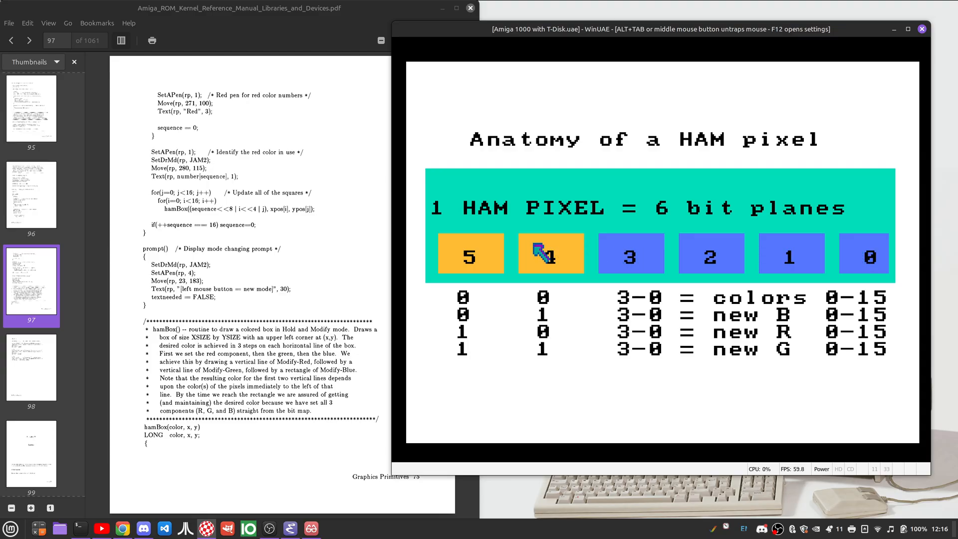
pyautogui.moveTo(884, 282)
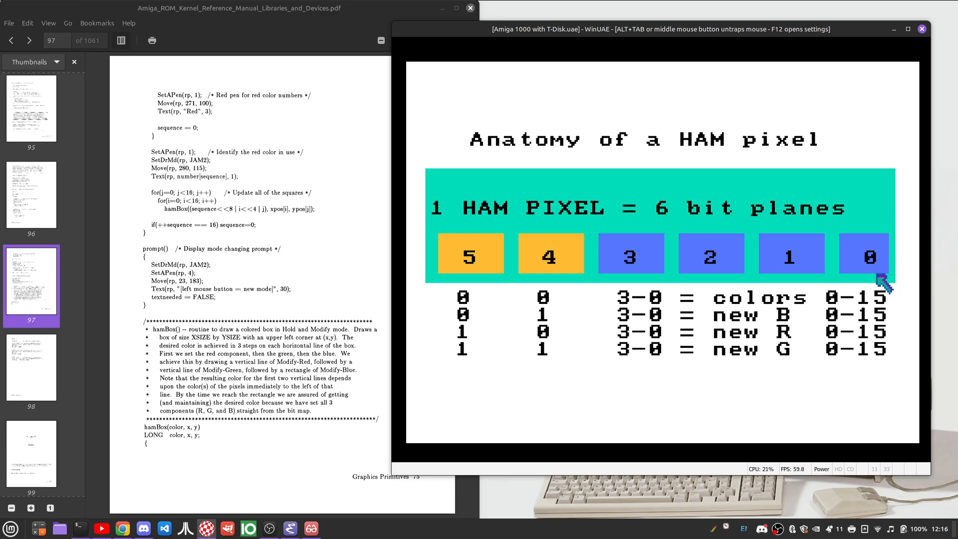
pyautogui.moveTo(838, 302)
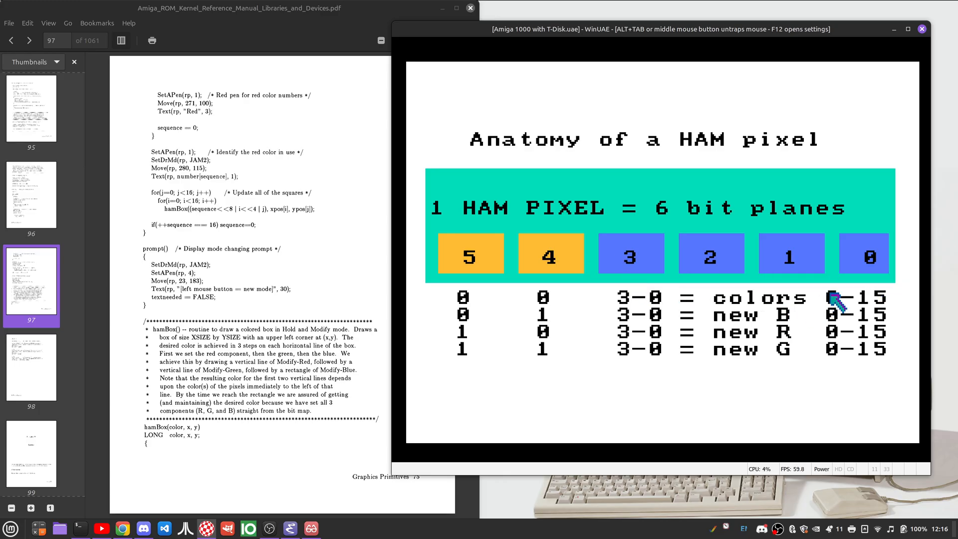
pyautogui.moveTo(785, 288)
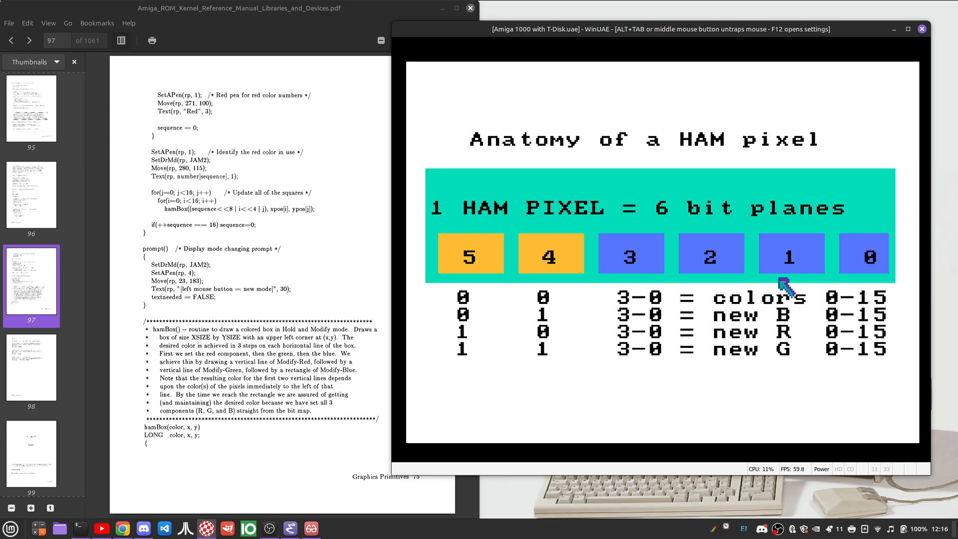
pyautogui.moveTo(764, 265)
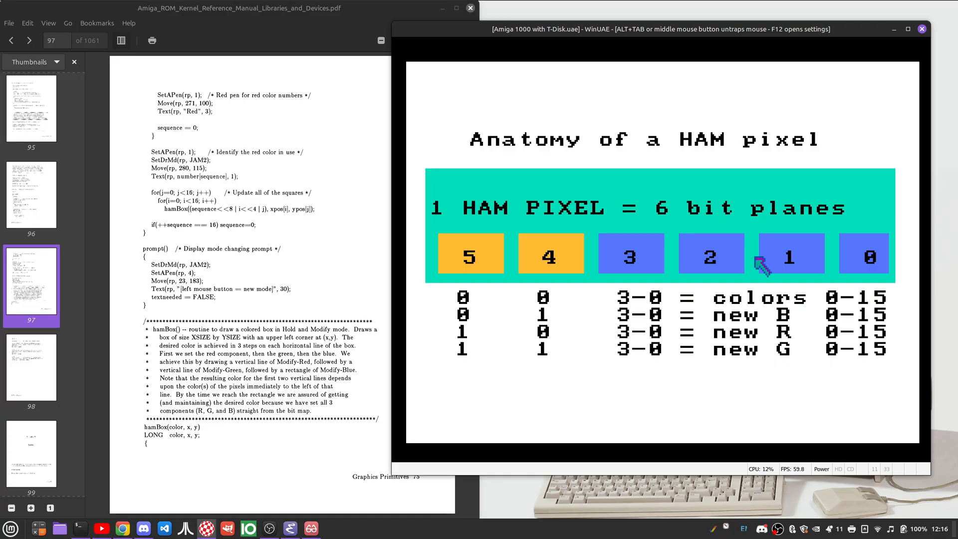
pyautogui.moveTo(631, 255)
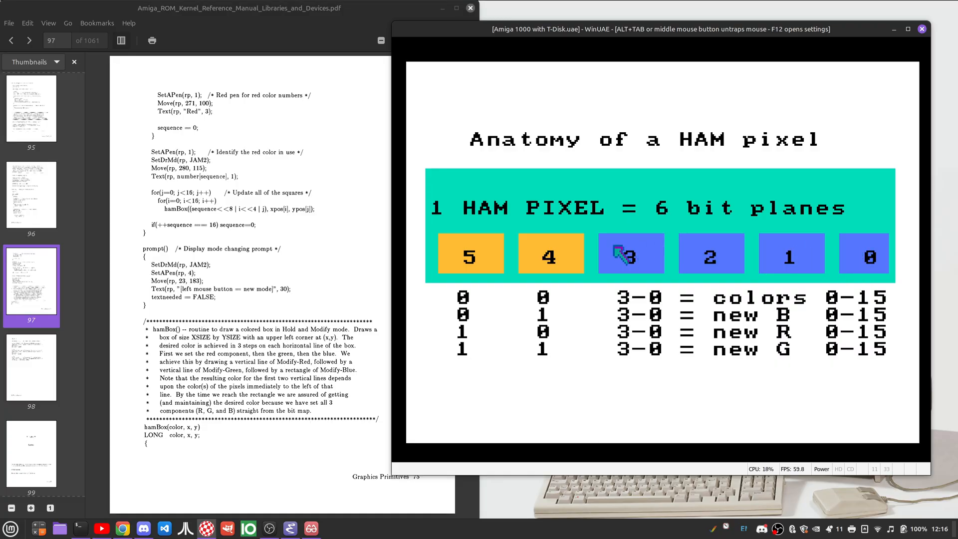
pyautogui.moveTo(632, 259)
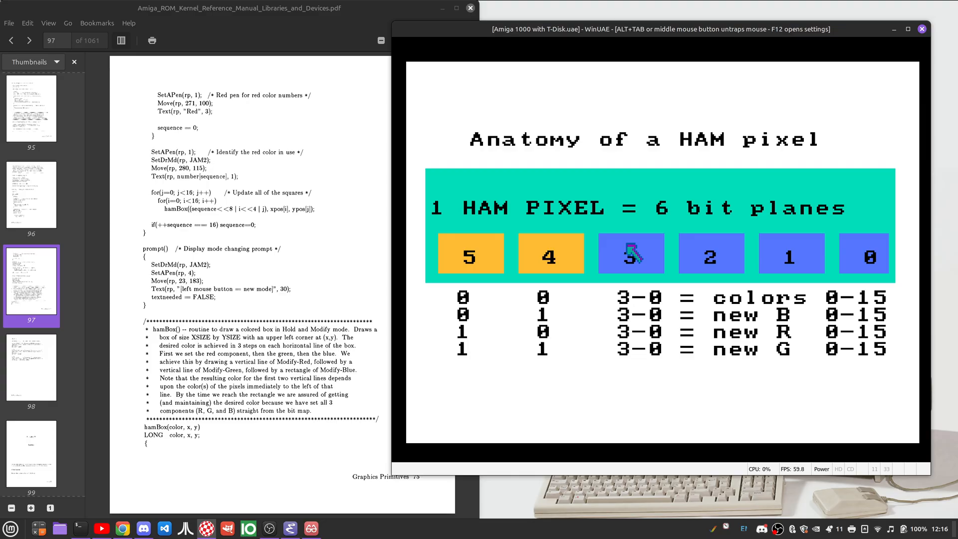
pyautogui.moveTo(881, 310)
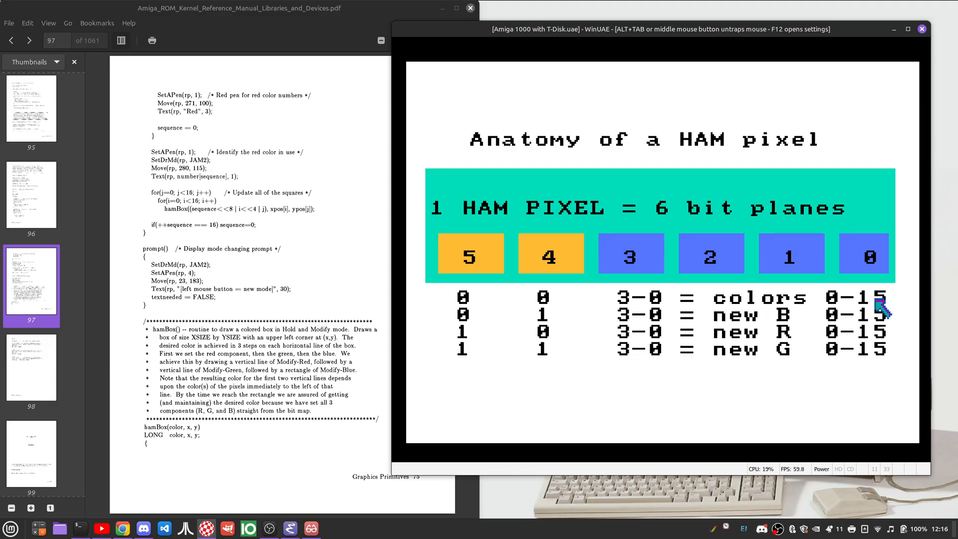
pyautogui.moveTo(880, 311)
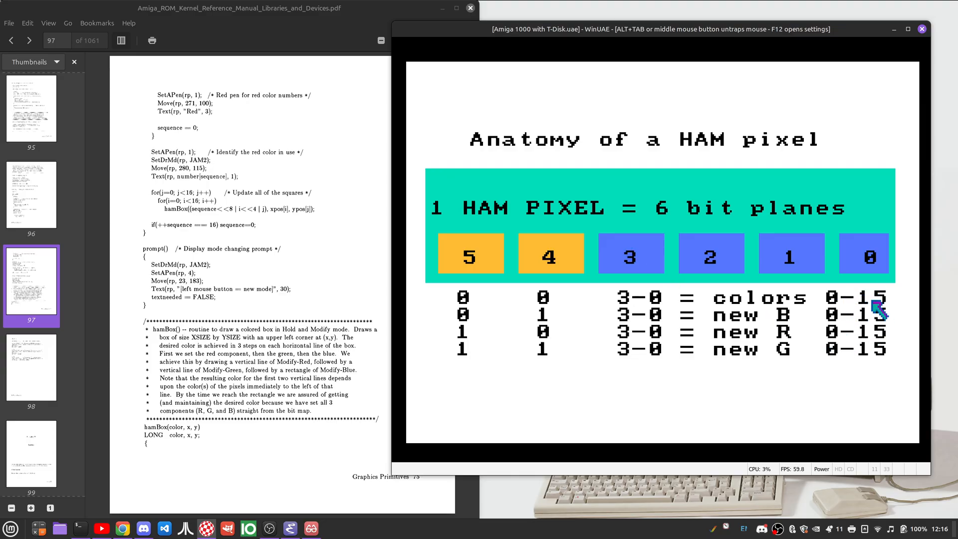
pyautogui.moveTo(533, 256)
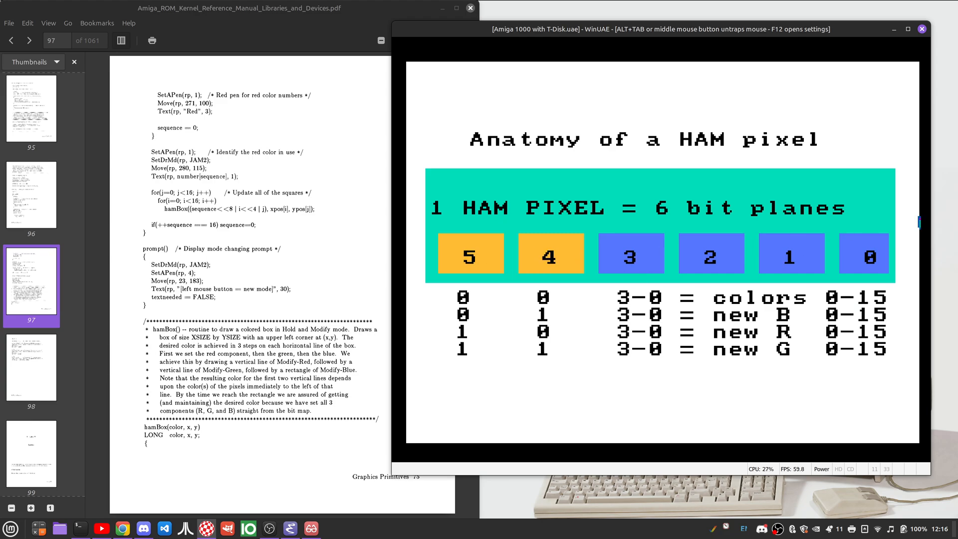
pyautogui.moveTo(875, 263)
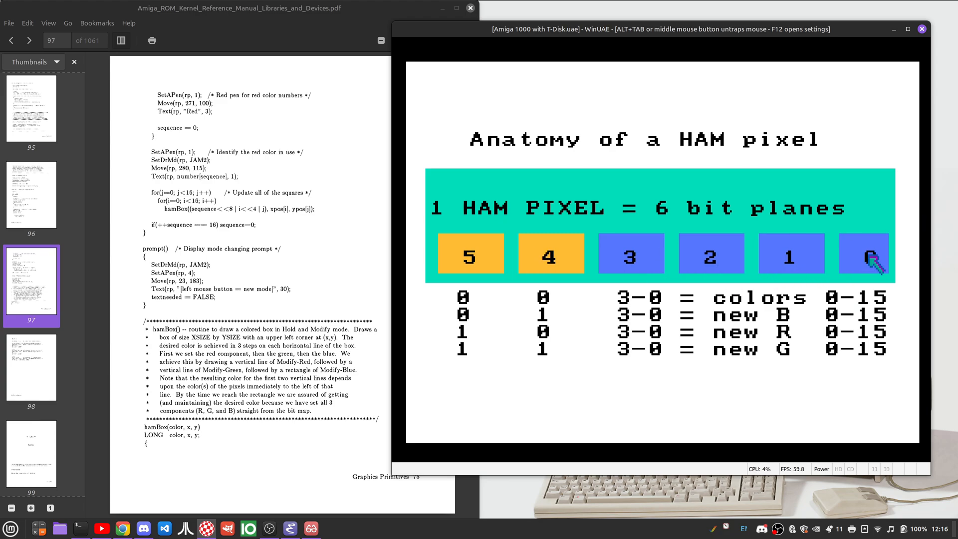
pyautogui.moveTo(461, 296)
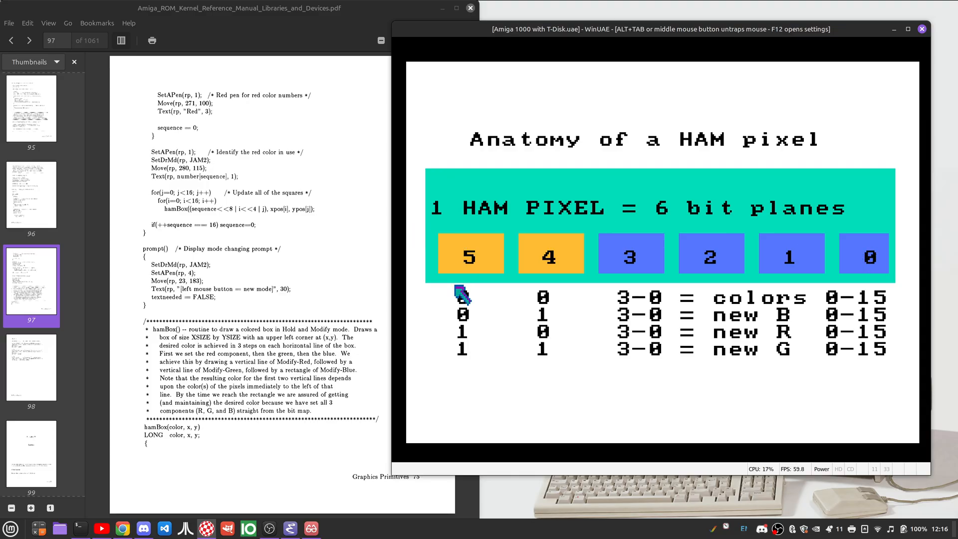
pyautogui.moveTo(861, 250)
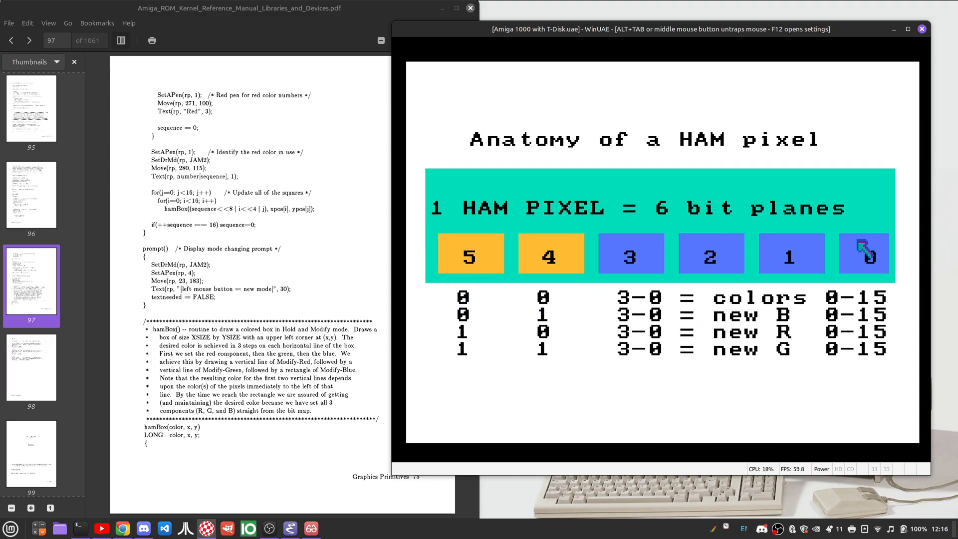
pyautogui.moveTo(636, 257)
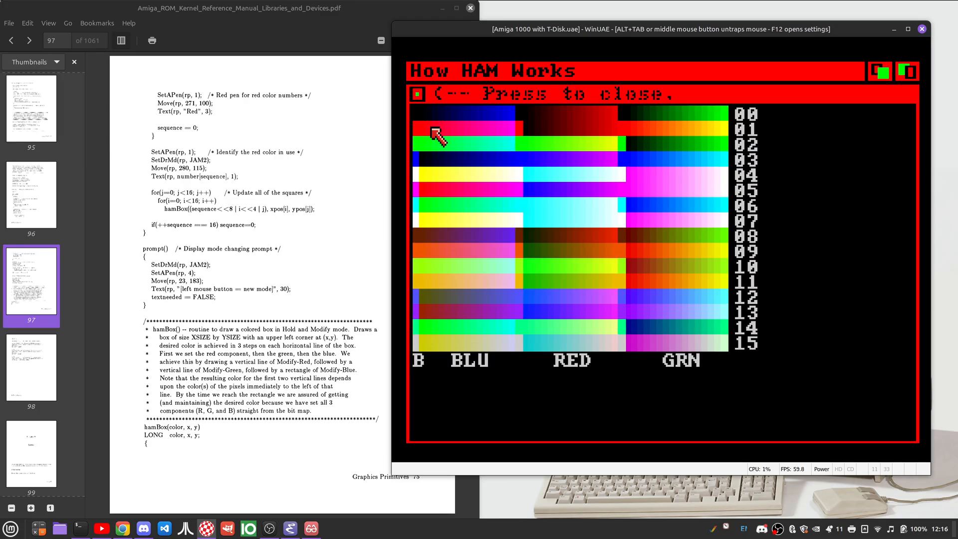
pyautogui.moveTo(421, 187)
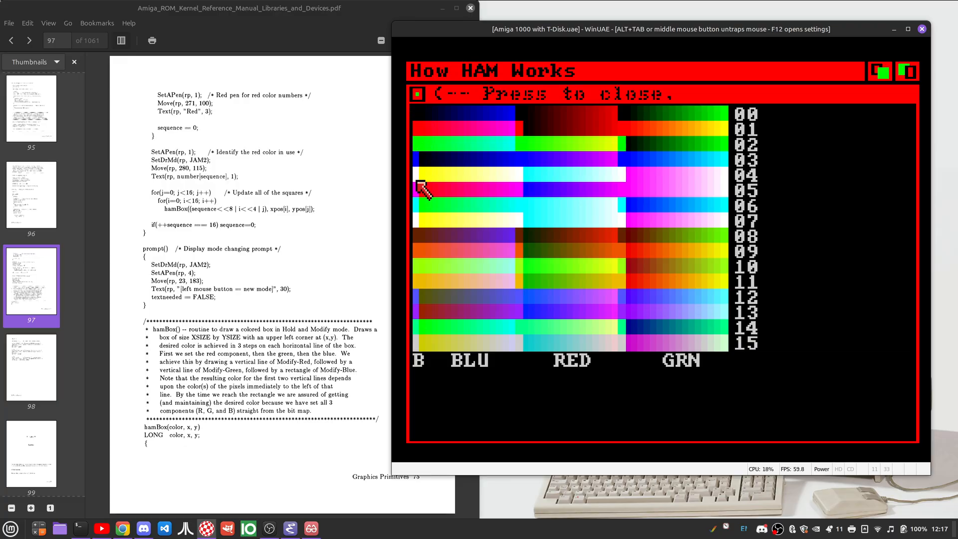
pyautogui.moveTo(561, 67)
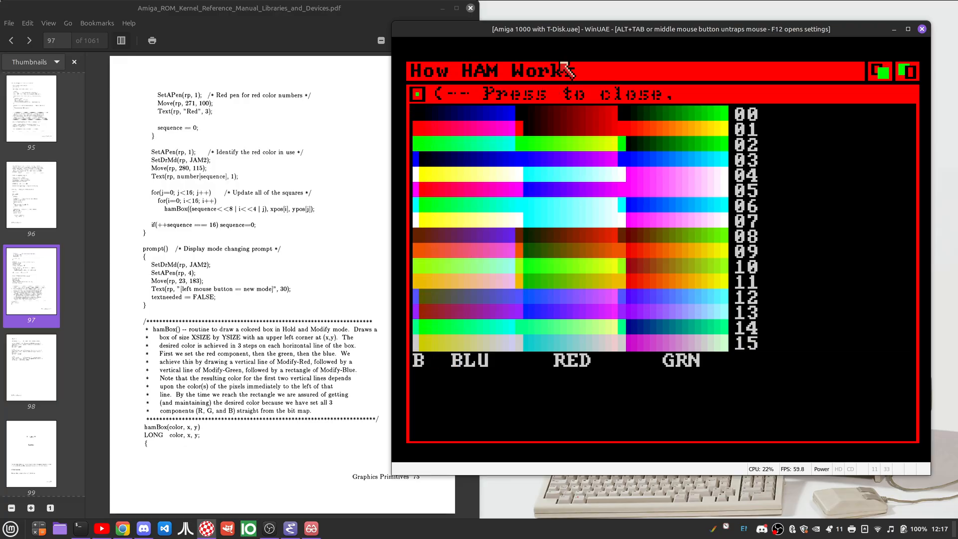
pyautogui.moveTo(522, 320)
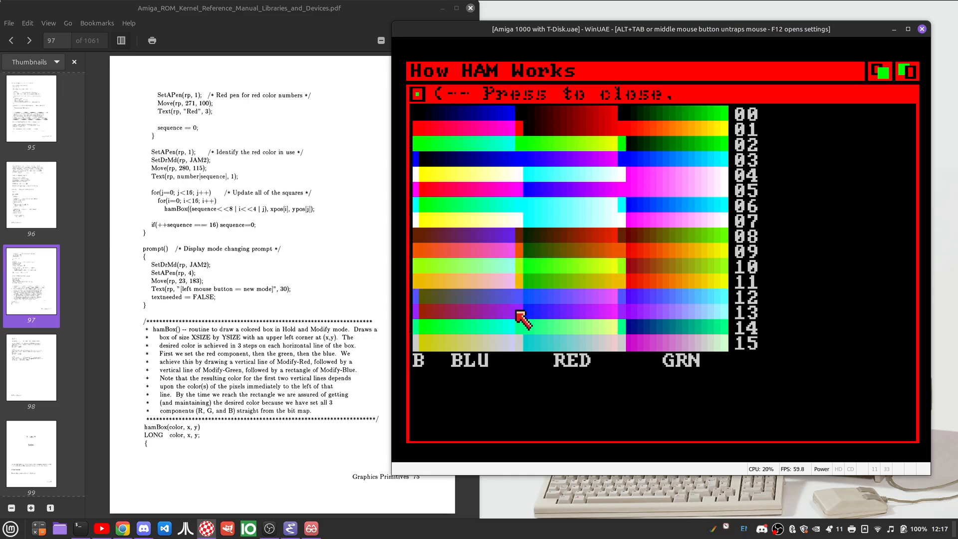
pyautogui.moveTo(623, 178)
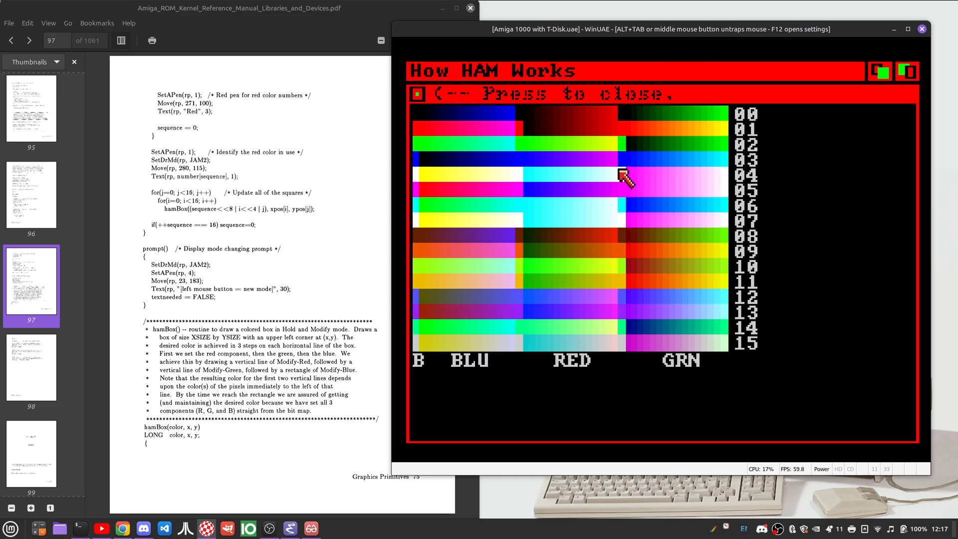
pyautogui.moveTo(626, 373)
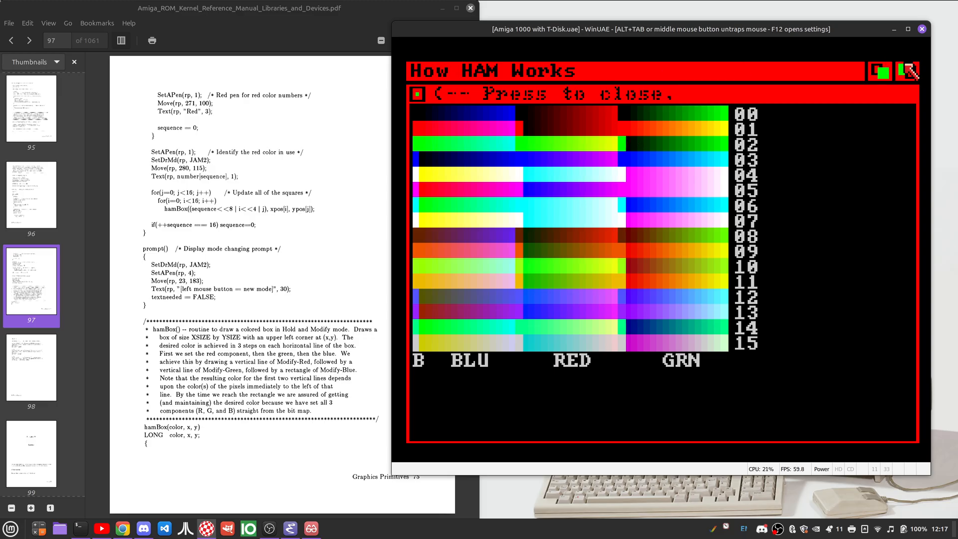
# Close the demo via its close gadget and begin the 'view ham...' command in the CLI
pyautogui.click(417, 94)
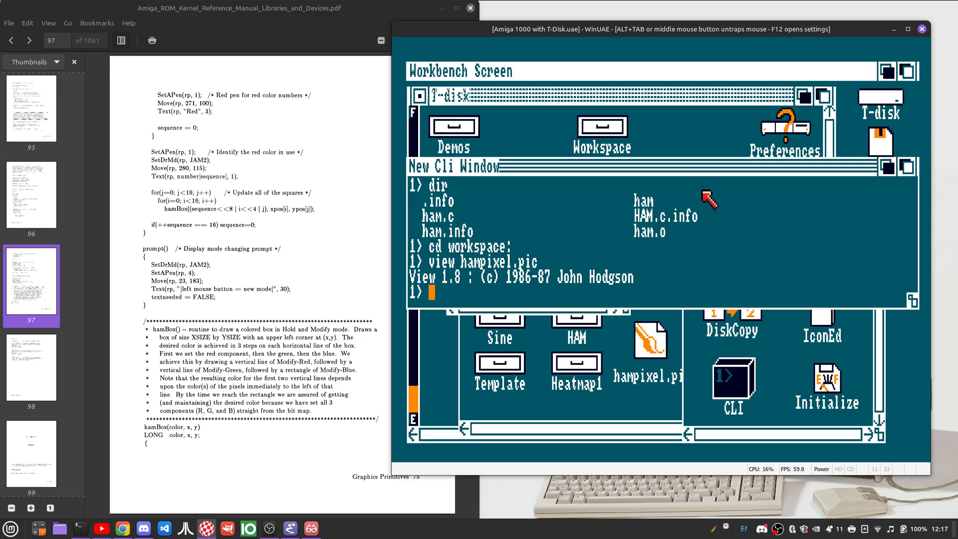
pyautogui.write('view ham')
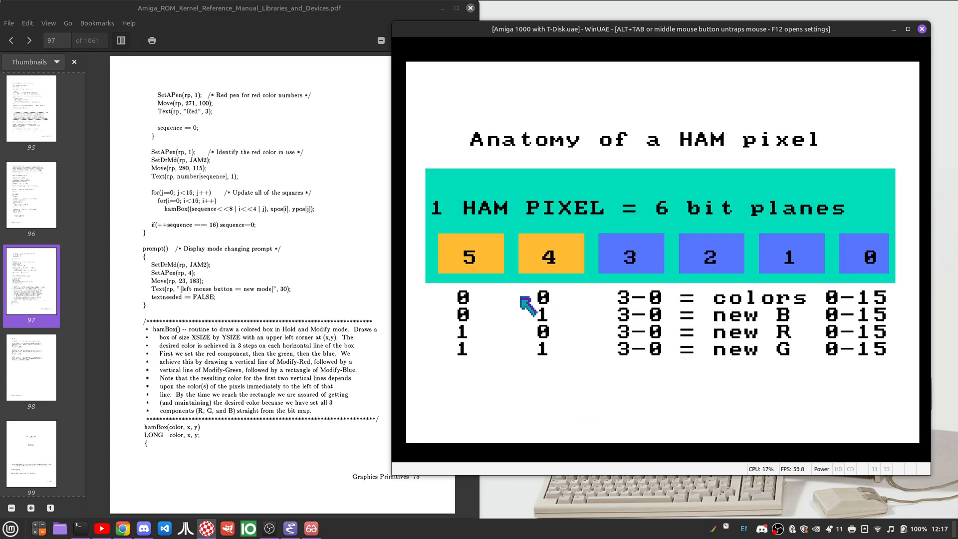
pyautogui.moveTo(504, 271)
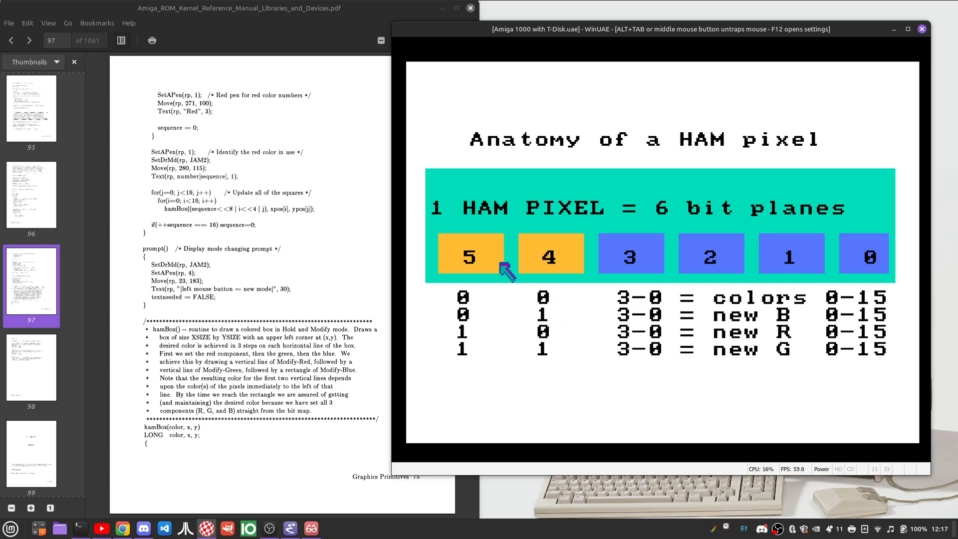
pyautogui.moveTo(473, 262)
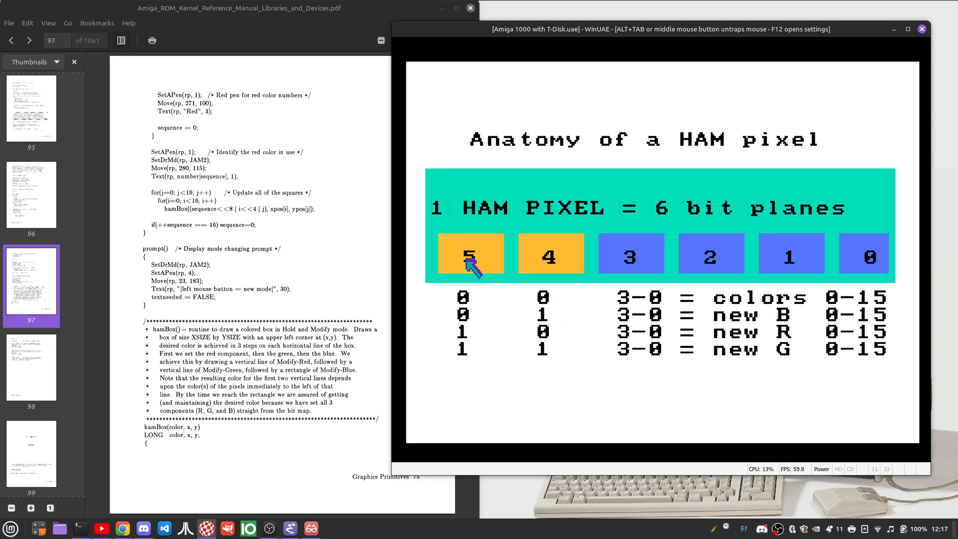
pyautogui.moveTo(658, 331)
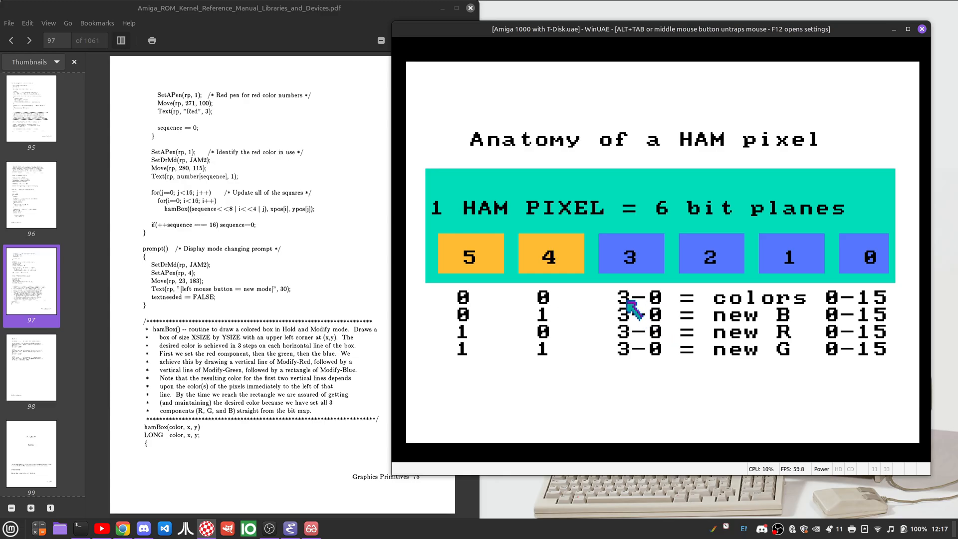
pyautogui.moveTo(501, 355)
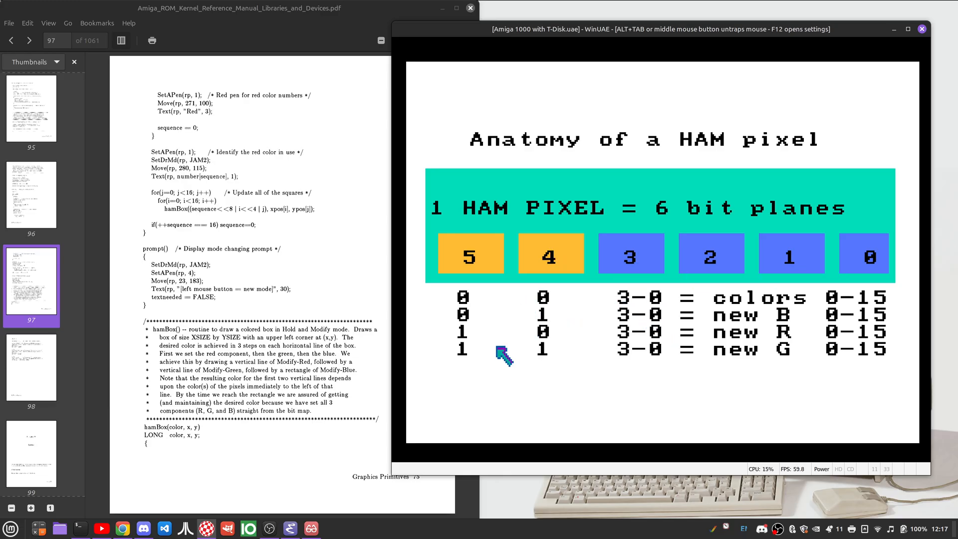
pyautogui.moveTo(543, 324)
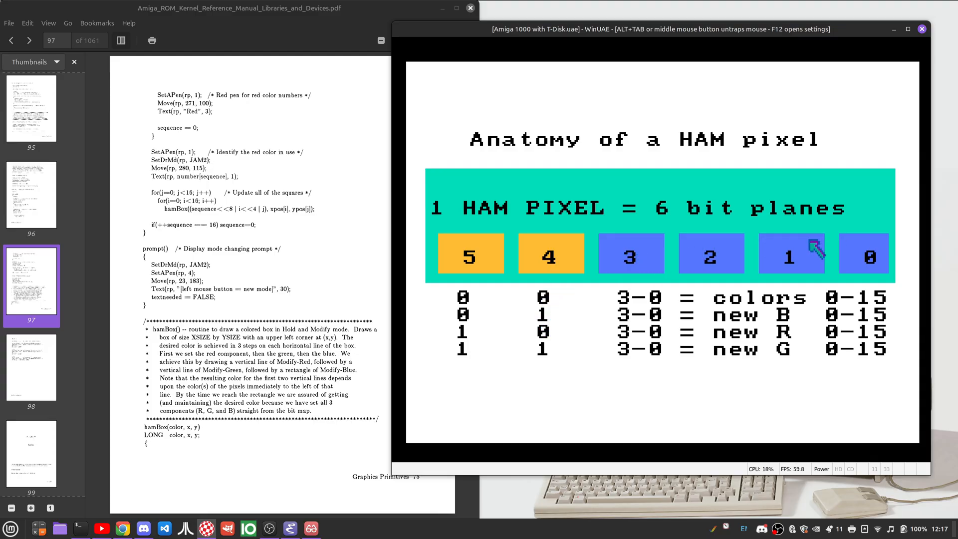
pyautogui.moveTo(501, 291)
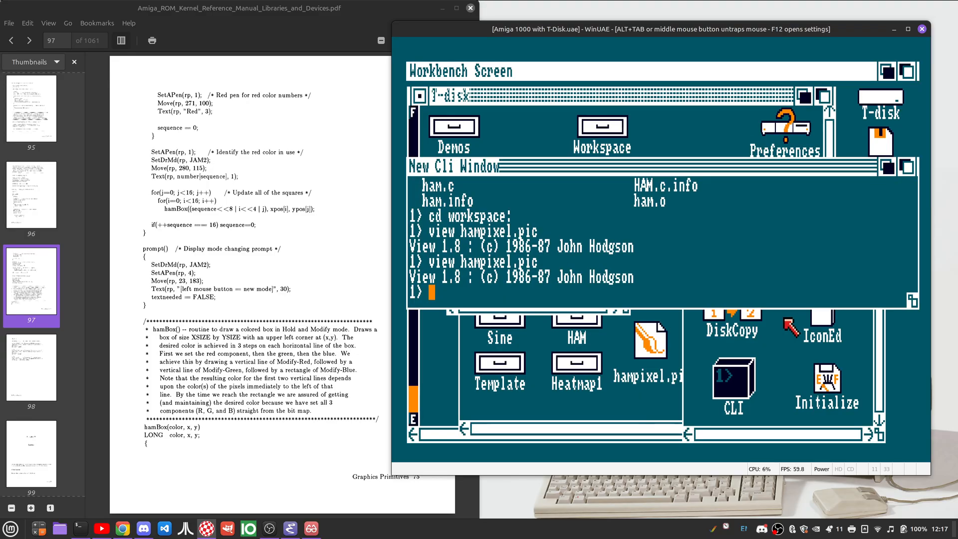
pyautogui.moveTo(754, 223)
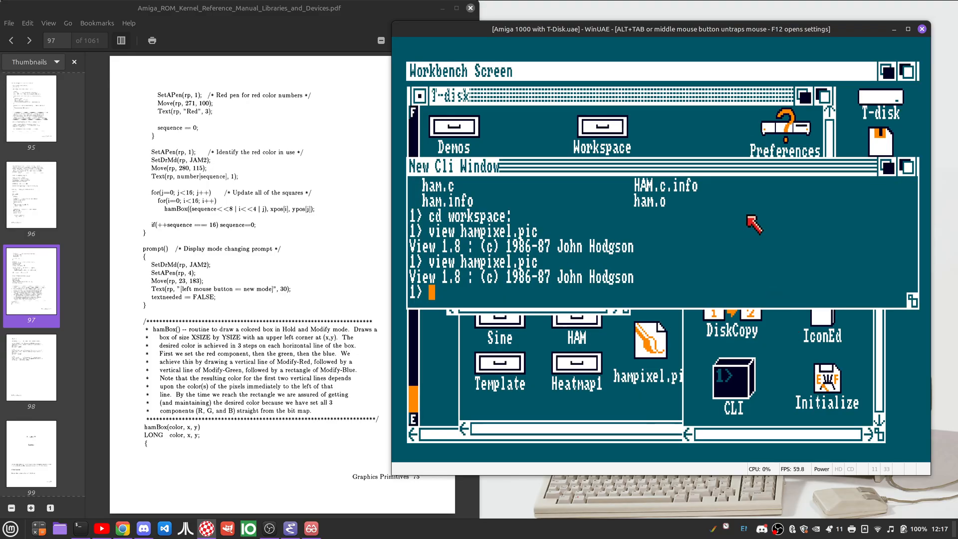
pyautogui.moveTo(598, 198)
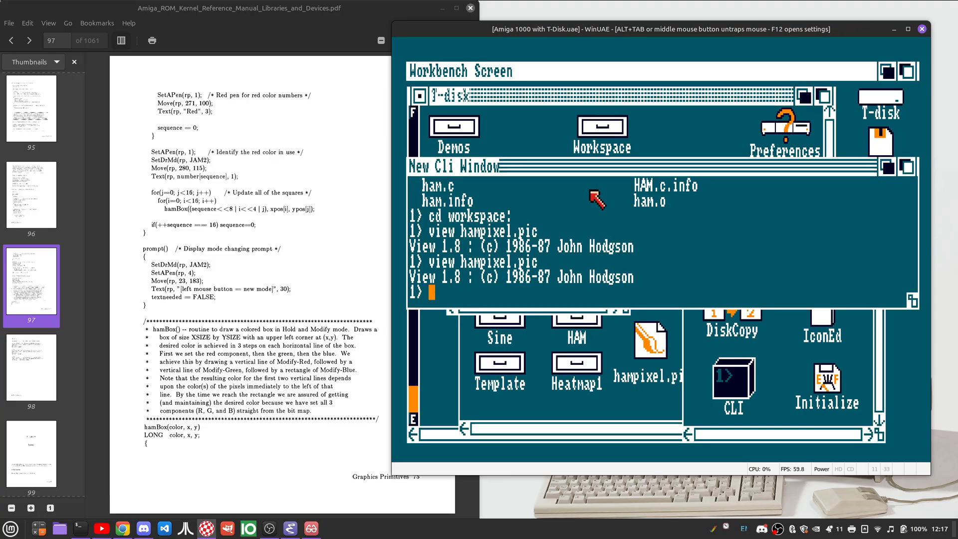
pyautogui.write('v')
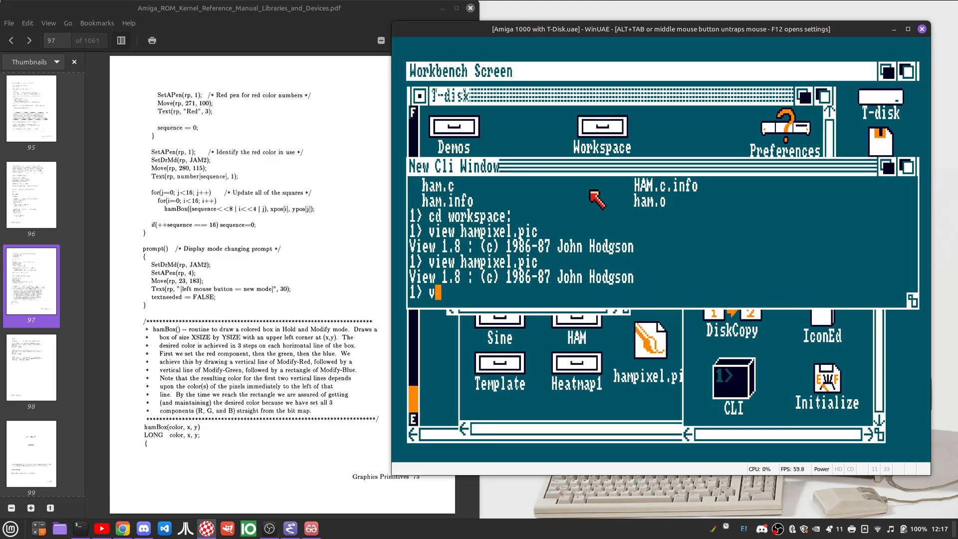
pyautogui.write('iew hampixel.p')
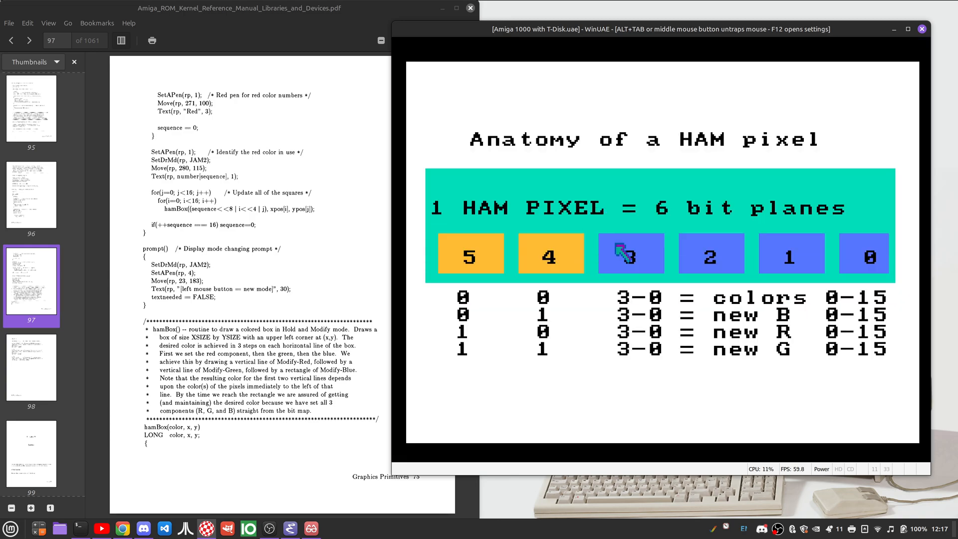
pyautogui.moveTo(480, 337)
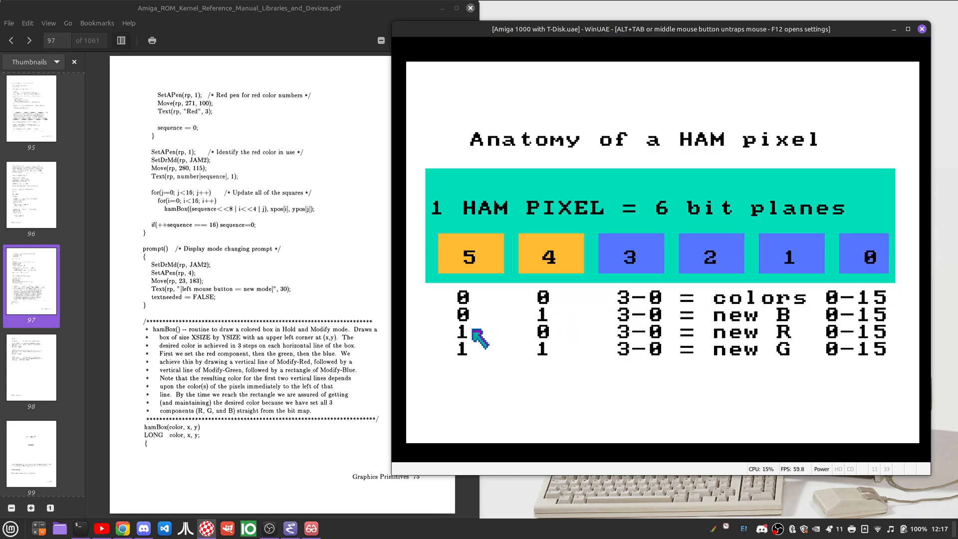
pyautogui.moveTo(538, 339)
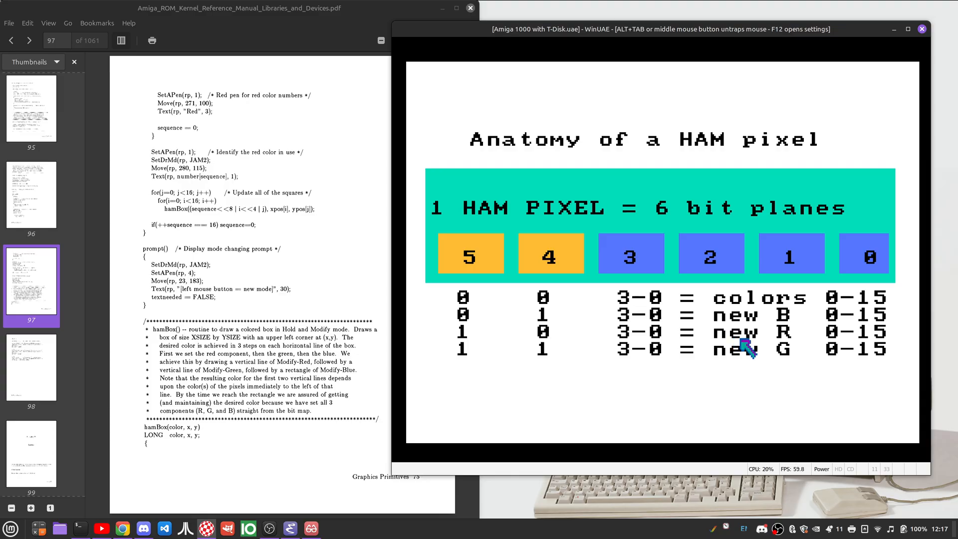
pyautogui.moveTo(821, 339)
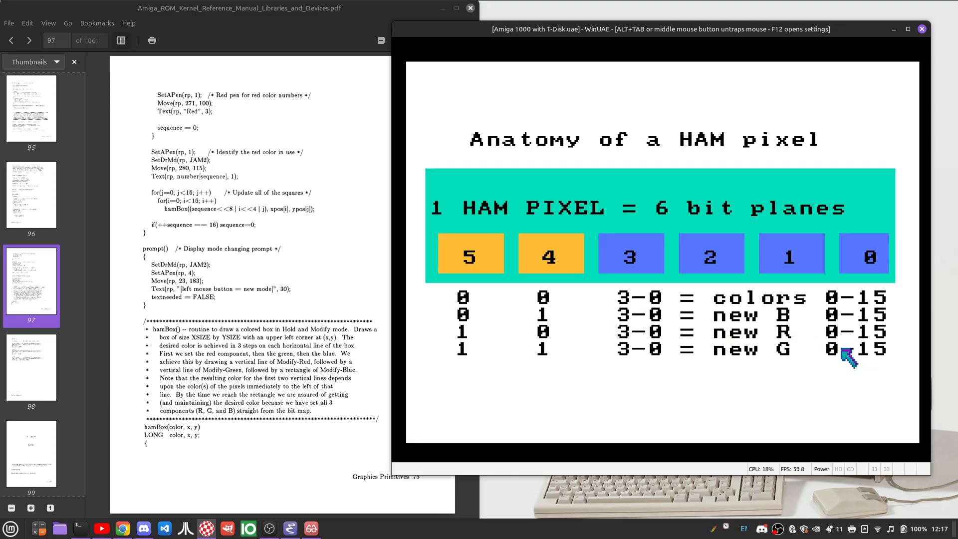
pyautogui.moveTo(771, 359)
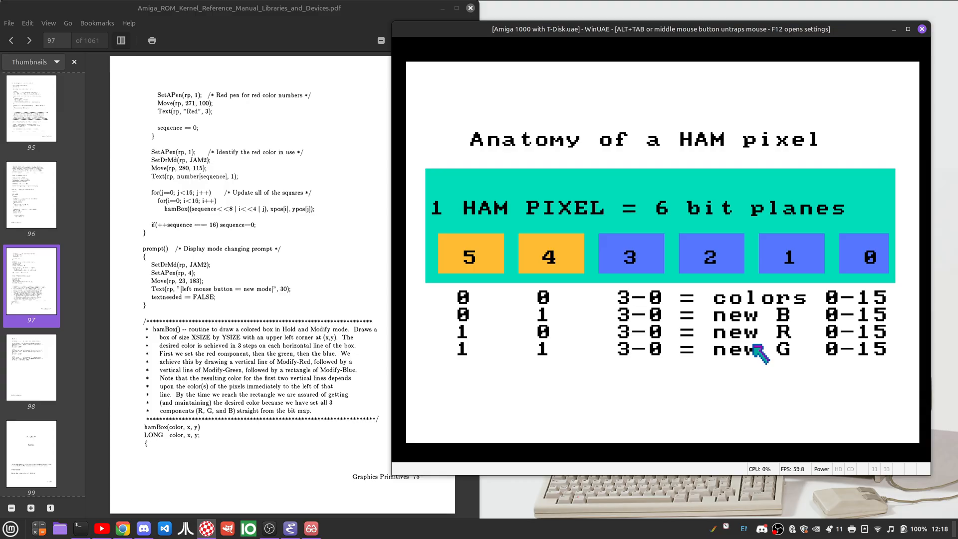
pyautogui.moveTo(699, 275)
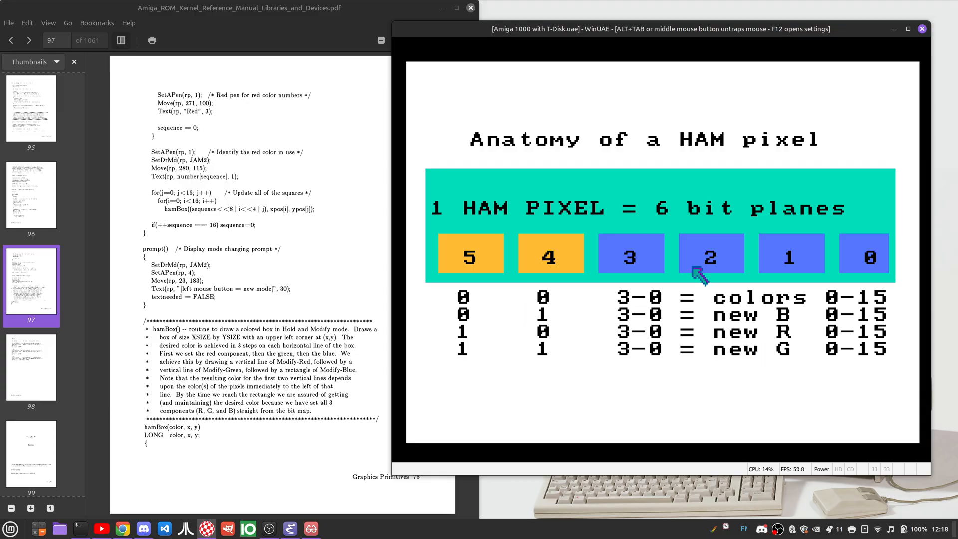
pyautogui.moveTo(636, 255)
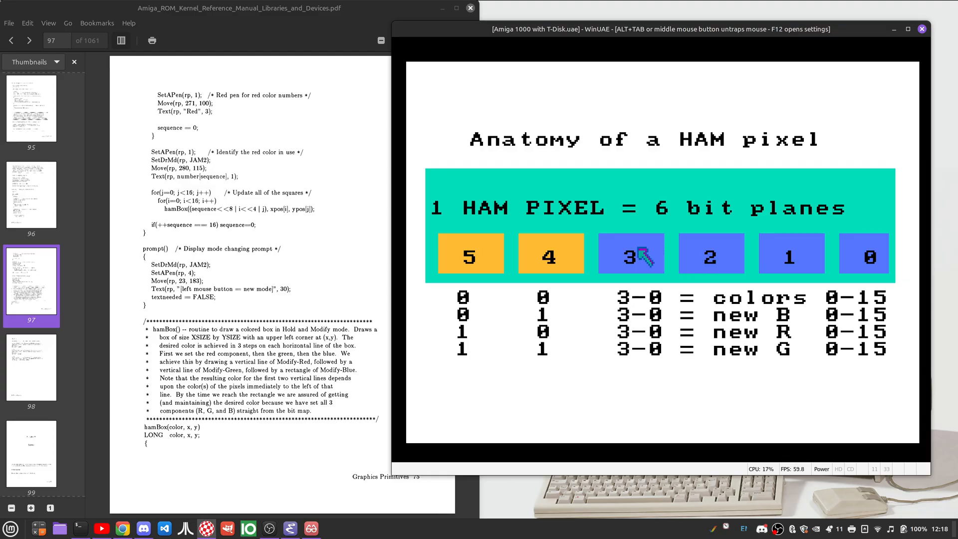
pyautogui.moveTo(915, 67)
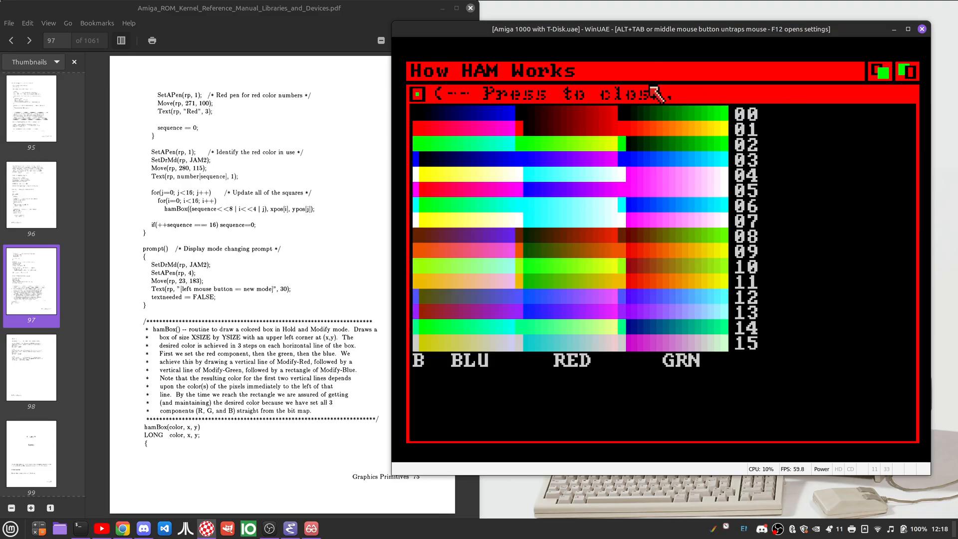
pyautogui.moveTo(519, 190)
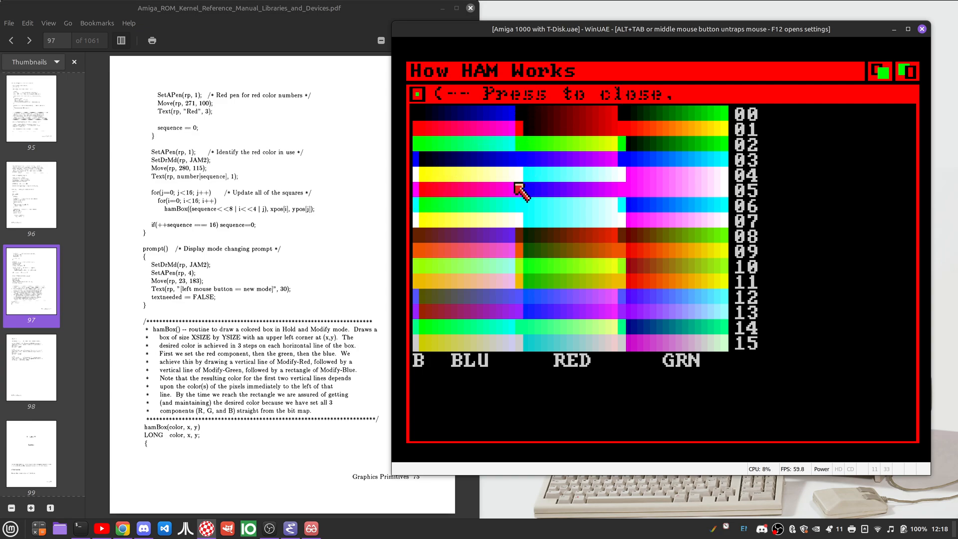
pyautogui.moveTo(421, 126)
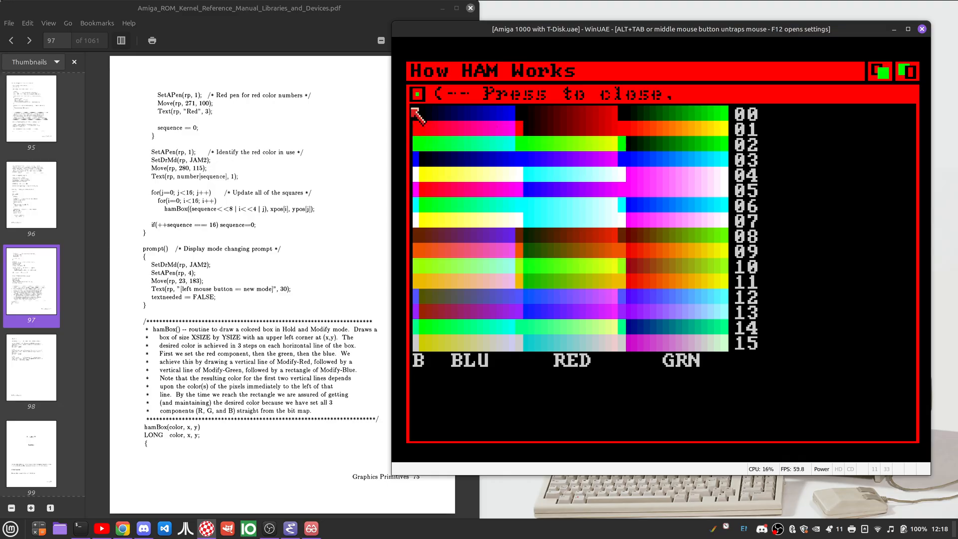
pyautogui.moveTo(628, 109)
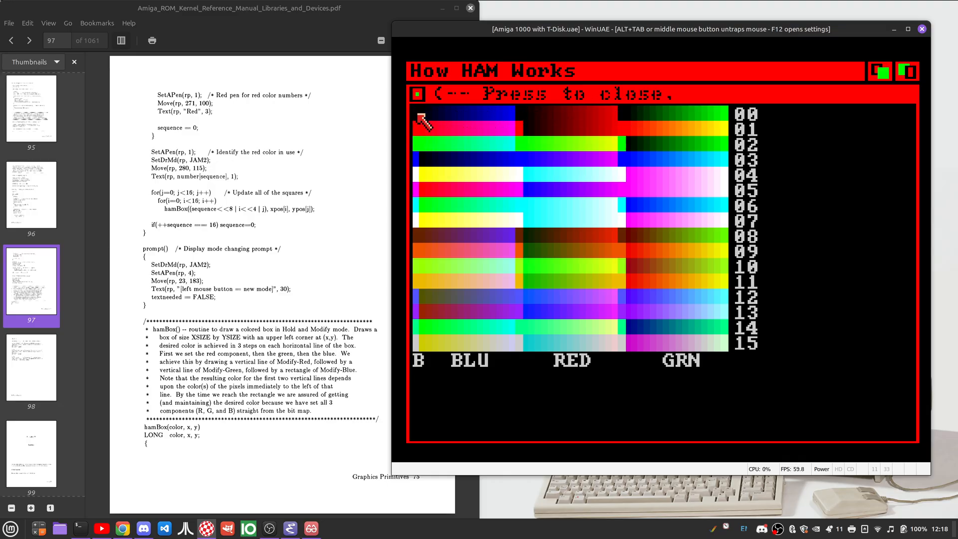
pyautogui.moveTo(522, 119)
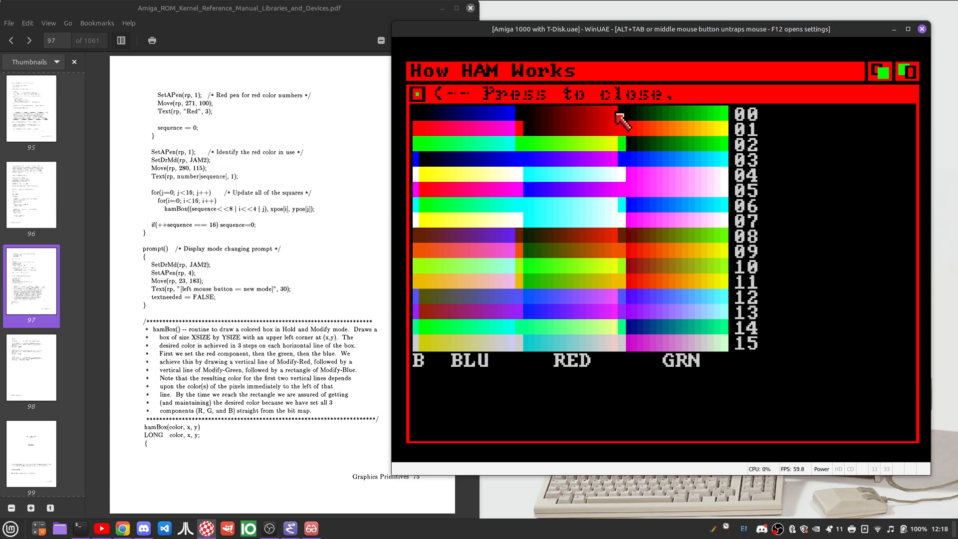
pyautogui.moveTo(719, 116)
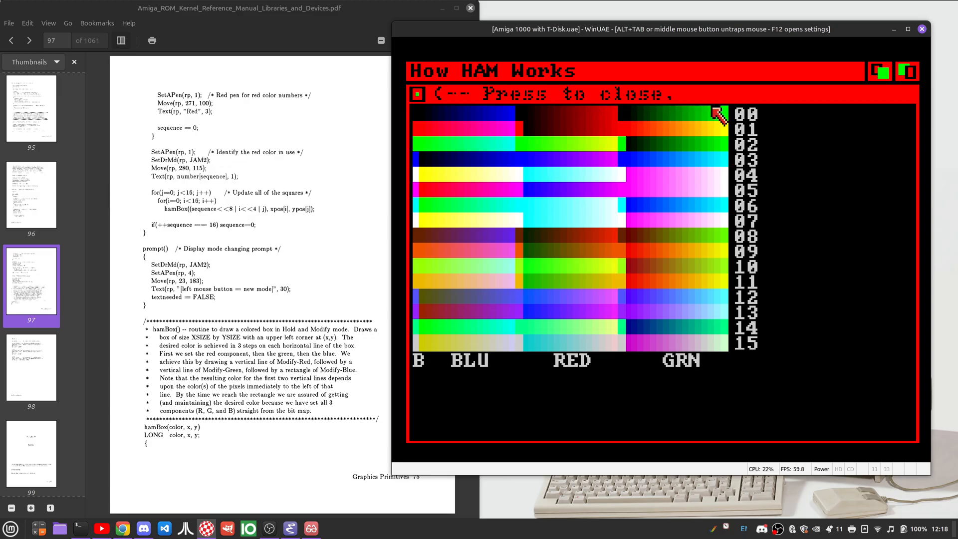
pyautogui.moveTo(431, 173)
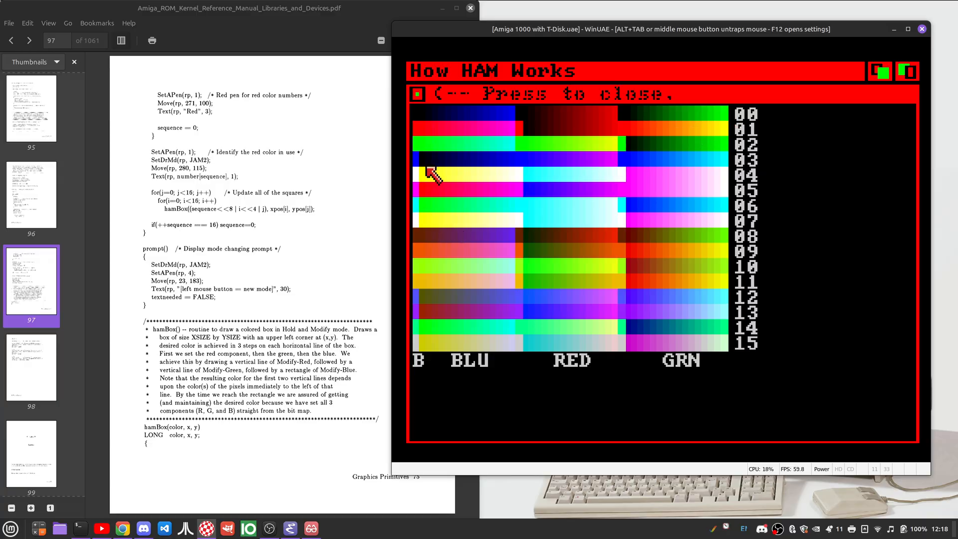
pyautogui.moveTo(421, 134)
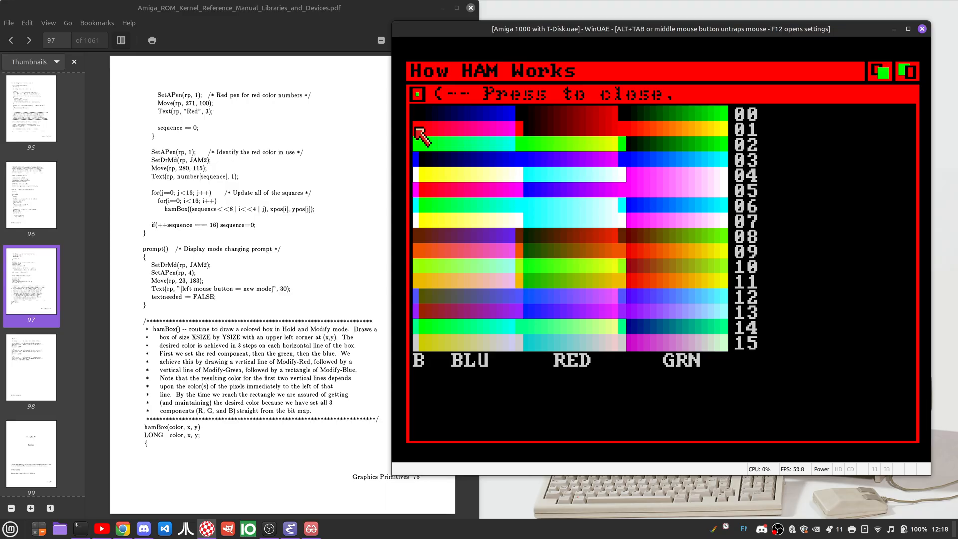
pyautogui.moveTo(522, 140)
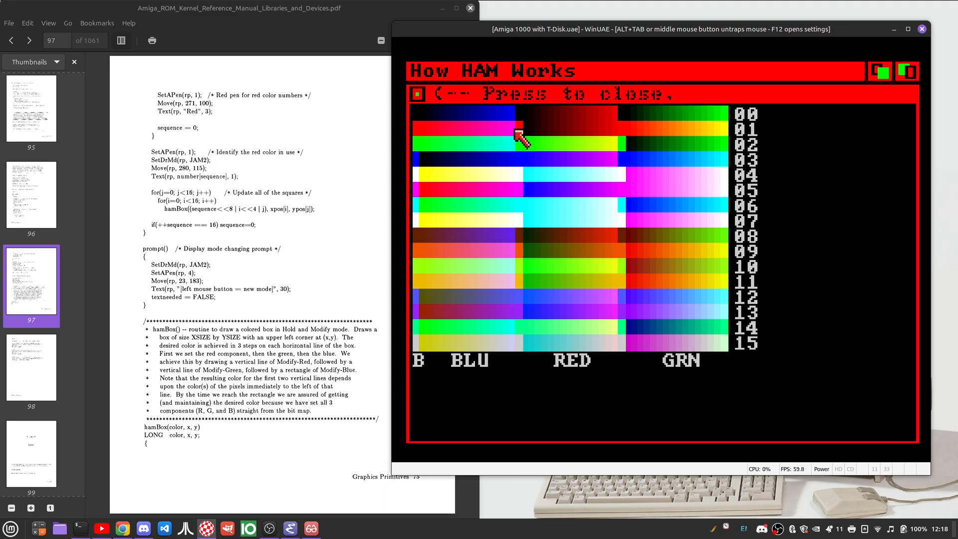
pyautogui.moveTo(522, 135)
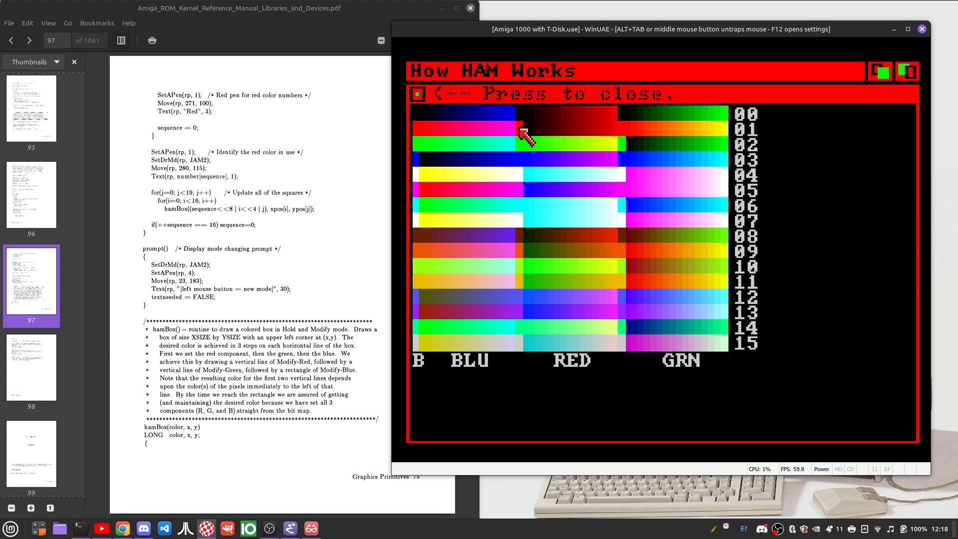
pyautogui.moveTo(617, 132)
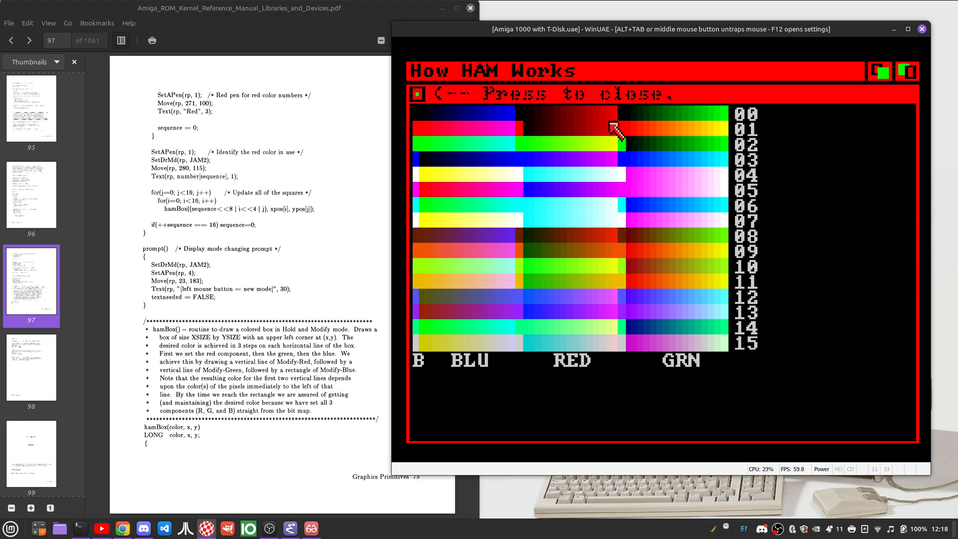
pyautogui.moveTo(607, 128)
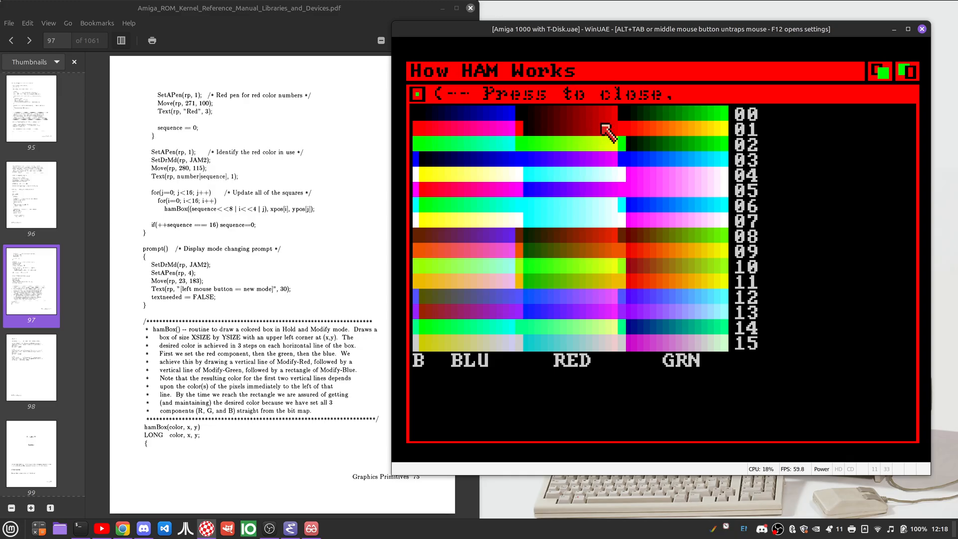
pyautogui.moveTo(618, 134)
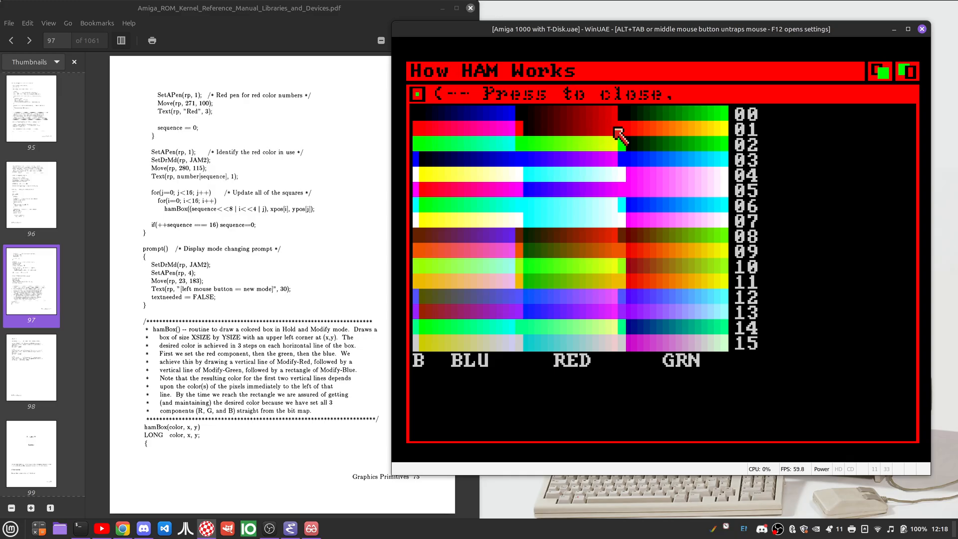
pyautogui.moveTo(668, 139)
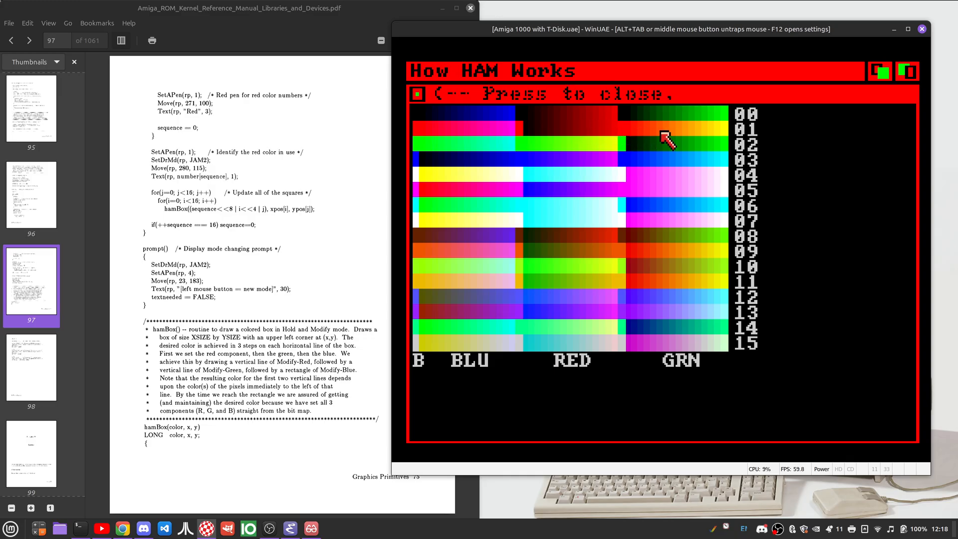
pyautogui.moveTo(622, 132)
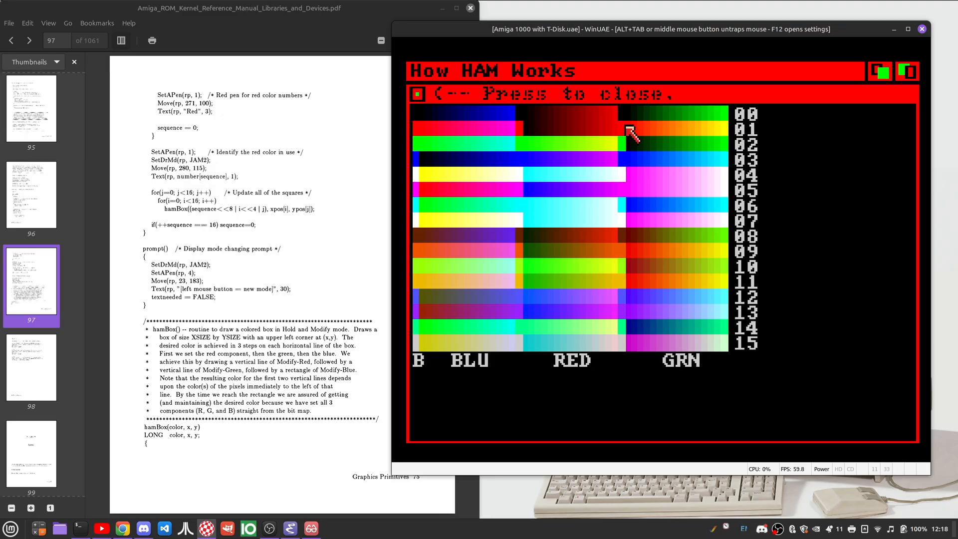
pyautogui.moveTo(733, 138)
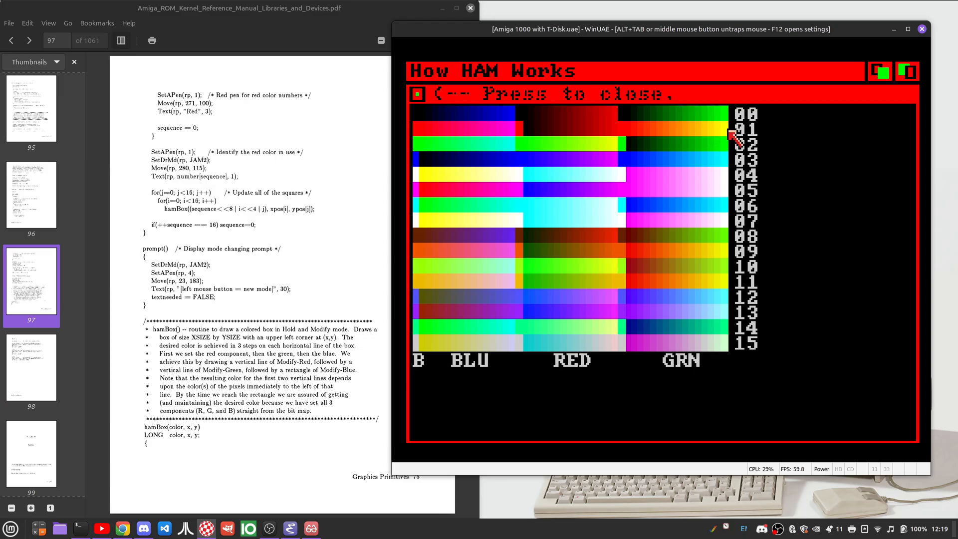
pyautogui.moveTo(718, 150)
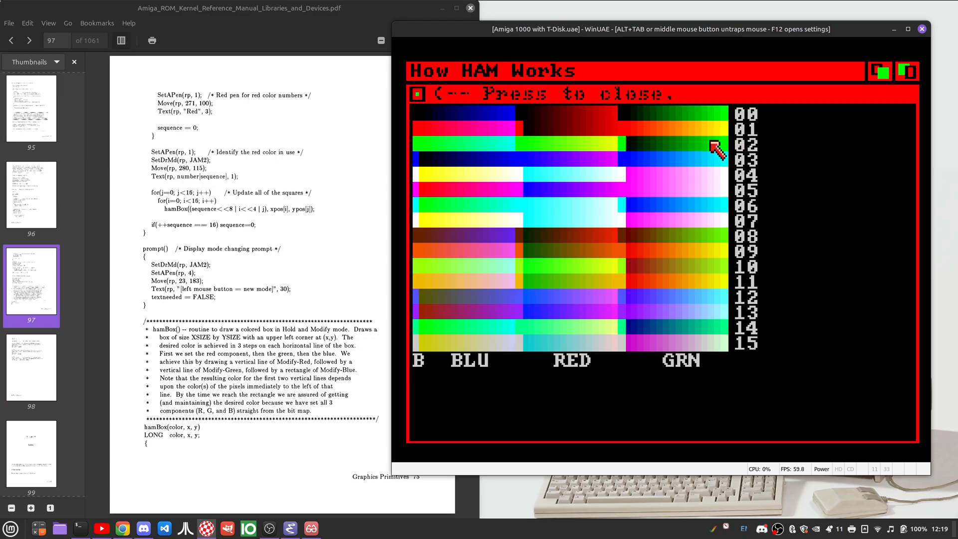
pyautogui.moveTo(516, 315)
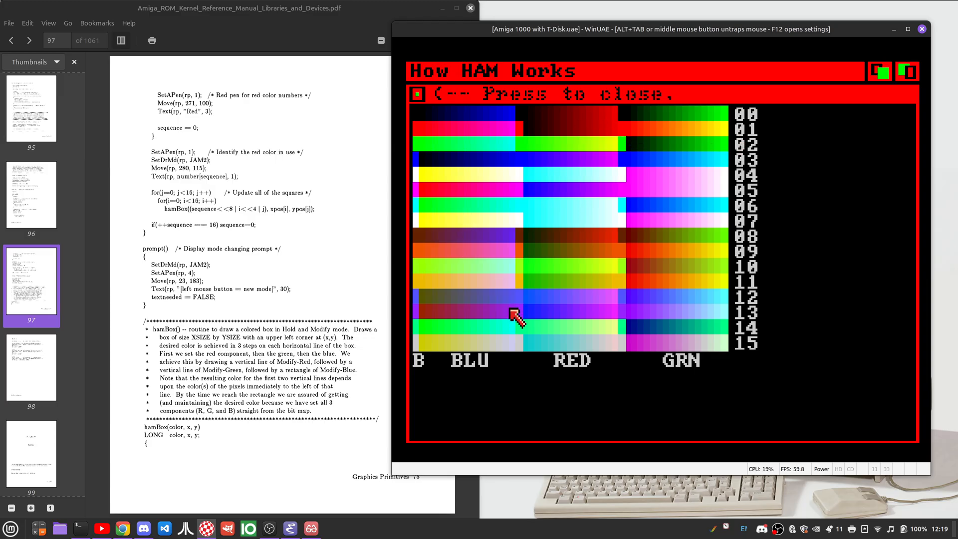
pyautogui.moveTo(421, 351)
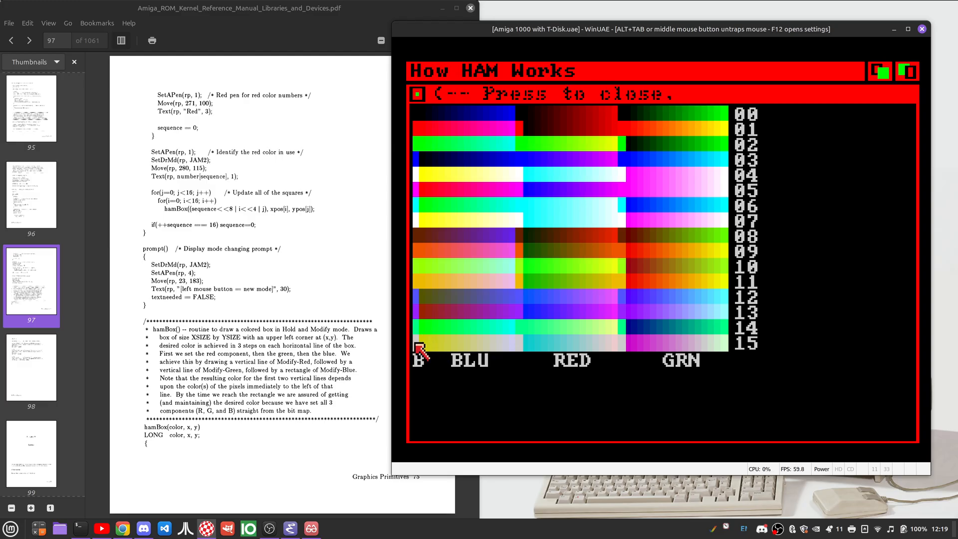
pyautogui.moveTo(440, 359)
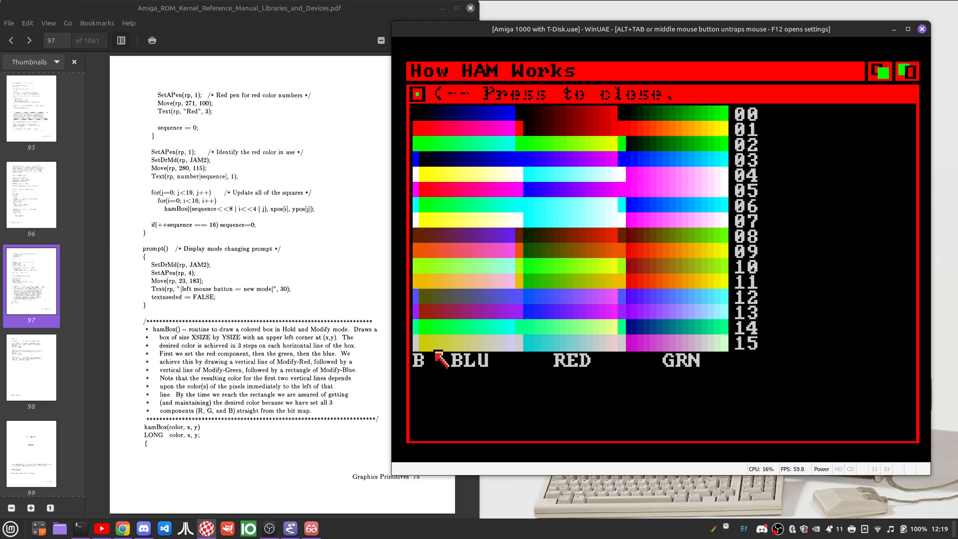
pyautogui.moveTo(445, 362)
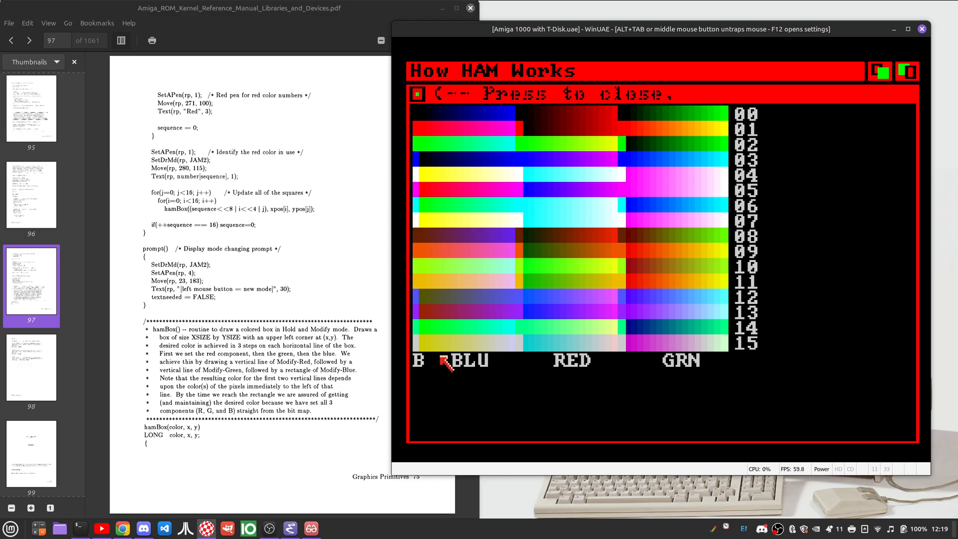
pyautogui.moveTo(456, 366)
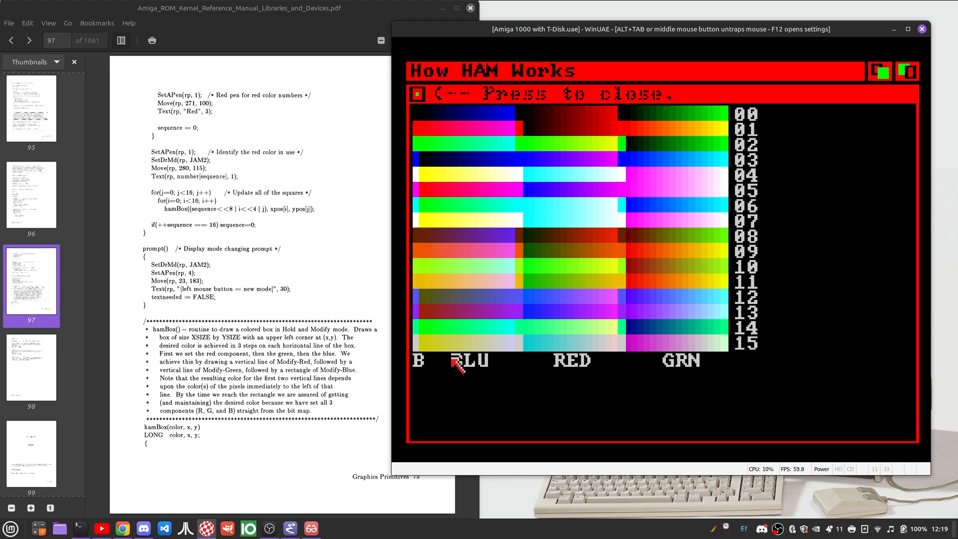
pyautogui.moveTo(623, 354)
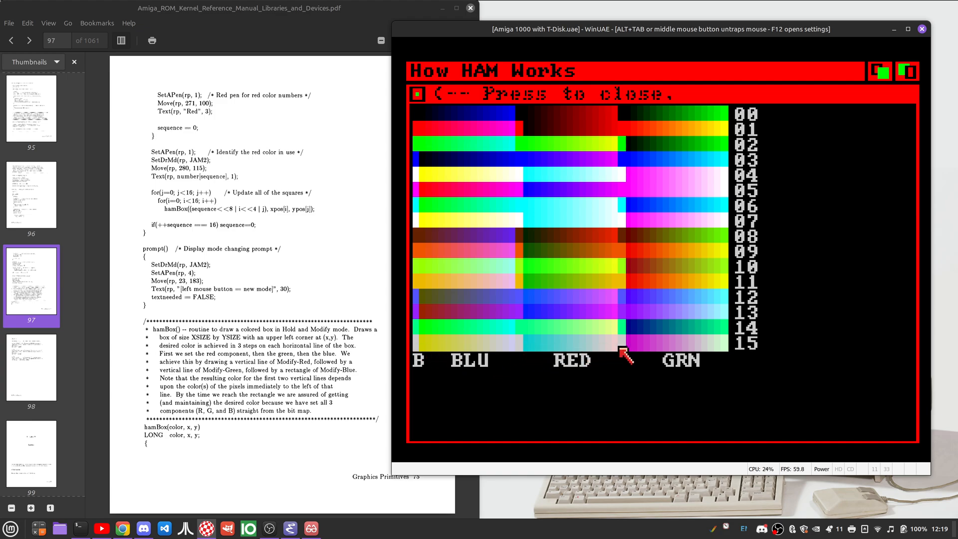
pyautogui.moveTo(435, 355)
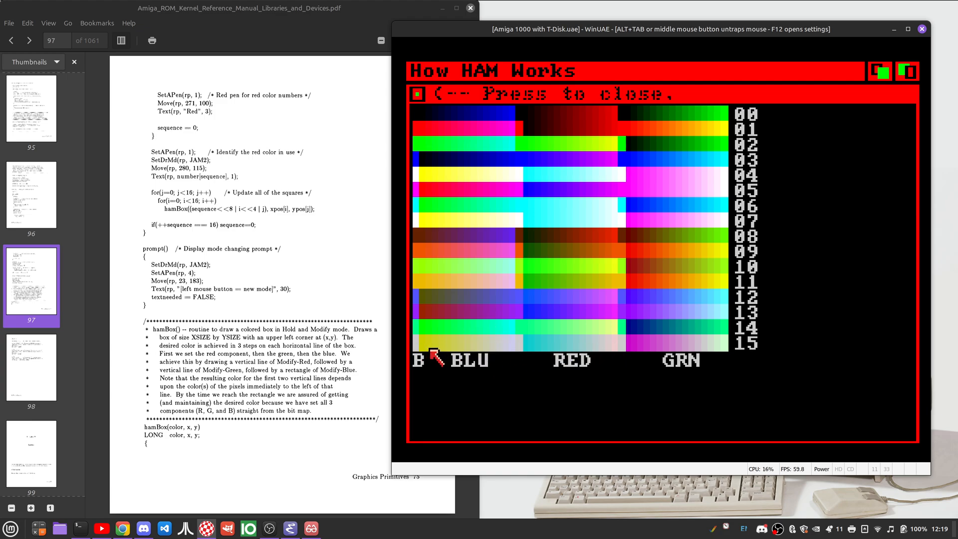
pyautogui.moveTo(494, 376)
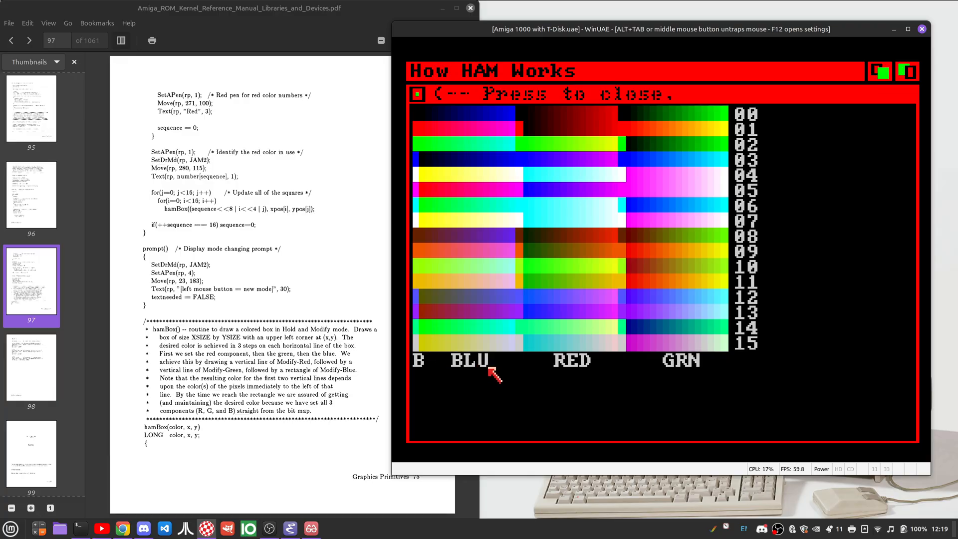
pyautogui.moveTo(421, 350)
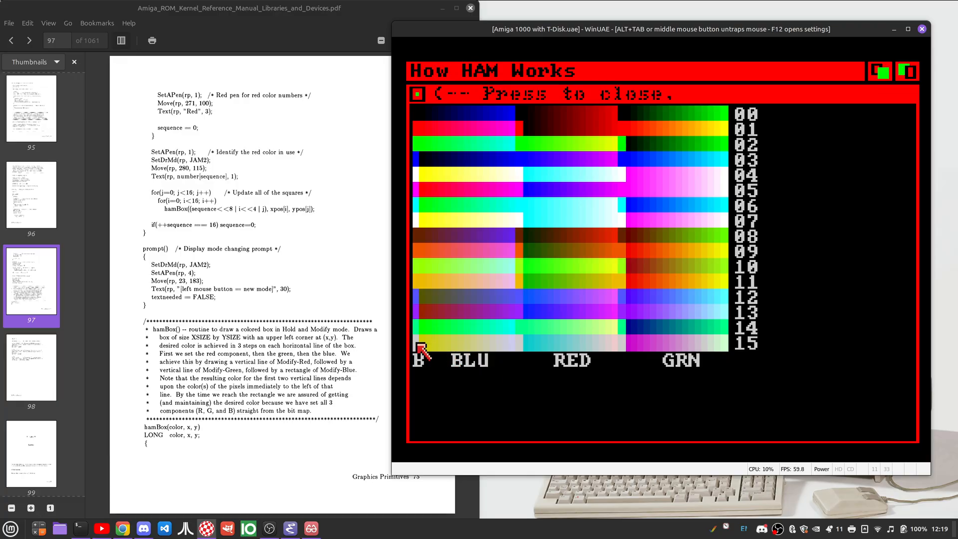
pyautogui.moveTo(530, 230)
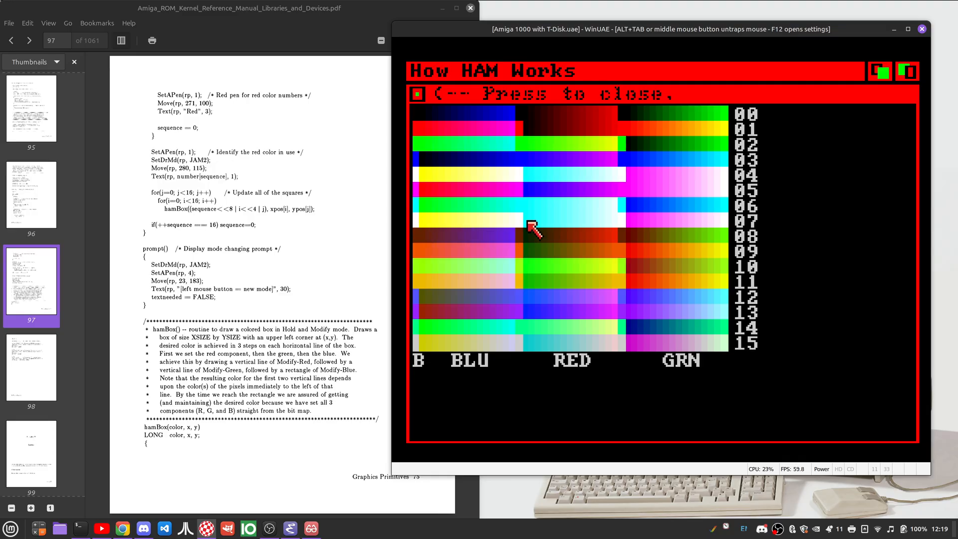
pyautogui.moveTo(428, 351)
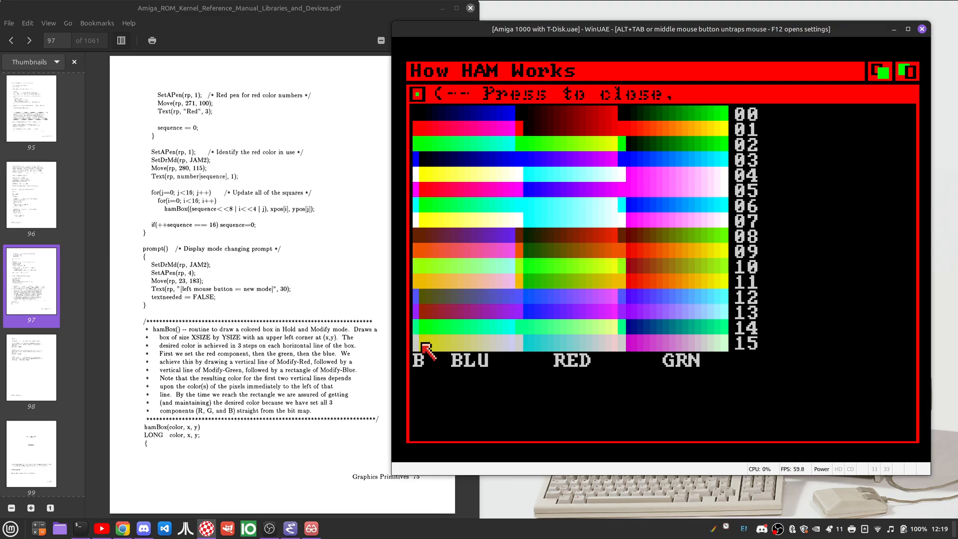
pyautogui.moveTo(428, 352)
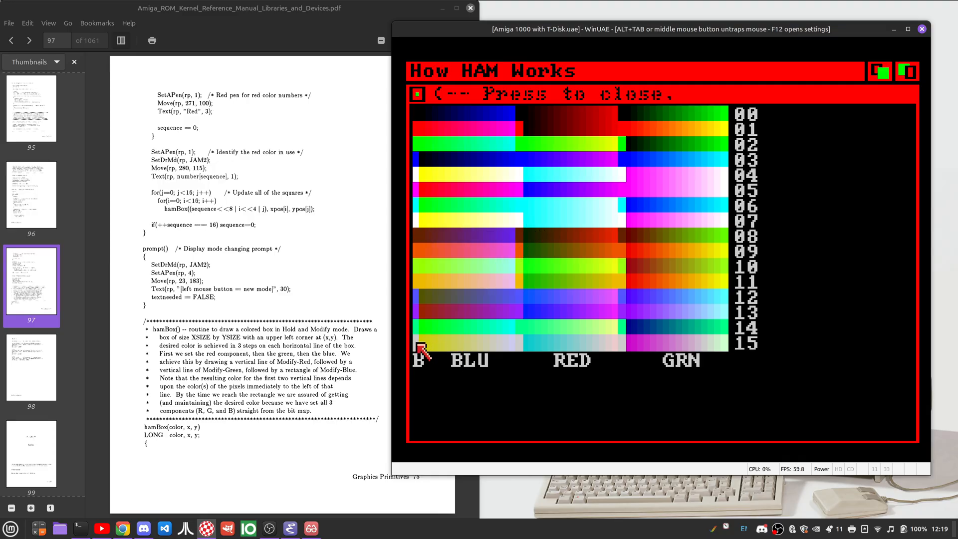
pyautogui.moveTo(529, 349)
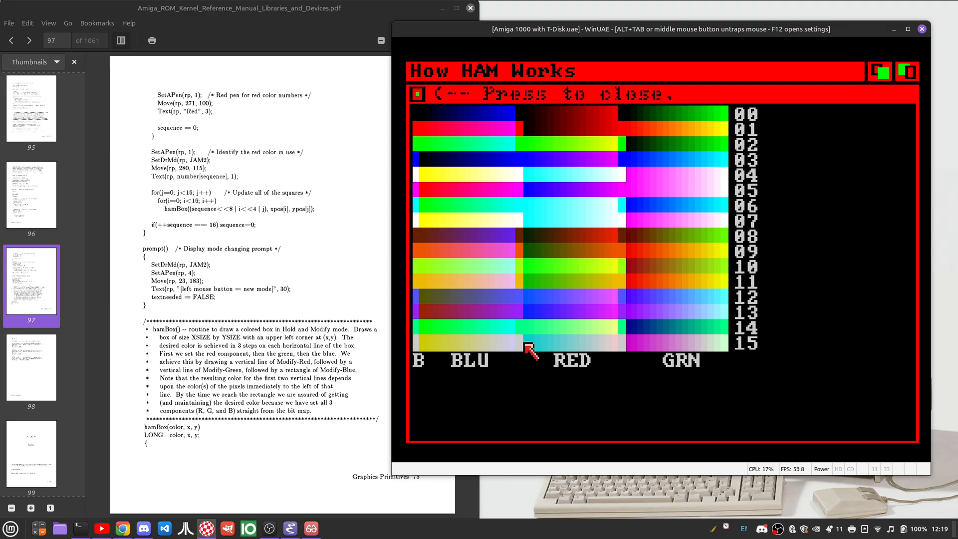
pyautogui.moveTo(615, 354)
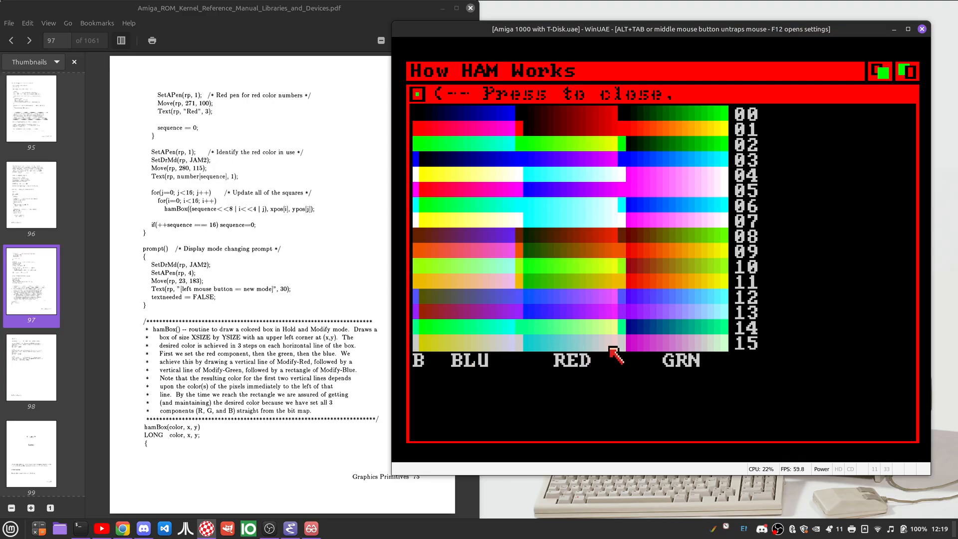
pyautogui.moveTo(641, 348)
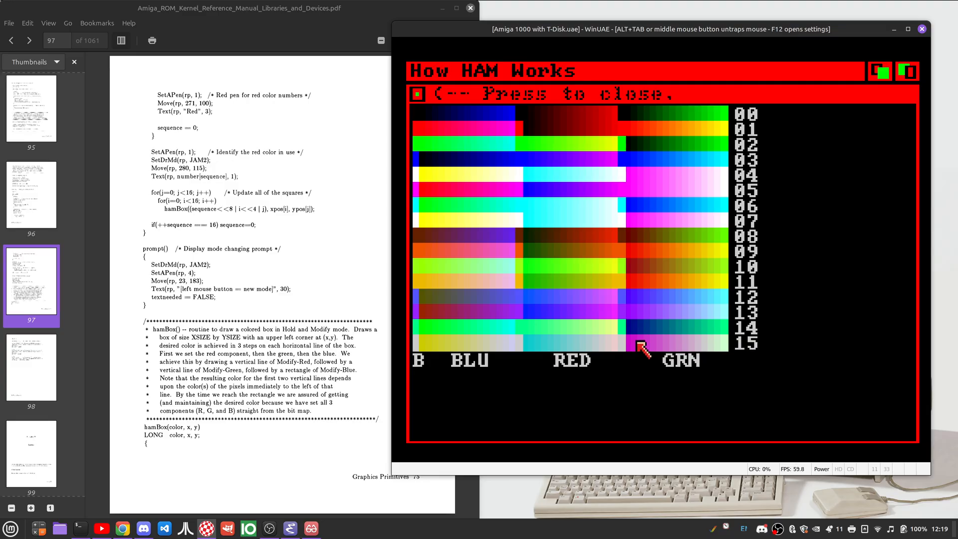
pyautogui.moveTo(630, 369)
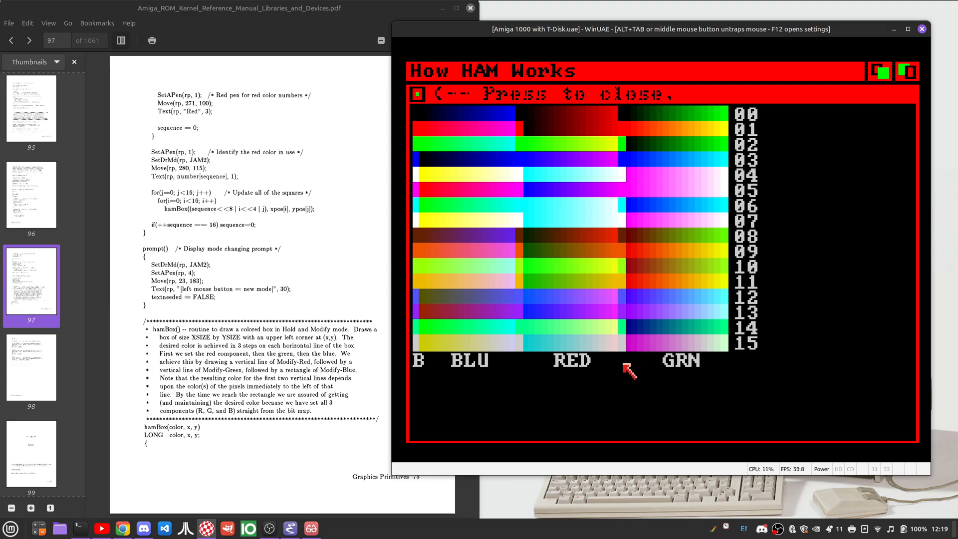
pyautogui.moveTo(455, 305)
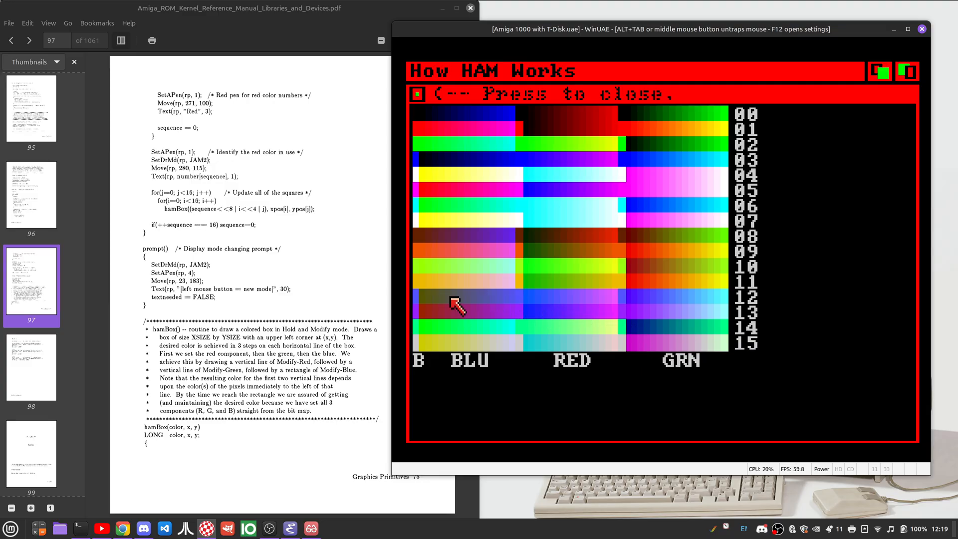
pyautogui.moveTo(486, 282)
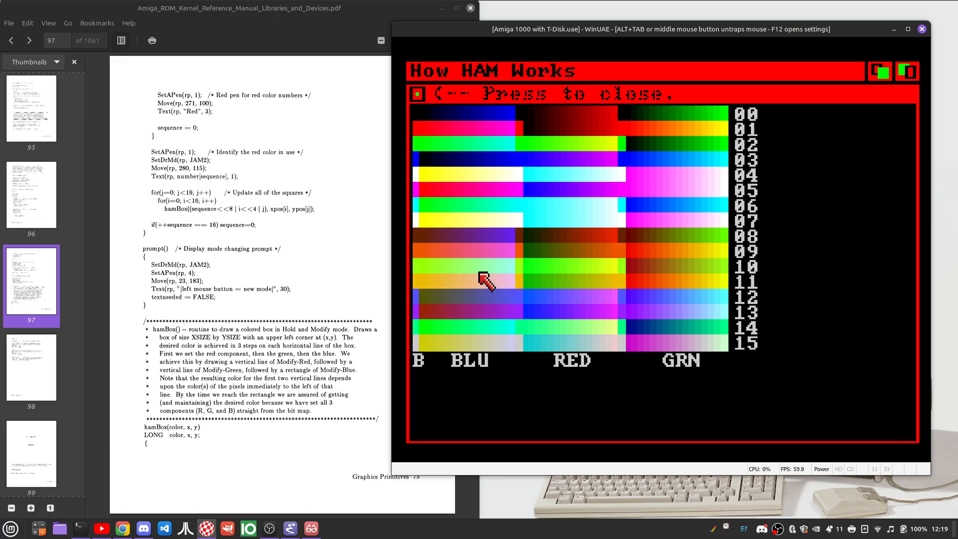
pyautogui.moveTo(477, 299)
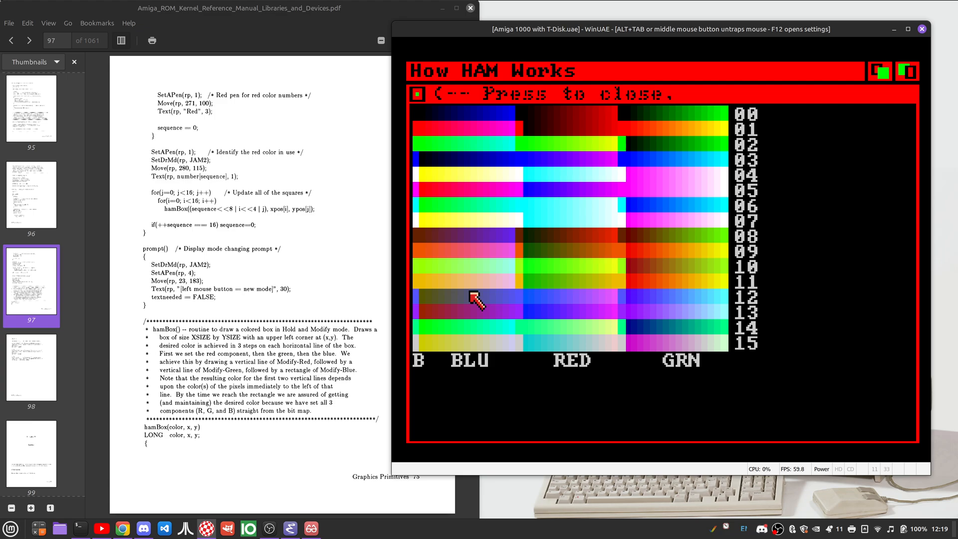
pyautogui.moveTo(545, 92)
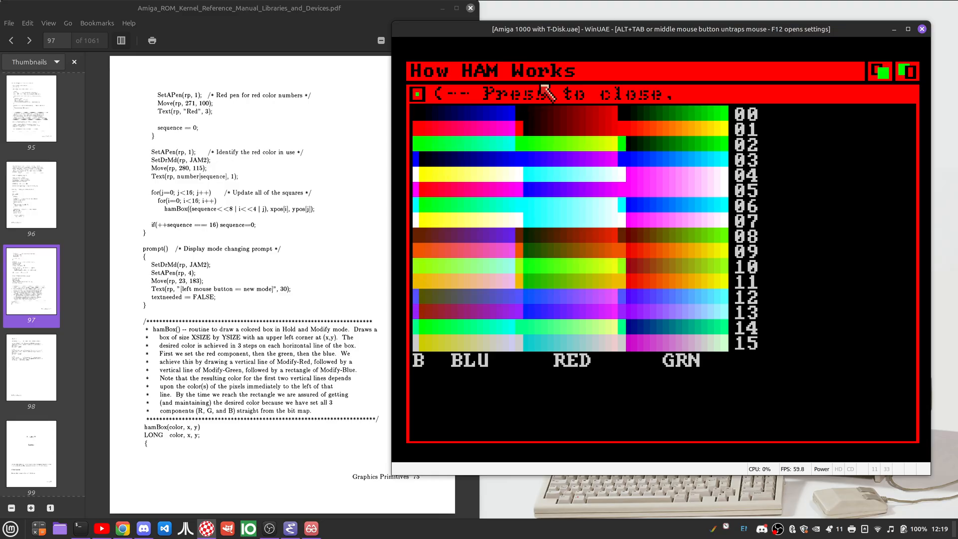
pyautogui.moveTo(568, 129)
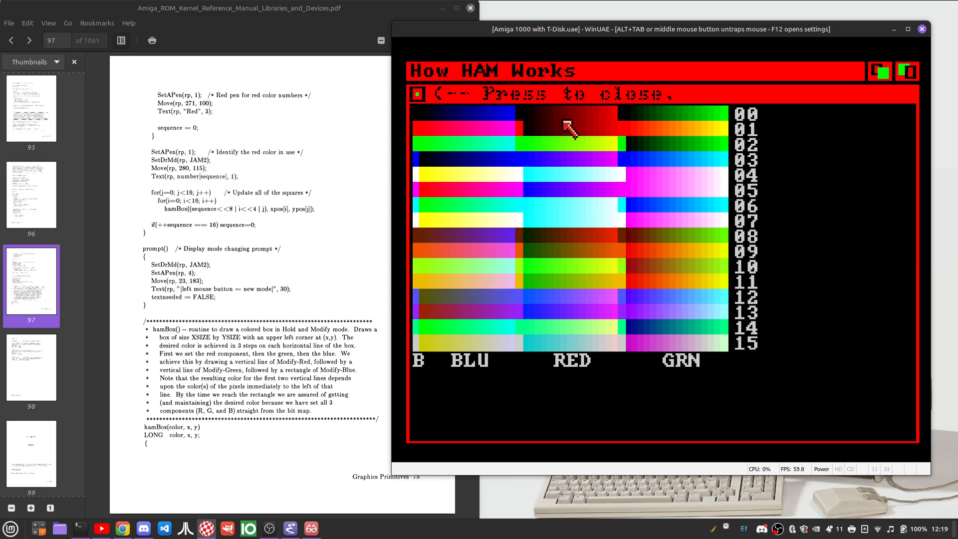
pyautogui.moveTo(529, 138)
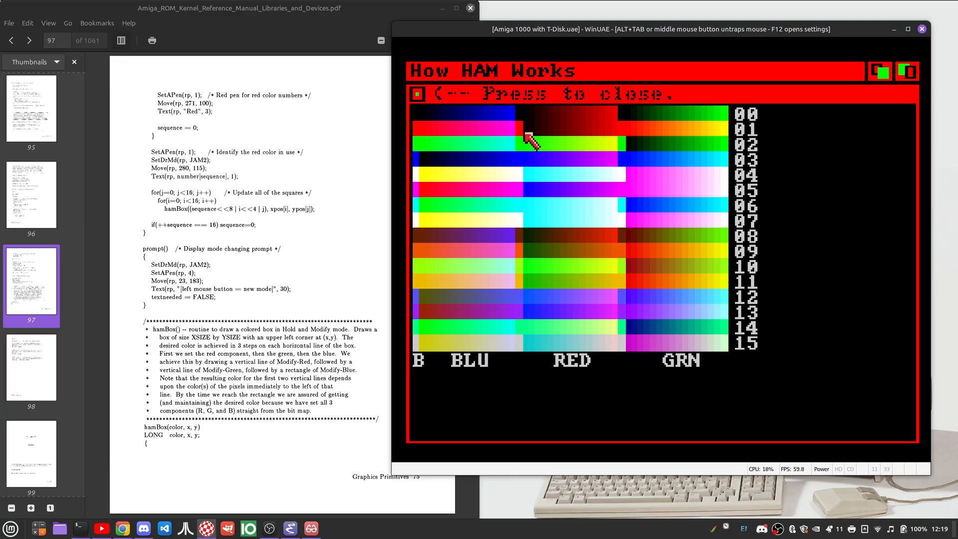
pyautogui.moveTo(434, 187)
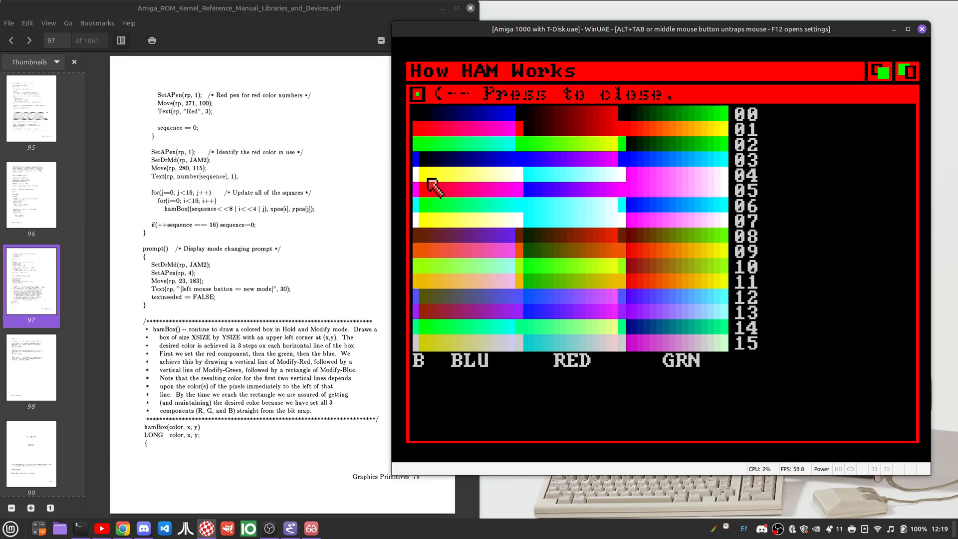
pyautogui.moveTo(428, 300)
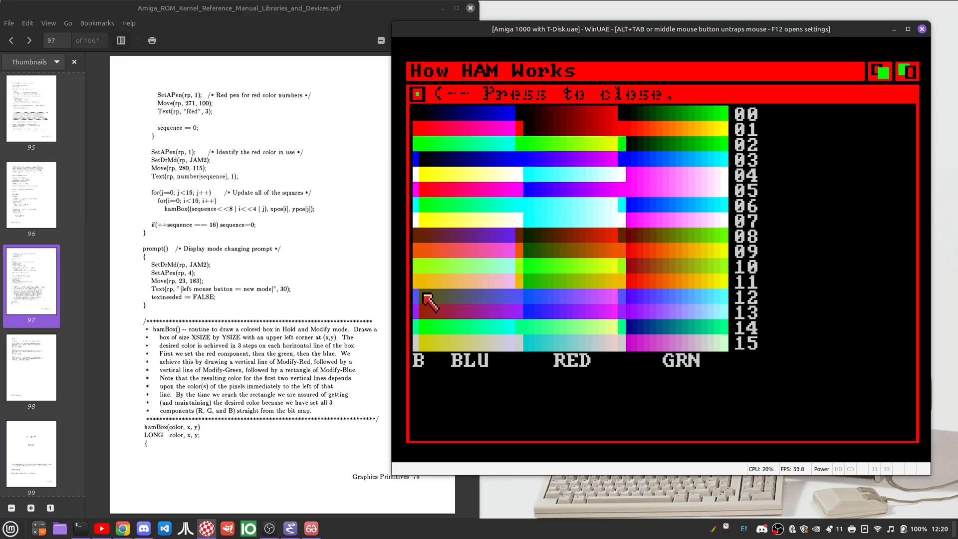
pyautogui.moveTo(420, 349)
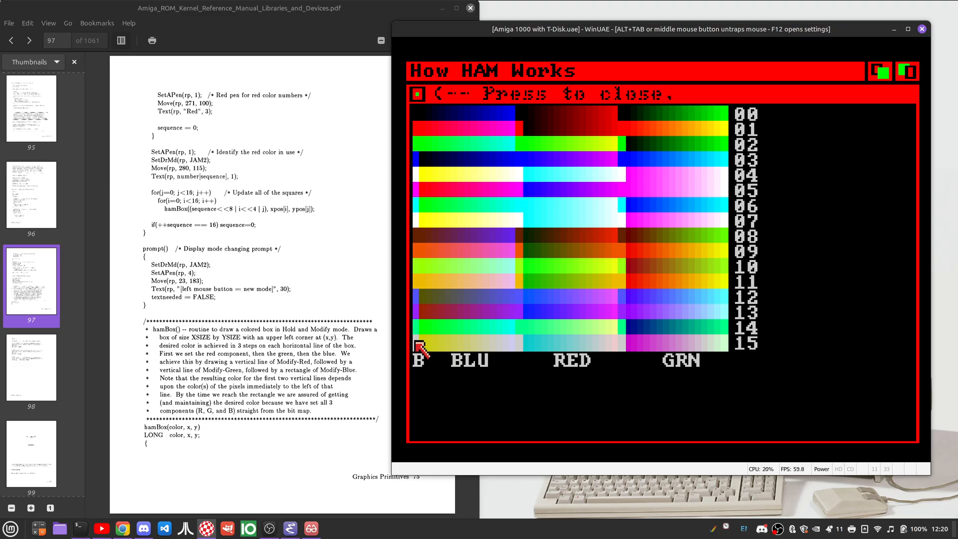
pyautogui.moveTo(434, 345)
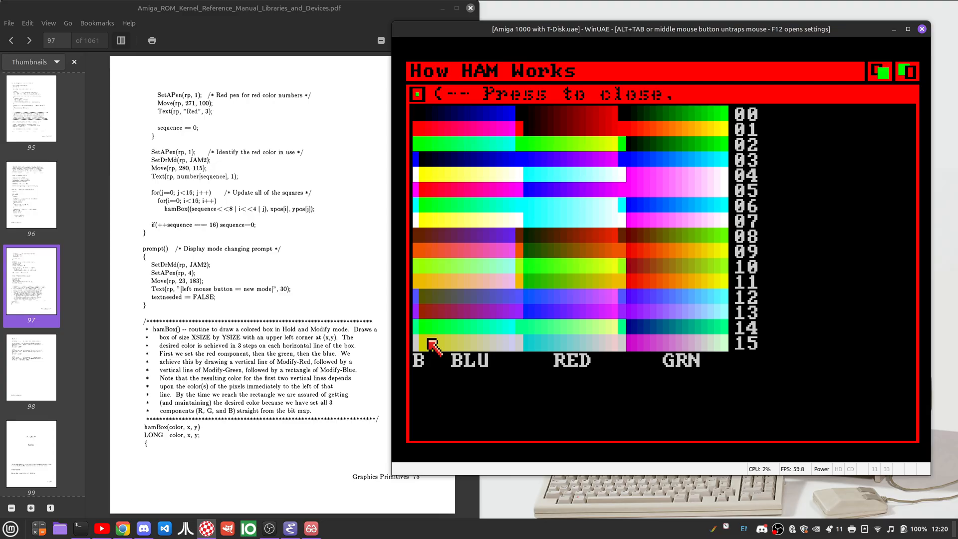
pyautogui.moveTo(515, 190)
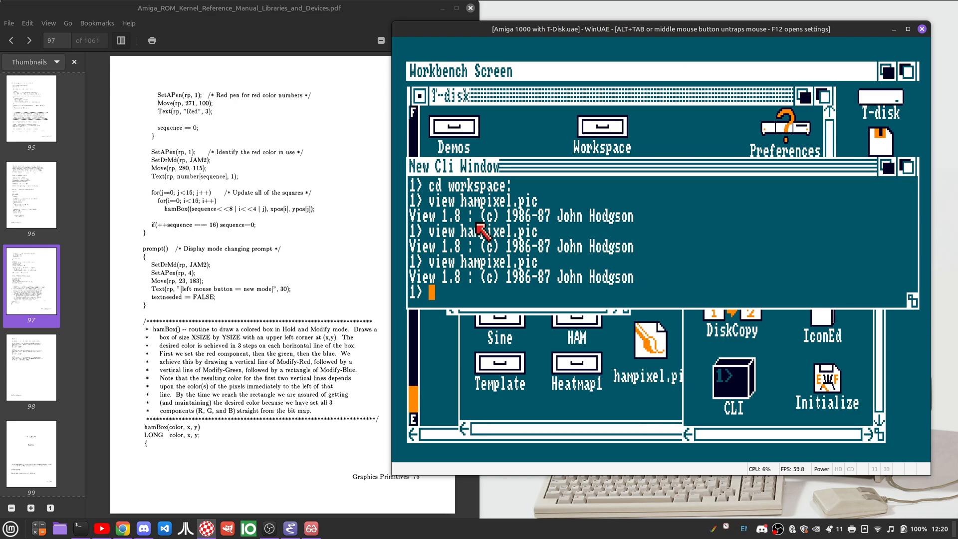
# Relaunch How HAM Works so it begins redrawing the colour bars from row 00
pyautogui.write('en')
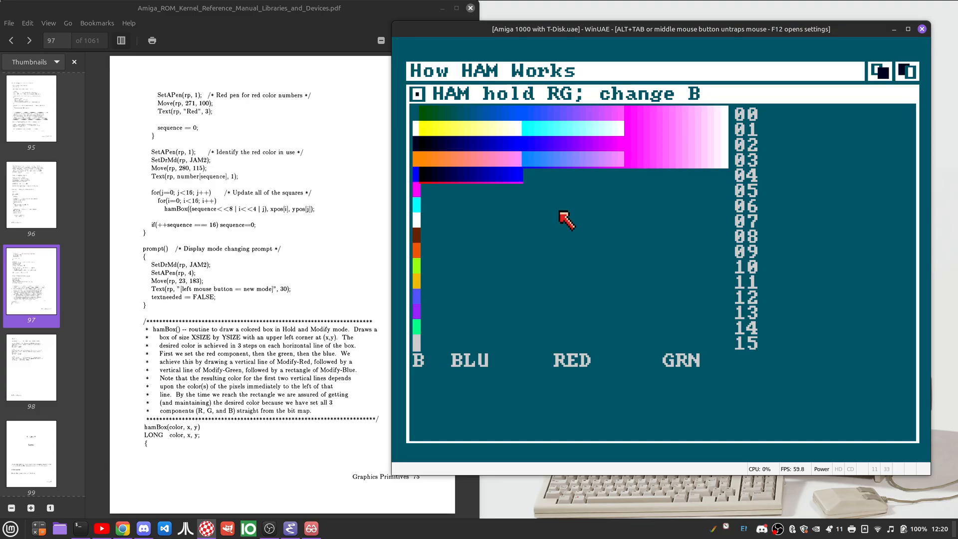
# Advance the demo through its hold-and-modify modes up to holding RG and changing B
pyautogui.click(565, 220)
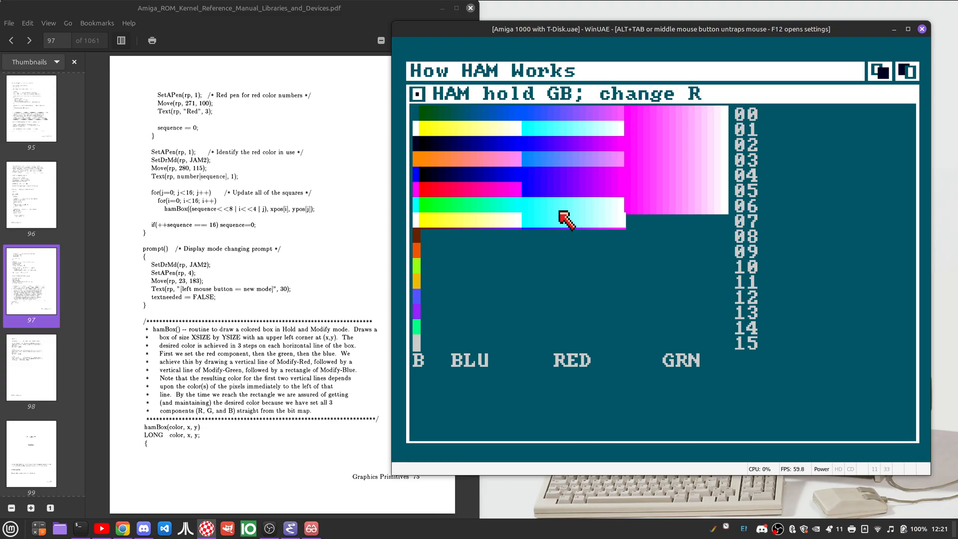
pyautogui.click(564, 219)
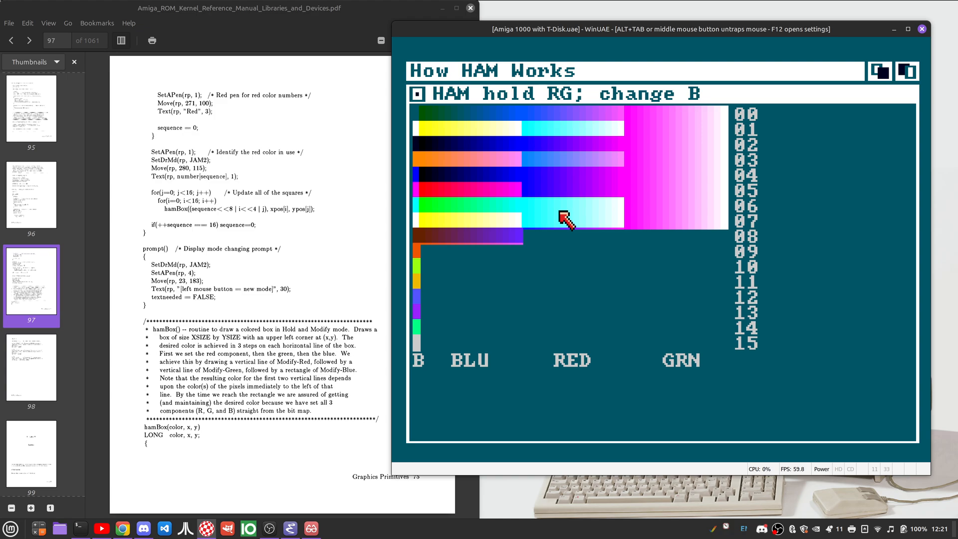
pyautogui.click(564, 220)
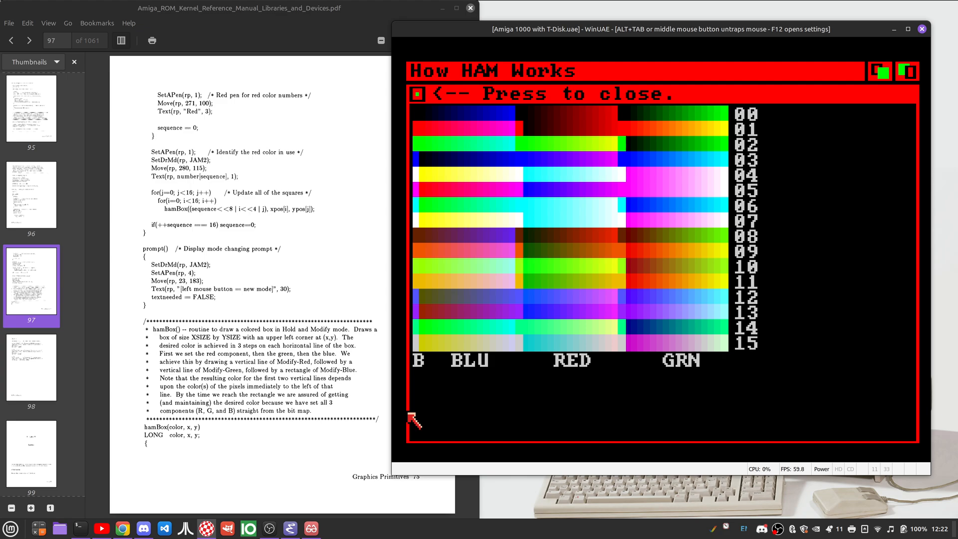
pyautogui.moveTo(489, 110)
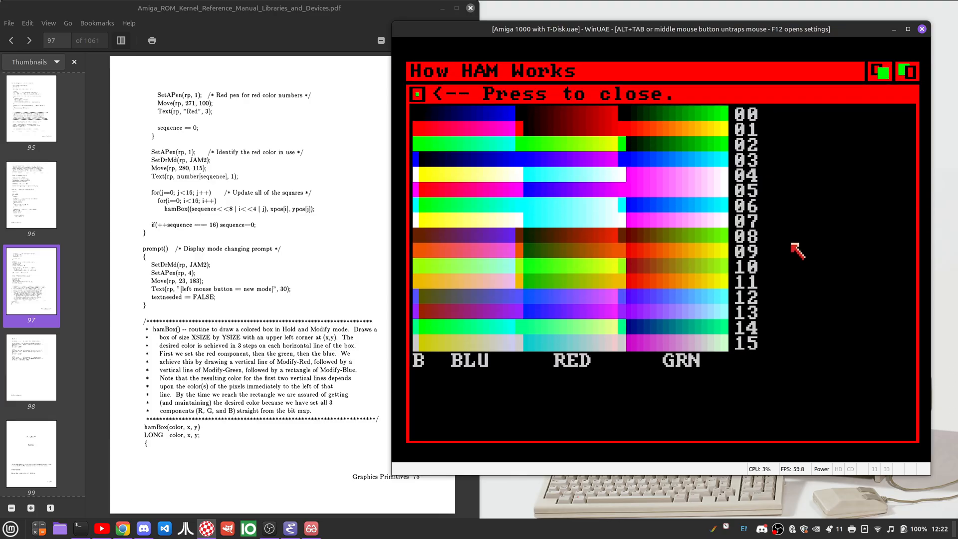
pyautogui.moveTo(818, 282)
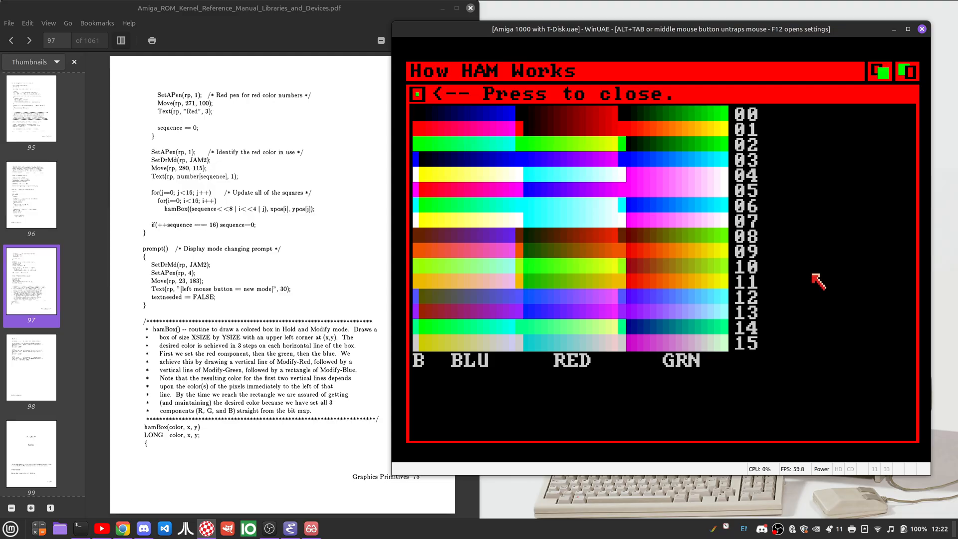
pyautogui.moveTo(287, 267)
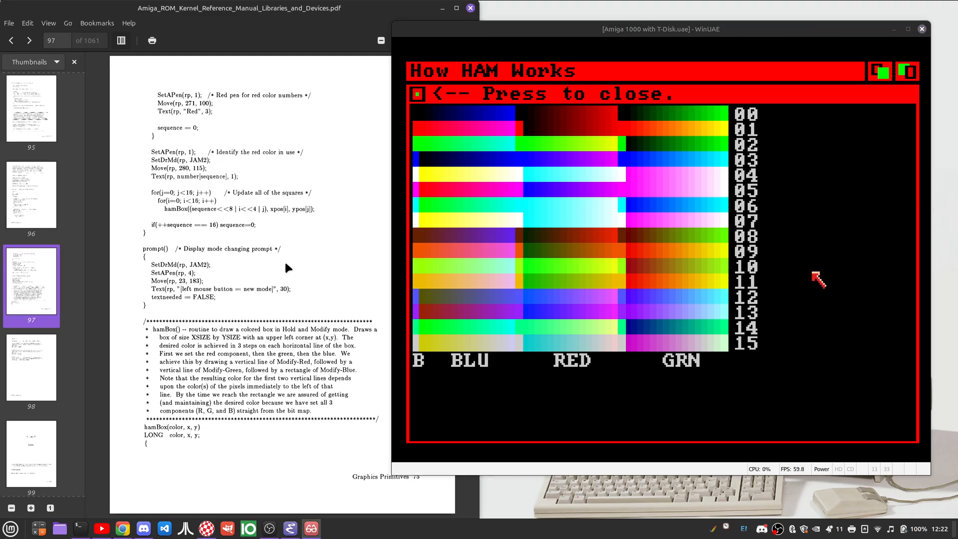